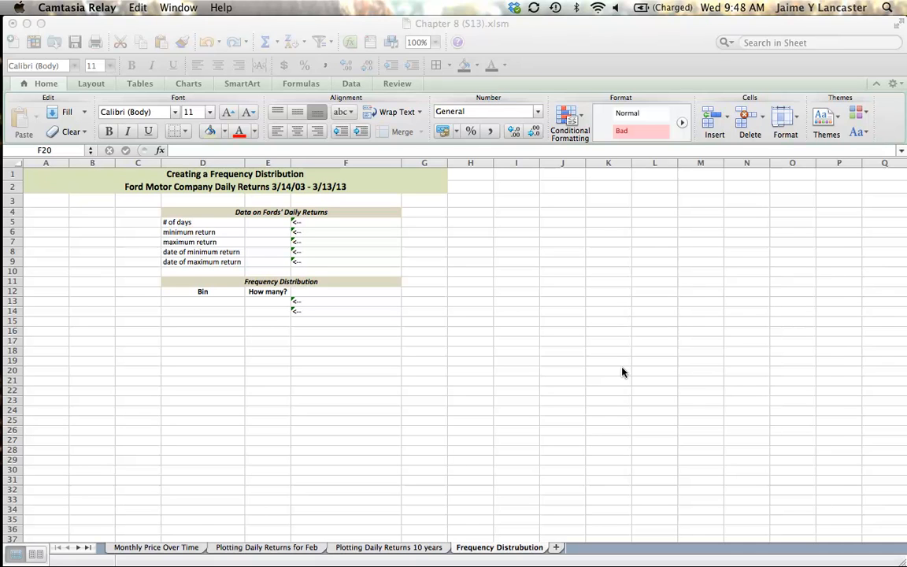
{"action": "mouse_move", "coordinate": [409, 554]}
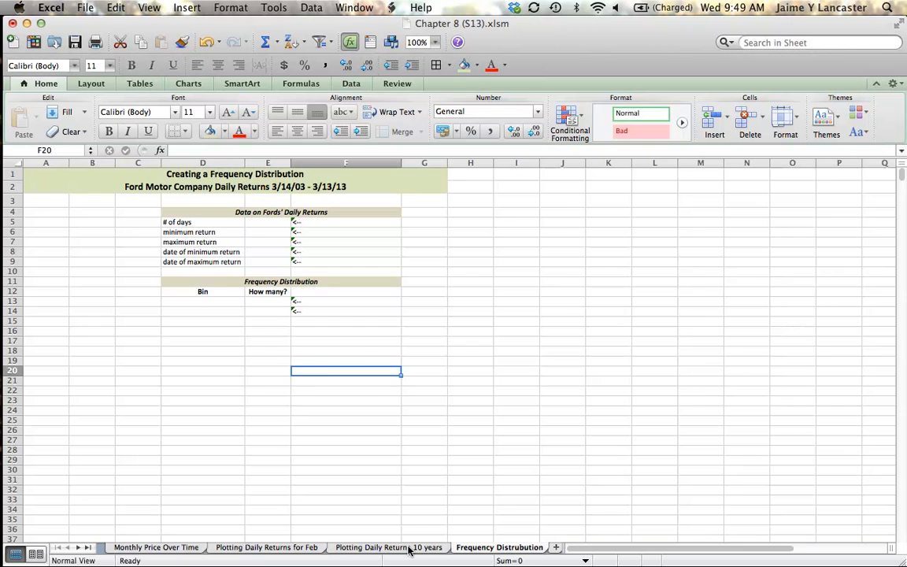
Step: Select A4:B2520 on the Plotting Daily Returns 10 years sheet and copy the dates and returns
{"action": "left_click", "coordinate": [396, 547]}
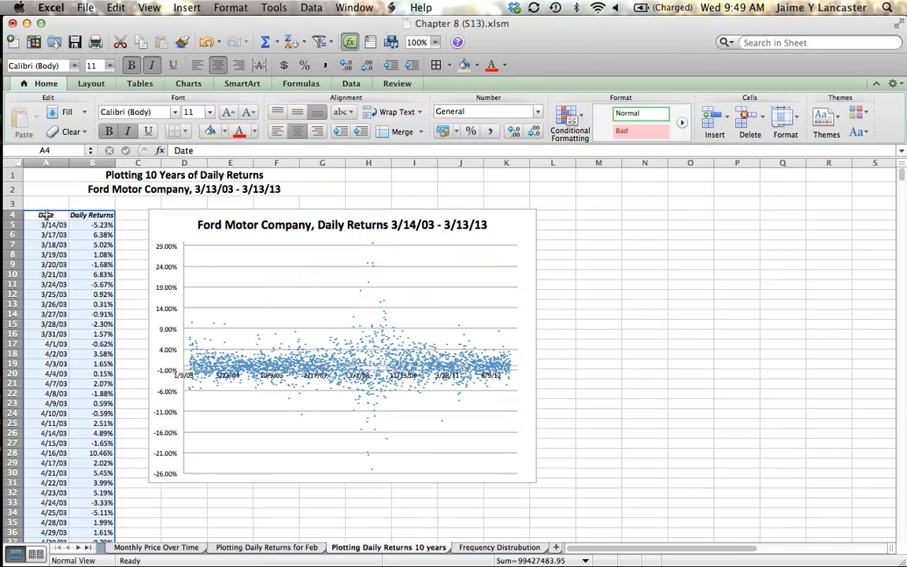
{"action": "left_click", "coordinate": [91, 214]}
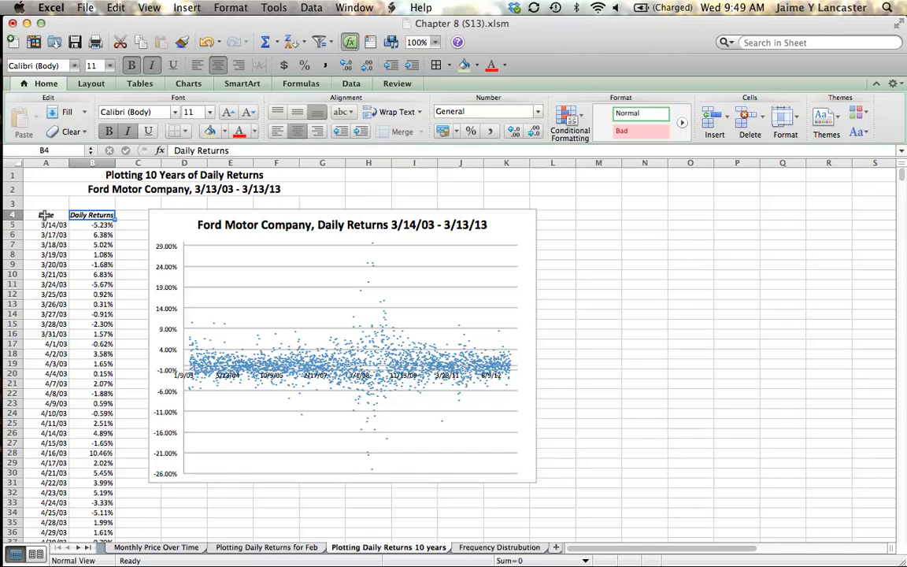
{"action": "left_click", "coordinate": [44, 214]}
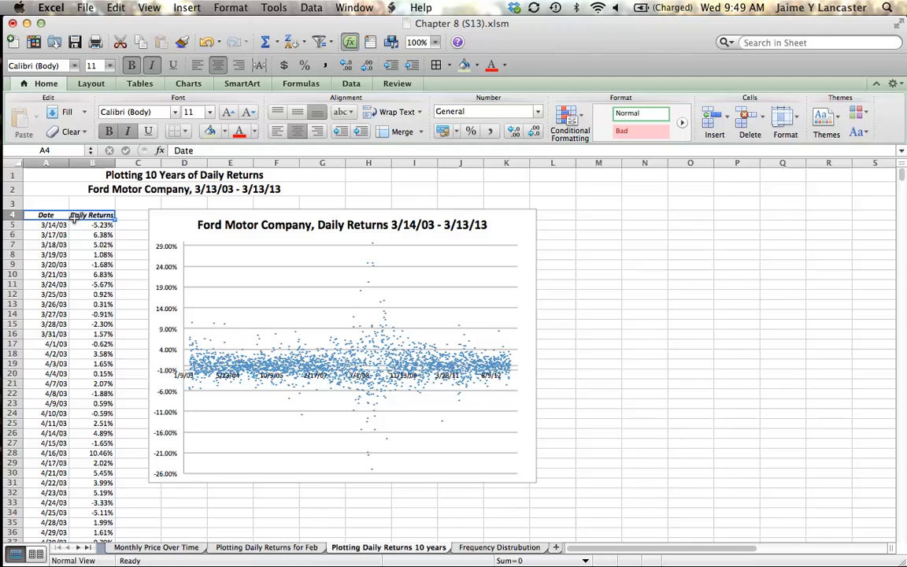
{"action": "scroll", "scroll_direction": "down", "scroll_amount": 3}
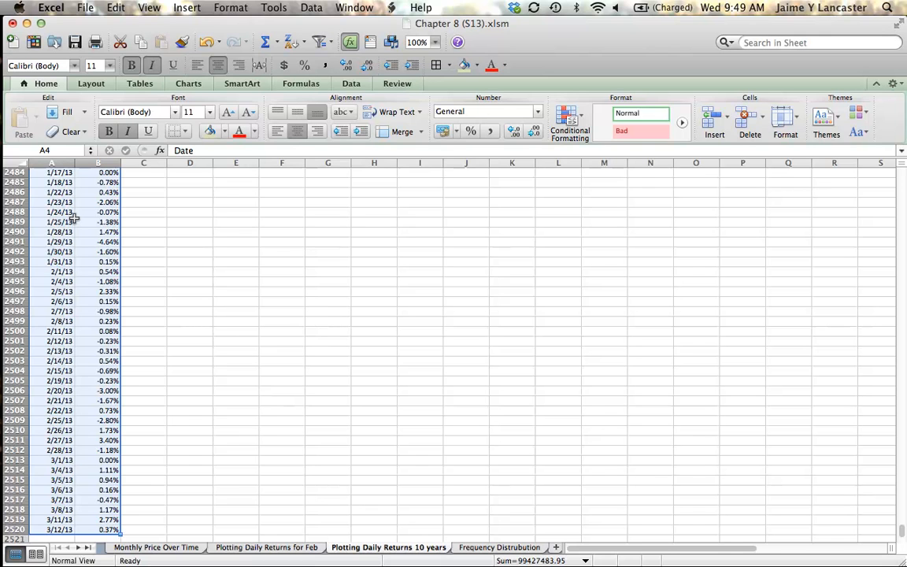
{"action": "left_click", "coordinate": [114, 9]}
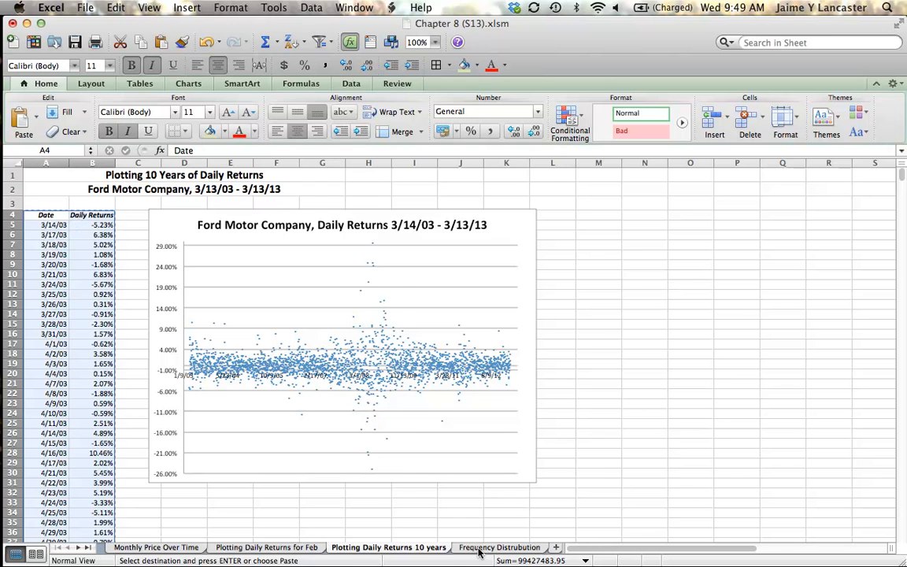
Step: Paste the dates and returns at A4 of the Frequency Distribution sheet and set No Fill
{"action": "left_click", "coordinate": [507, 548]}
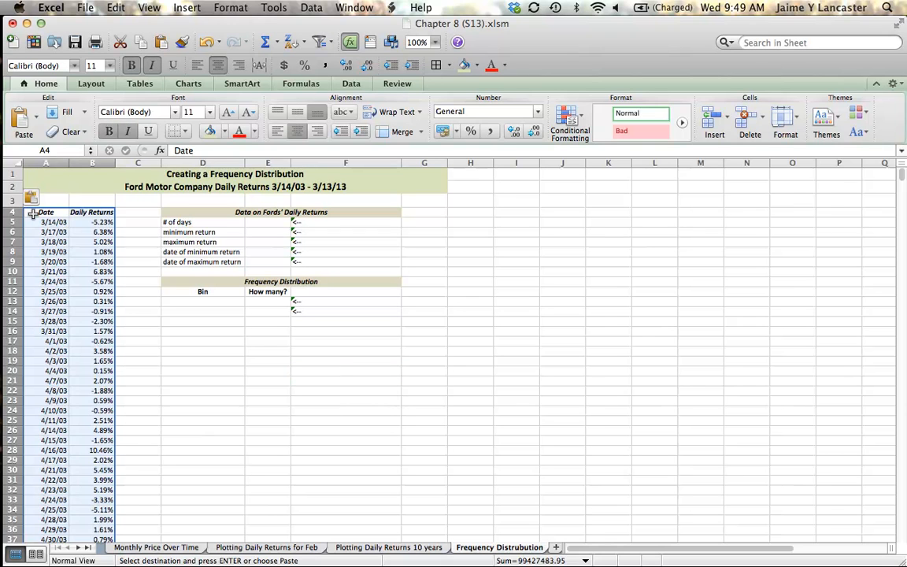
{"action": "left_click", "coordinate": [139, 330]}
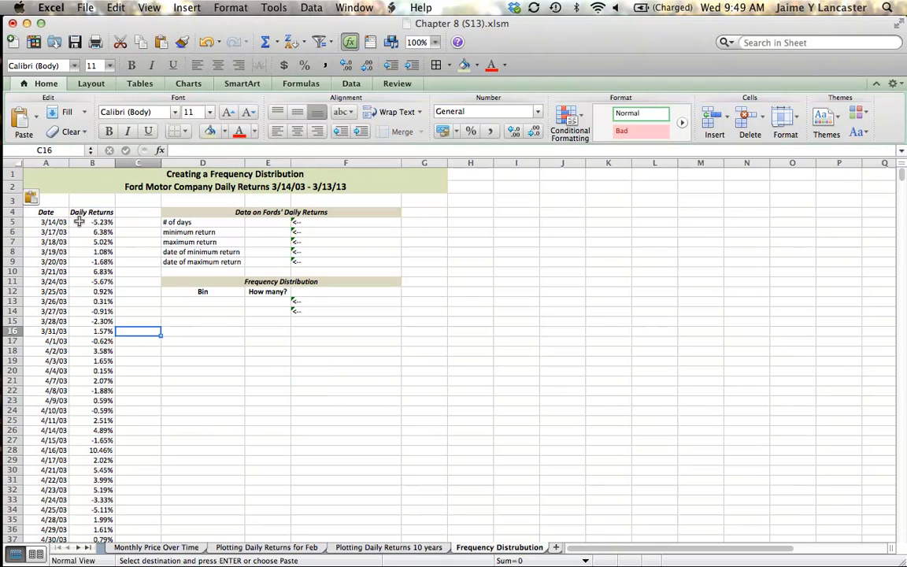
{"action": "left_click", "coordinate": [46, 211]}
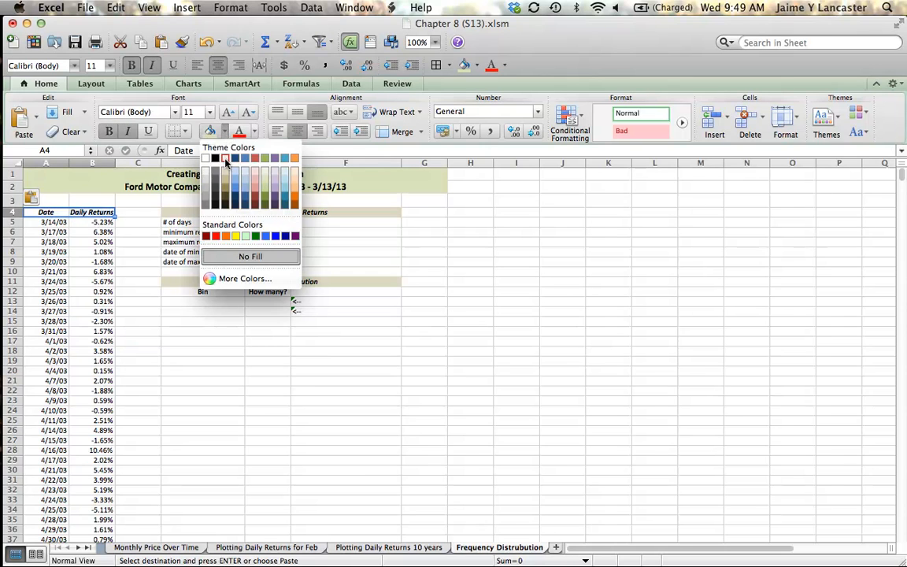
{"action": "left_click", "coordinate": [224, 381]}
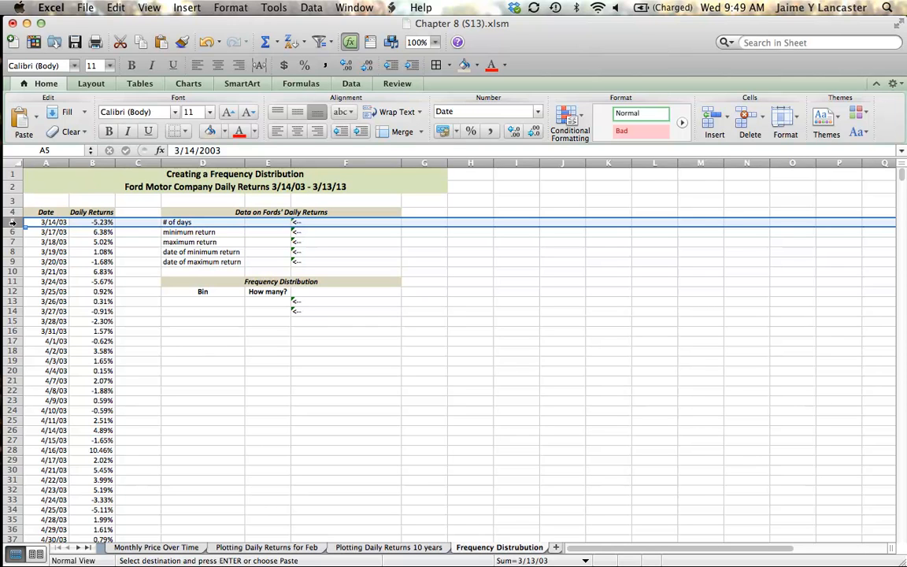
{"action": "mouse_move", "coordinate": [573, 315]}
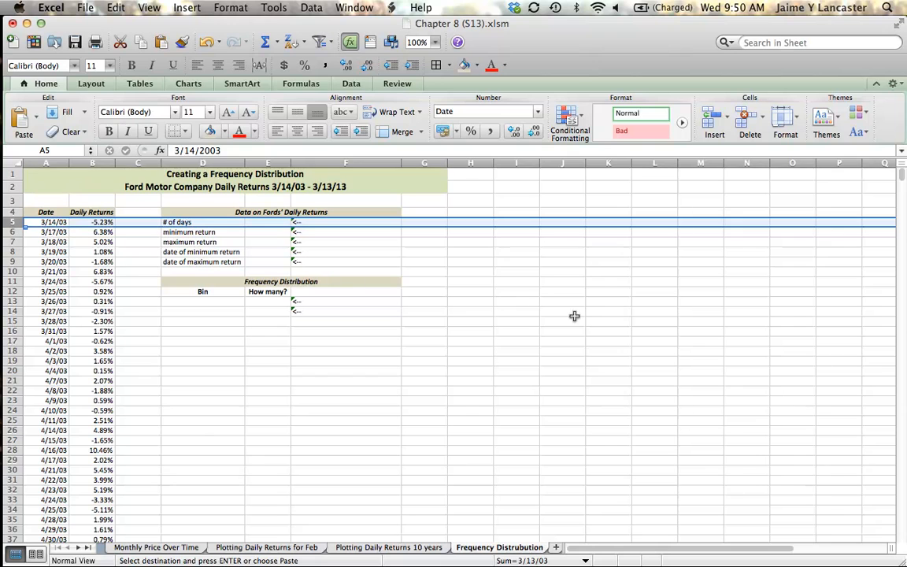
{"action": "left_click", "coordinate": [562, 331]}
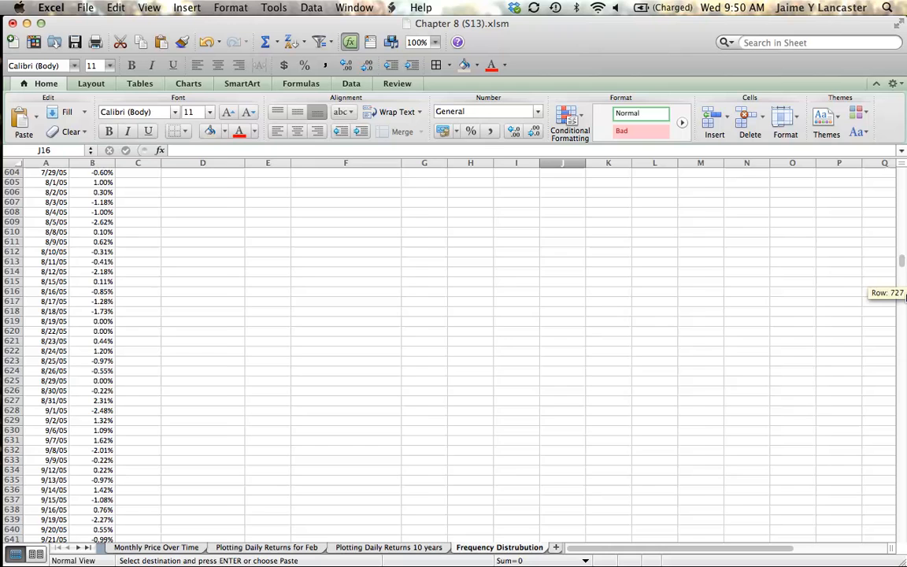
{"action": "left_click_drag", "start_coordinate": [901, 260], "coordinate": [901, 478]}
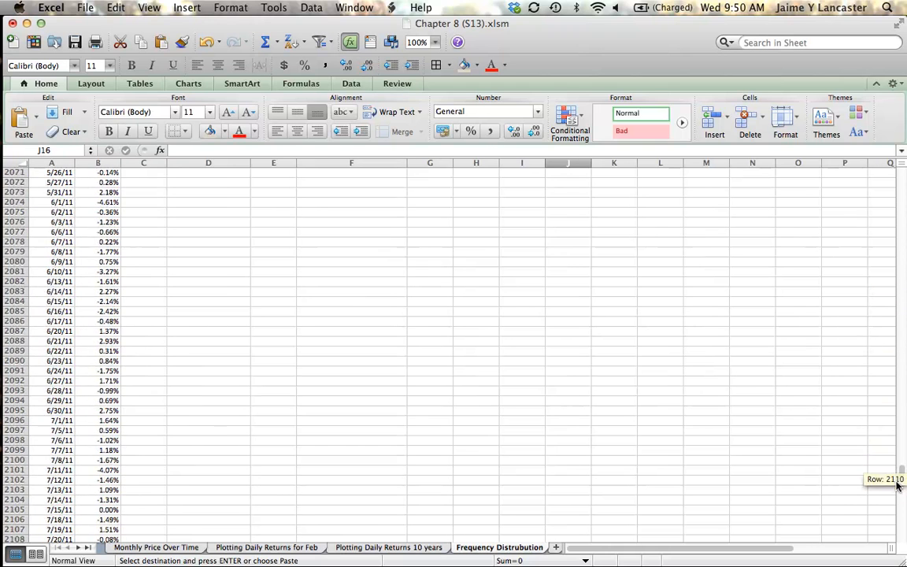
{"action": "scroll", "scroll_direction": "down", "scroll_amount": 3}
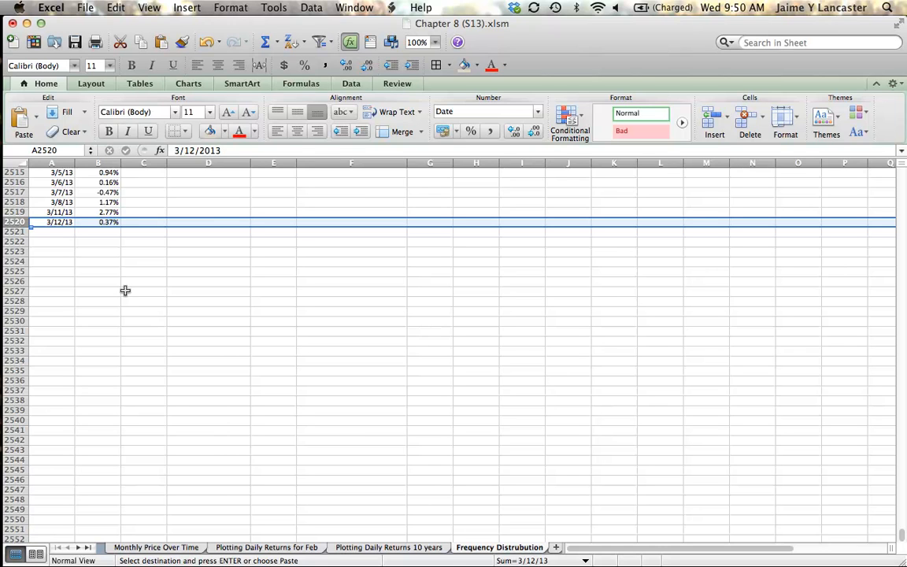
{"action": "mouse_move", "coordinate": [673, 296]}
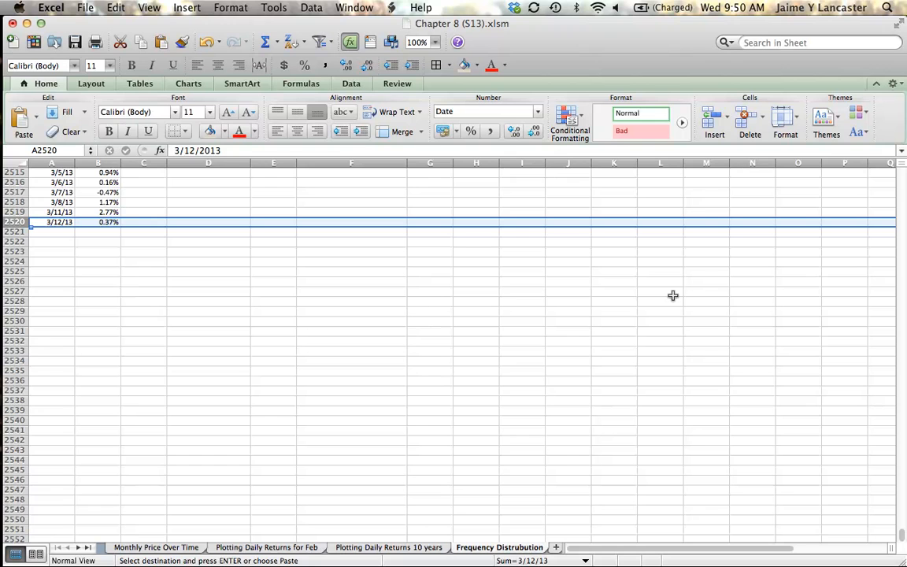
{"action": "mouse_move", "coordinate": [887, 535]}
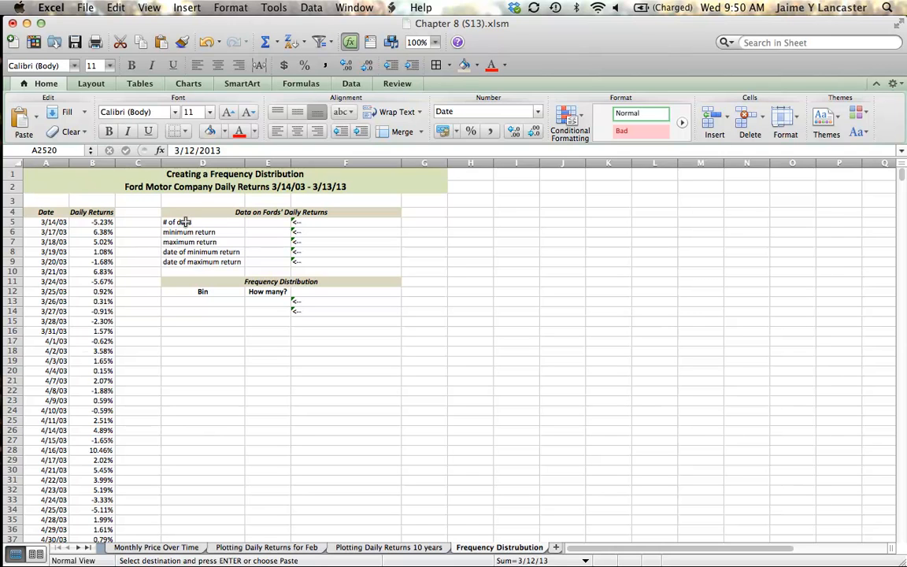
{"action": "left_click", "coordinate": [197, 221]}
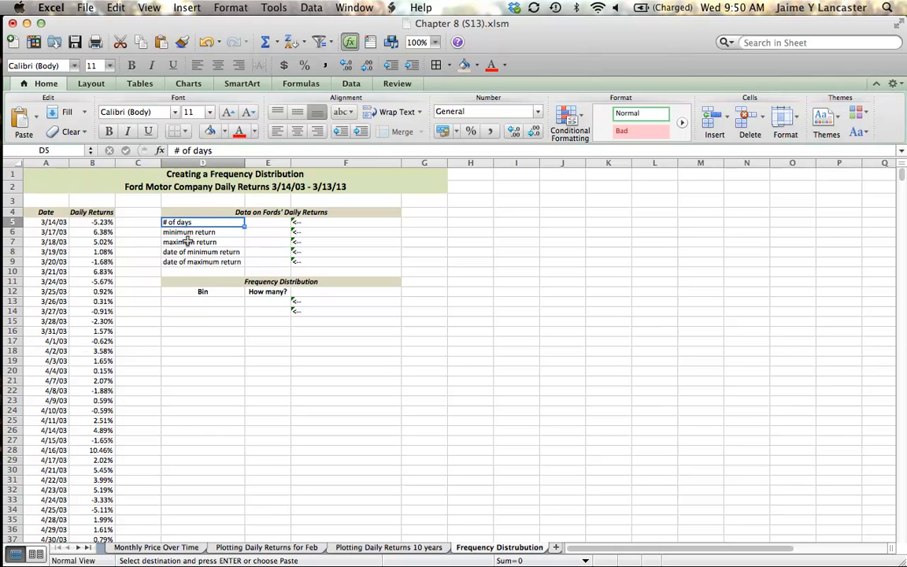
{"action": "left_click", "coordinate": [201, 231]}
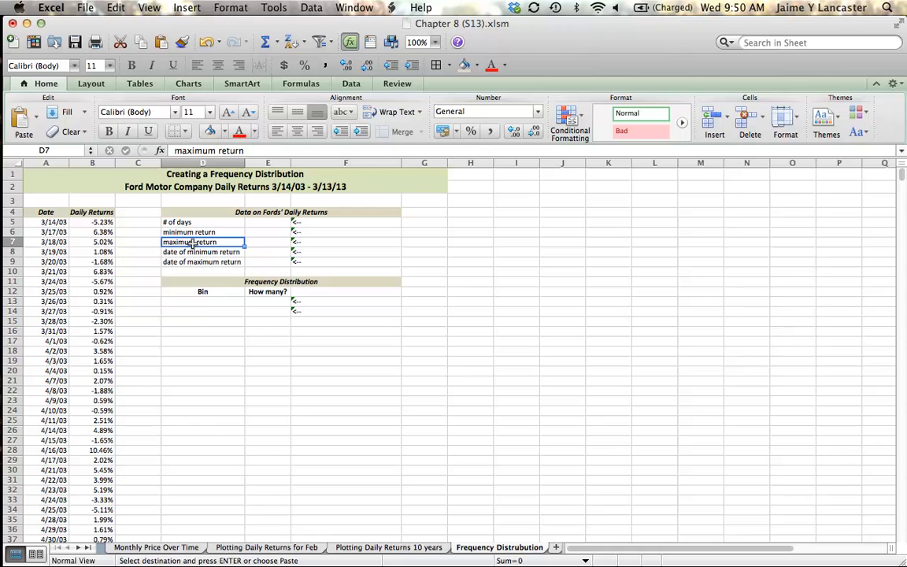
{"action": "mouse_move", "coordinate": [146, 244]}
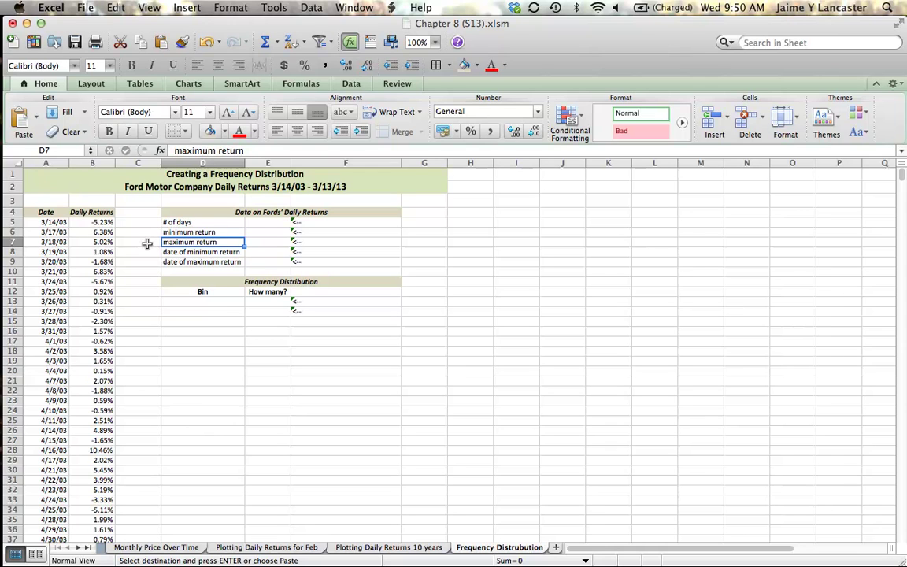
{"action": "left_click", "coordinate": [202, 251]}
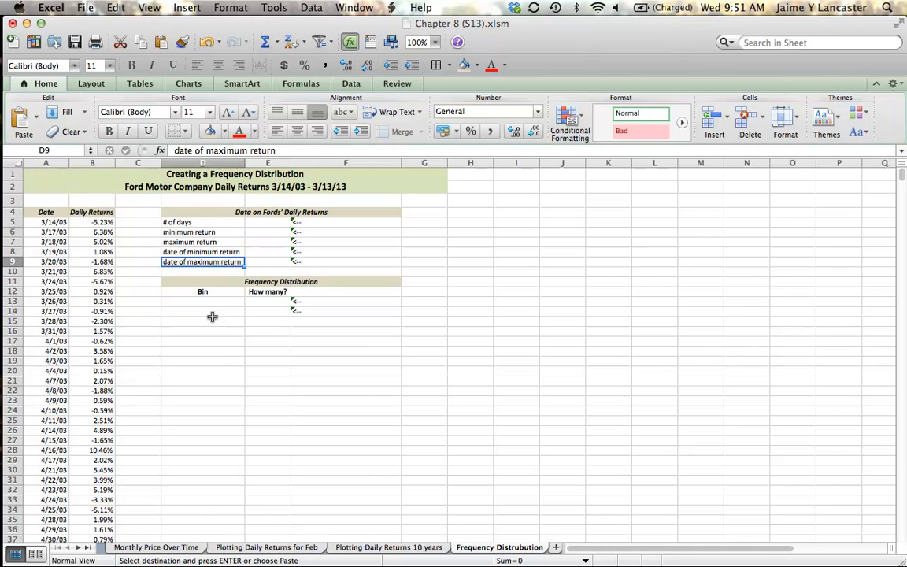
Step: Enter =COUNT(B5:B2520) in E5 so # of days shows 2516
{"action": "left_click", "coordinate": [268, 220]}
{"action": "type", "text": "="}
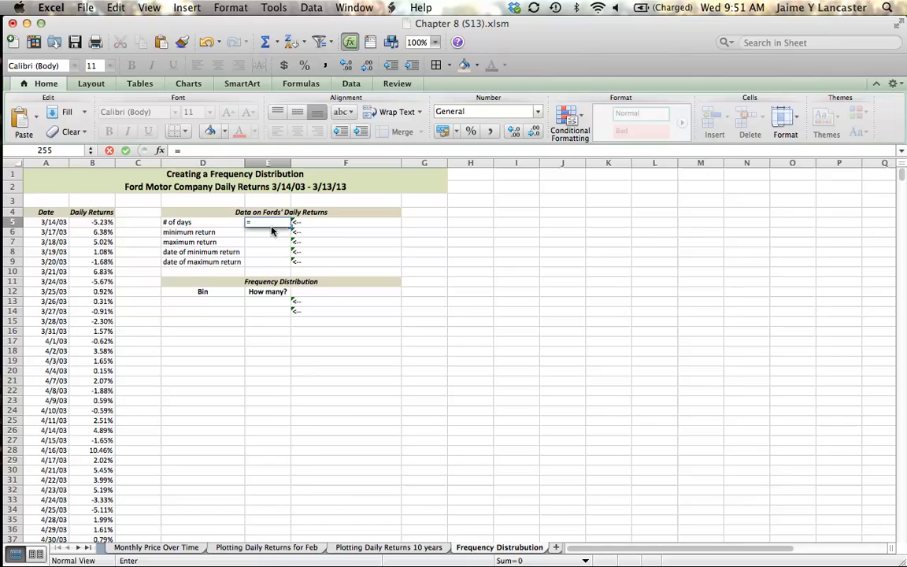
{"action": "type", "text": "count("}
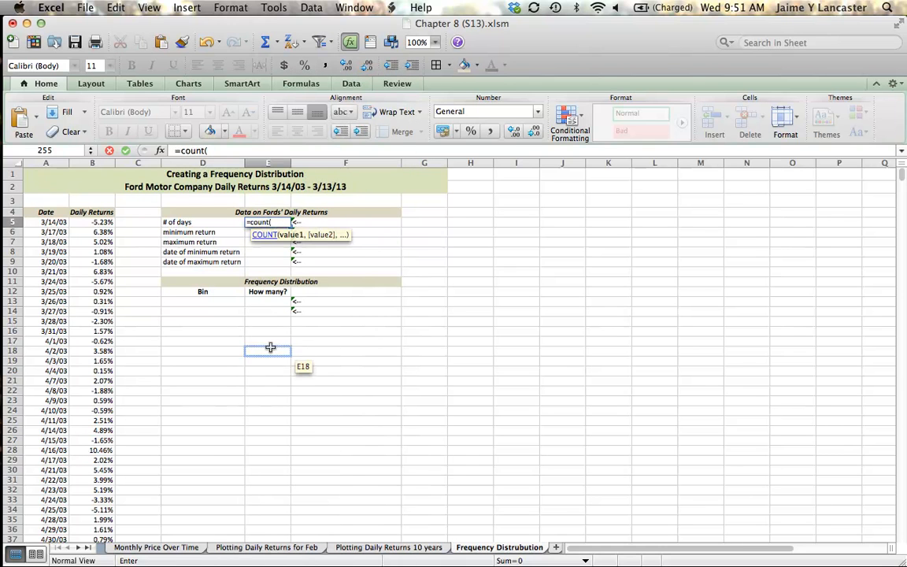
{"action": "left_click", "coordinate": [92, 231]}
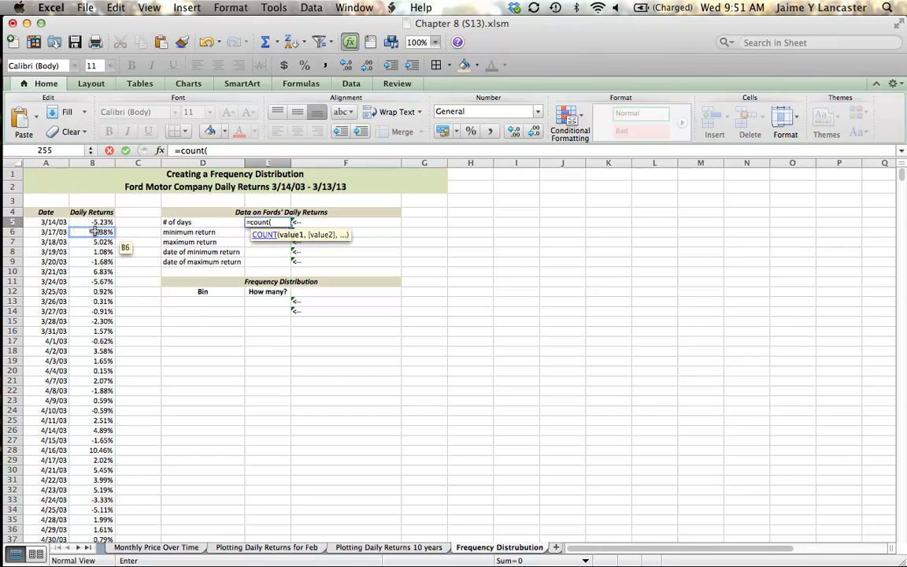
{"action": "left_click_drag", "start_coordinate": [91, 220], "coordinate": [91, 400]}
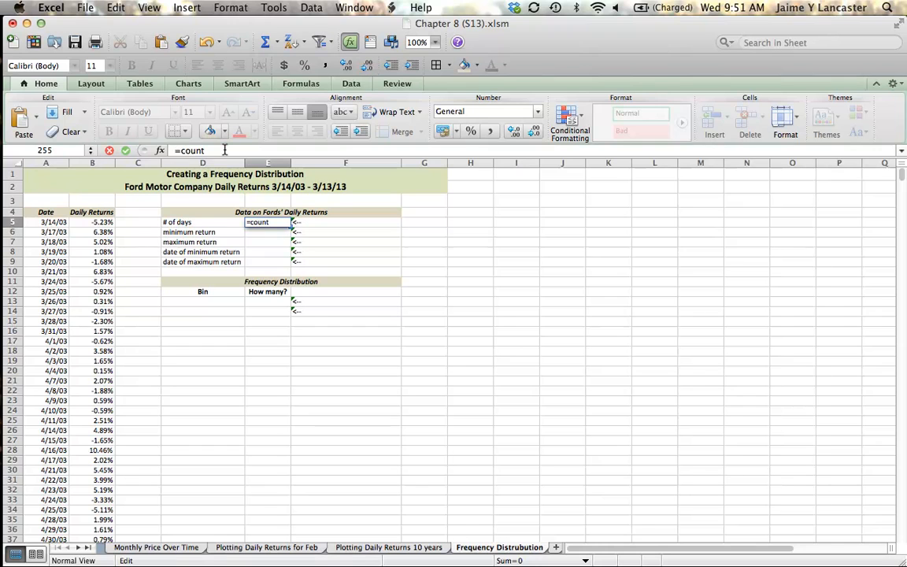
{"action": "type", "text": "("}
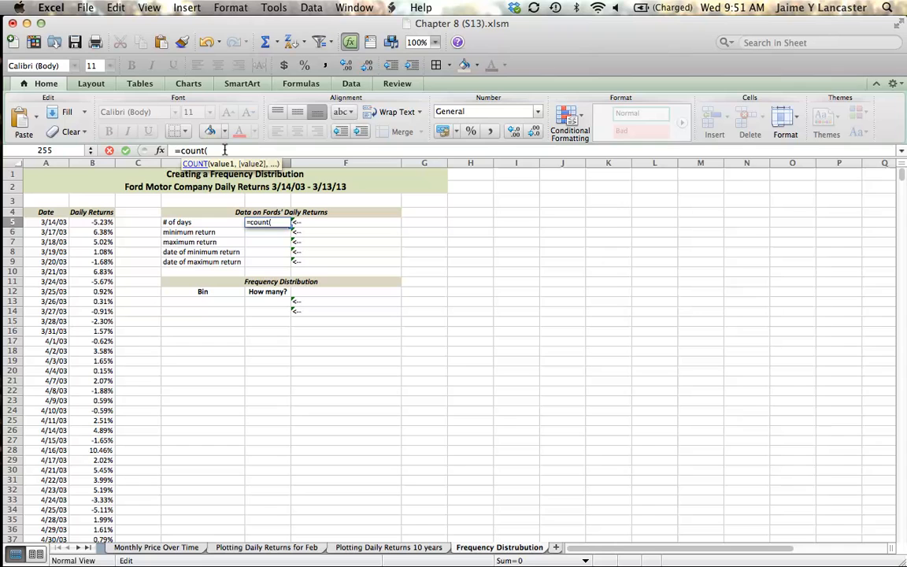
{"action": "left_click", "coordinate": [91, 220]}
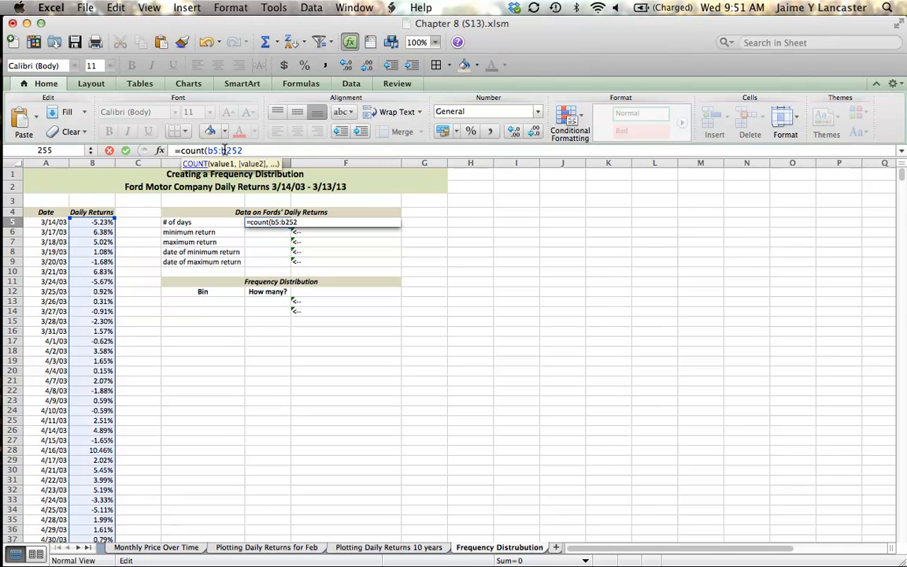
{"action": "type", "text": "0"}
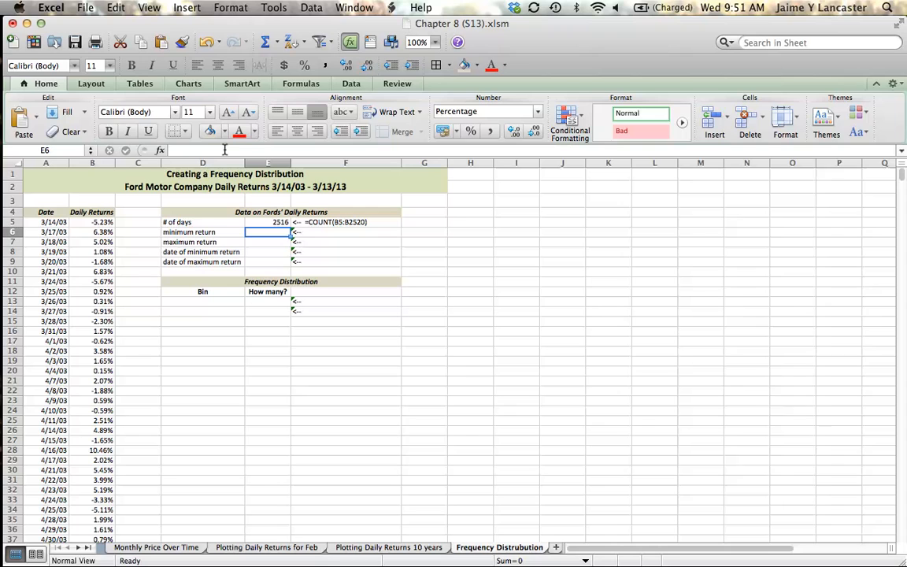
Step: Enter =MIN(B5:B2520) in E6 giving the minimum daily return, then review it
{"action": "type", "text": "="}
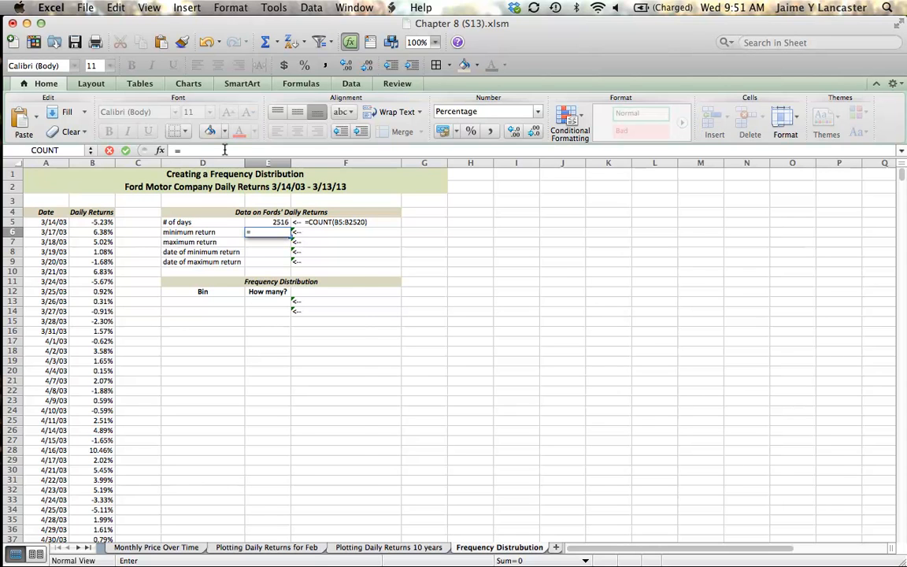
{"action": "type", "text": "=min(b5"}
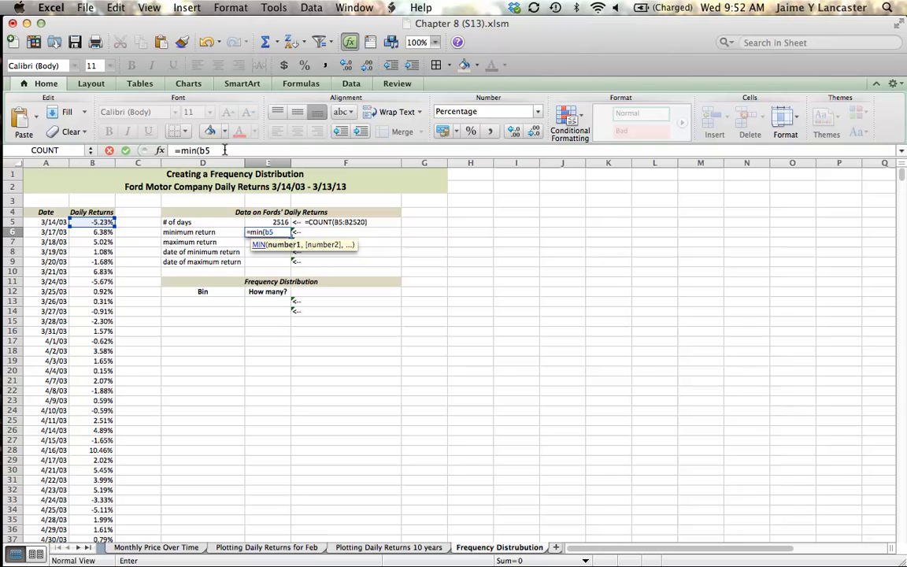
{"action": "type", "text": ":b252"}
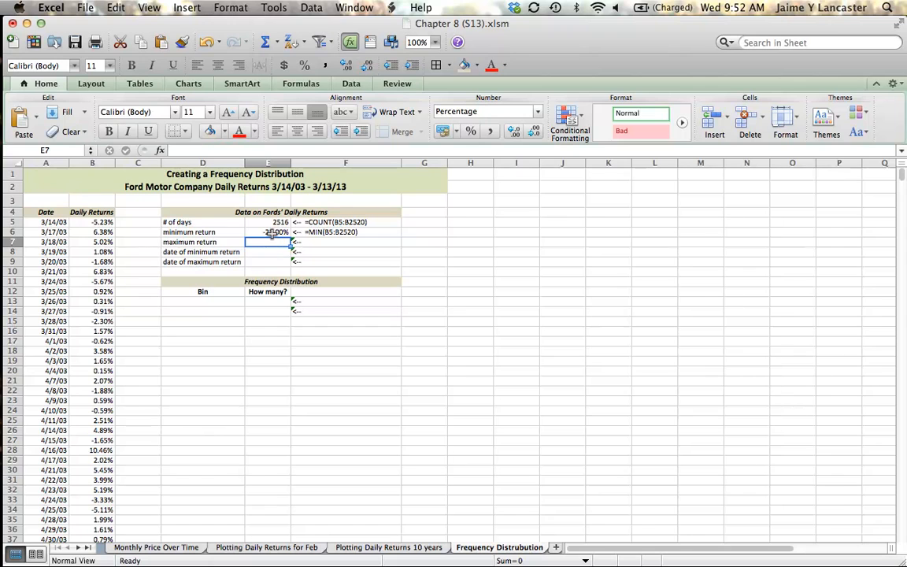
{"action": "left_click", "coordinate": [268, 231]}
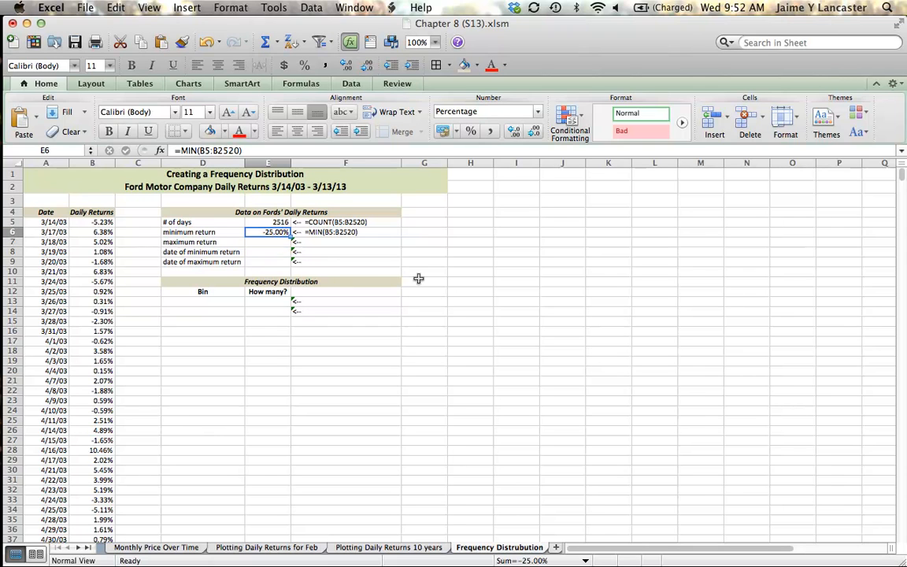
{"action": "mouse_move", "coordinate": [280, 242]}
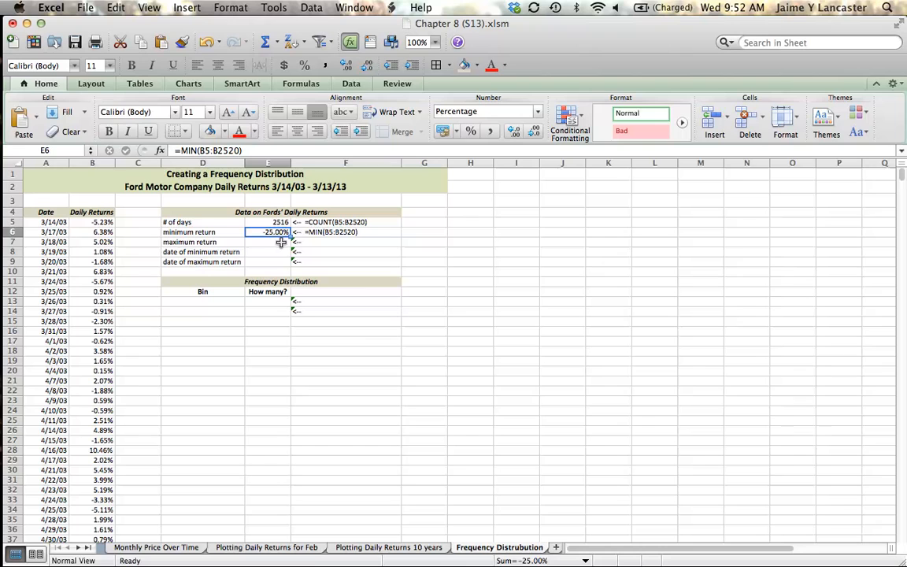
Step: Enter =MAX(B5:B2520) in E7 giving the 29.63% maximum return, and begin E8 with =
{"action": "type", "text": "=maTCH"}
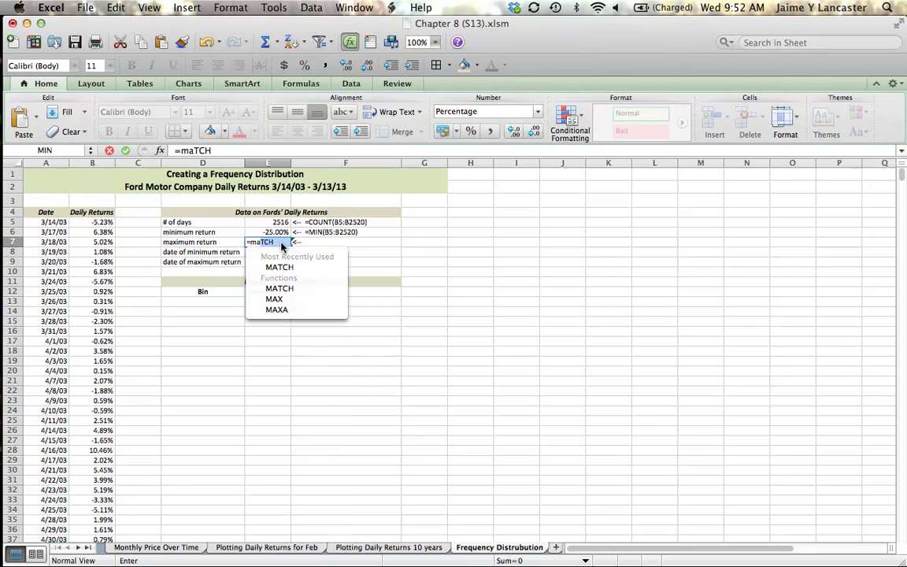
{"action": "type", "text": "max(b5:b"}
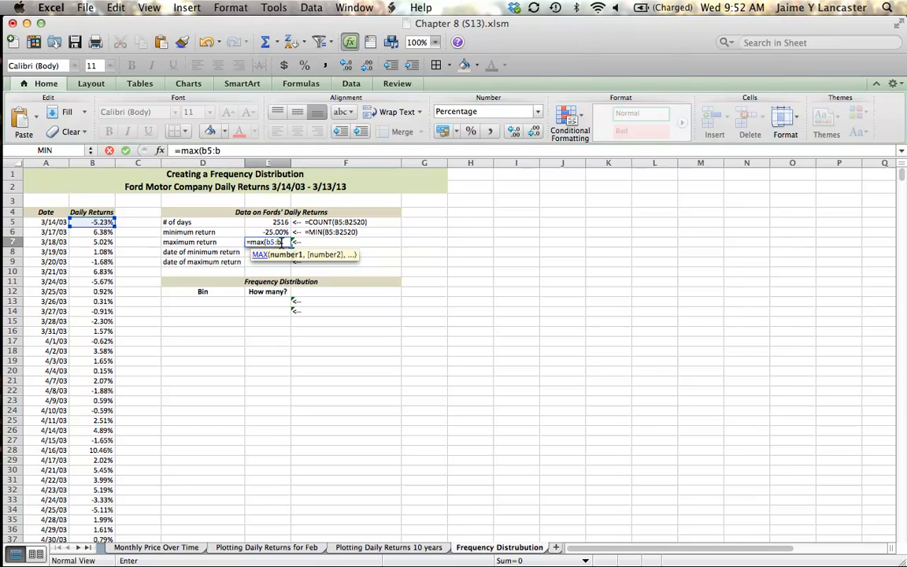
{"action": "type", "text": "2520)"}
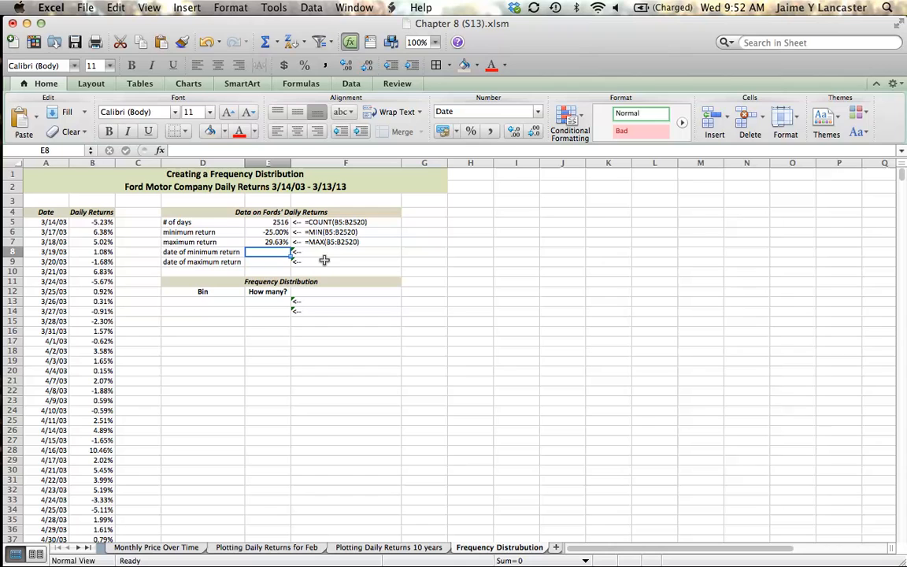
{"action": "type", "text": "="}
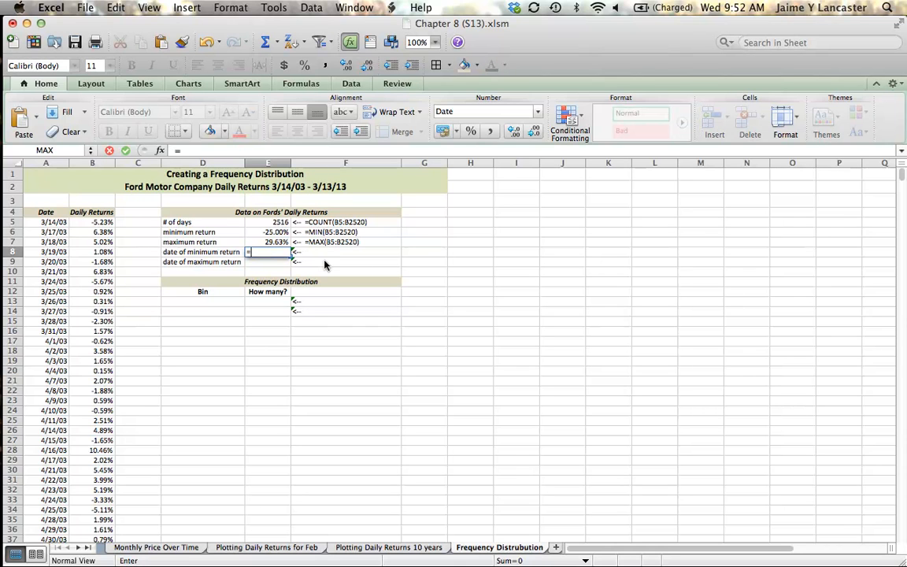
Step: Build the INDEX part of E8 over the date range A5:A2520
{"action": "type", "text": "=indeX"}
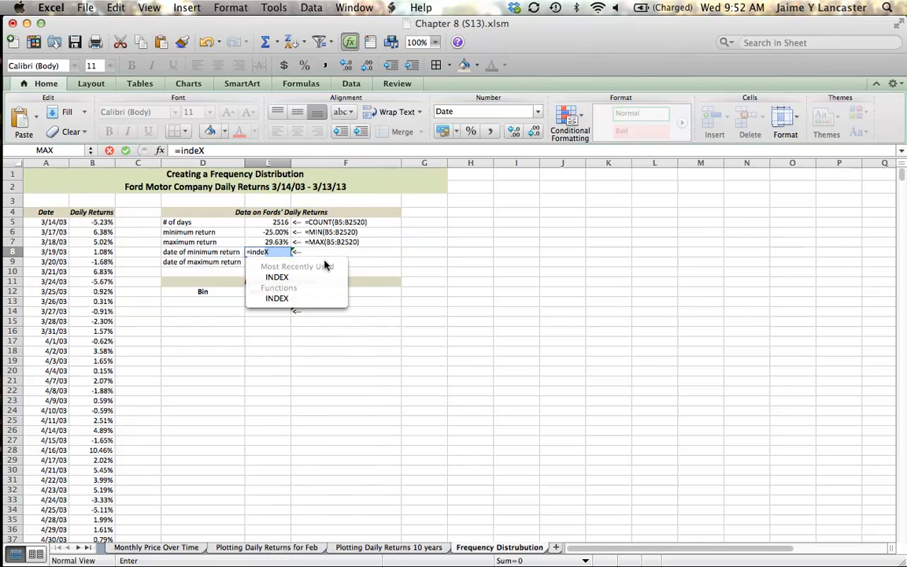
{"action": "type", "text": "("}
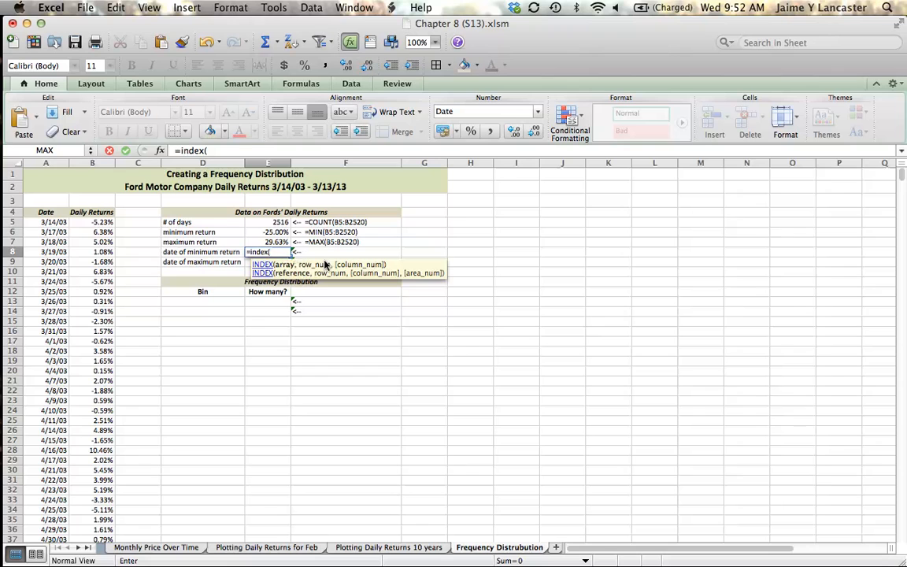
{"action": "type", "text": "a5:a"}
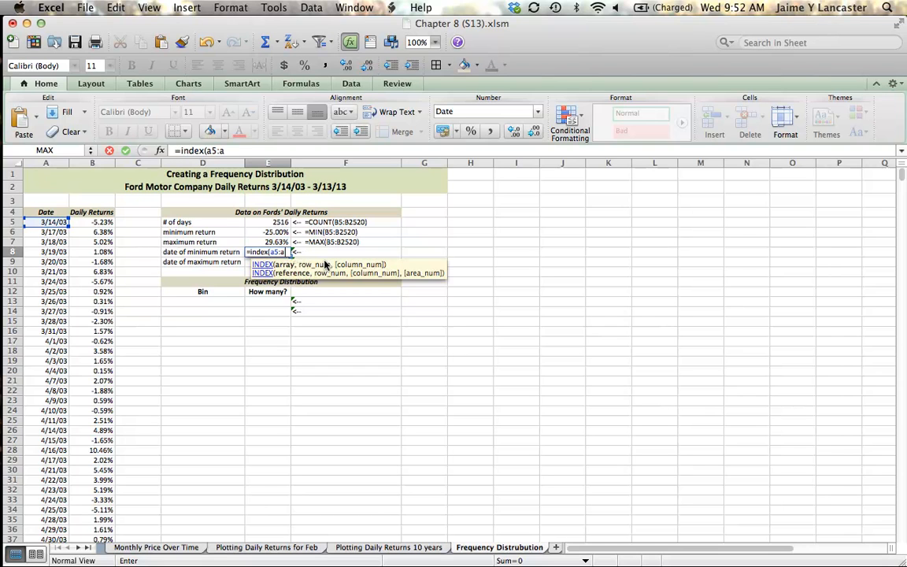
{"action": "type", "text": "2520"}
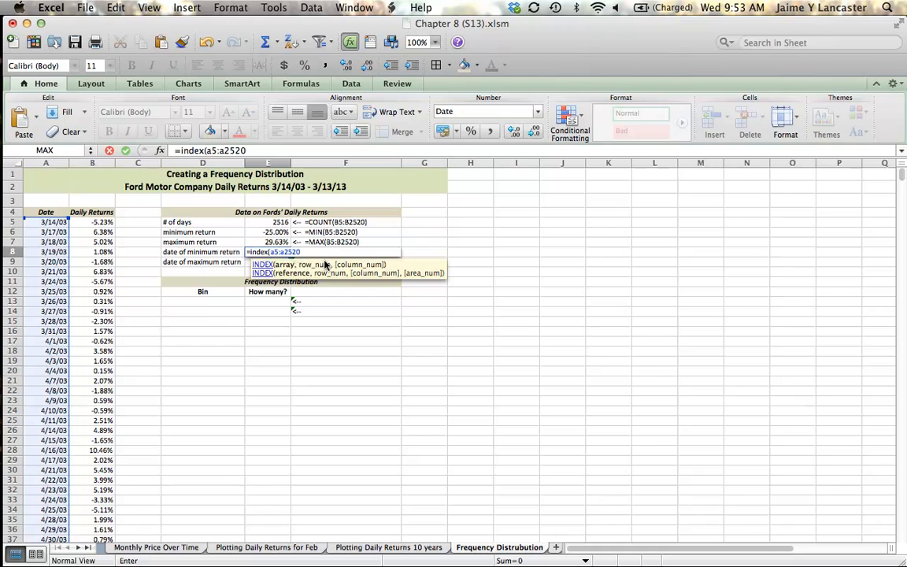
{"action": "type", "text": ","}
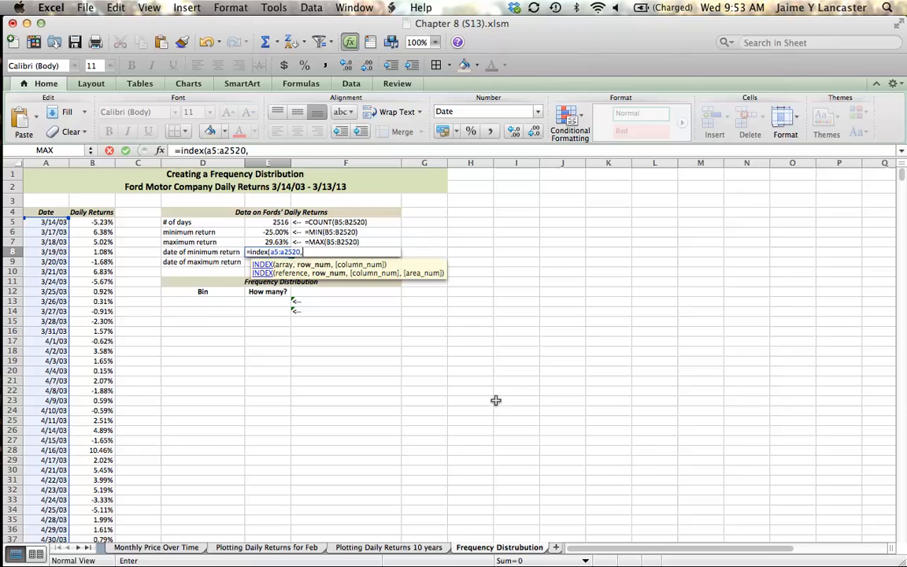
{"action": "mouse_move", "coordinate": [82, 262]}
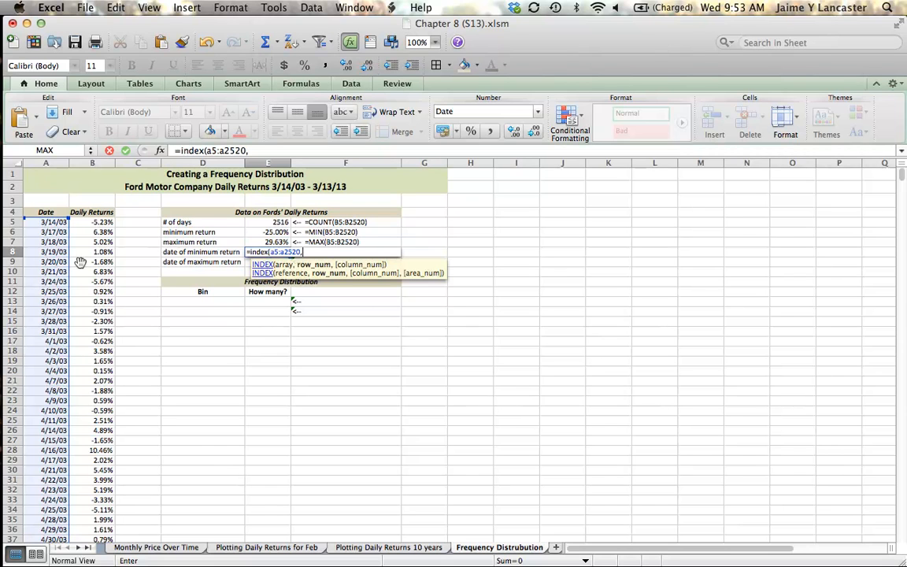
Step: Complete E8 with MATCH(E6,B5:B2520,0) to return the date of the minimum return
{"action": "type", "text": "m"}
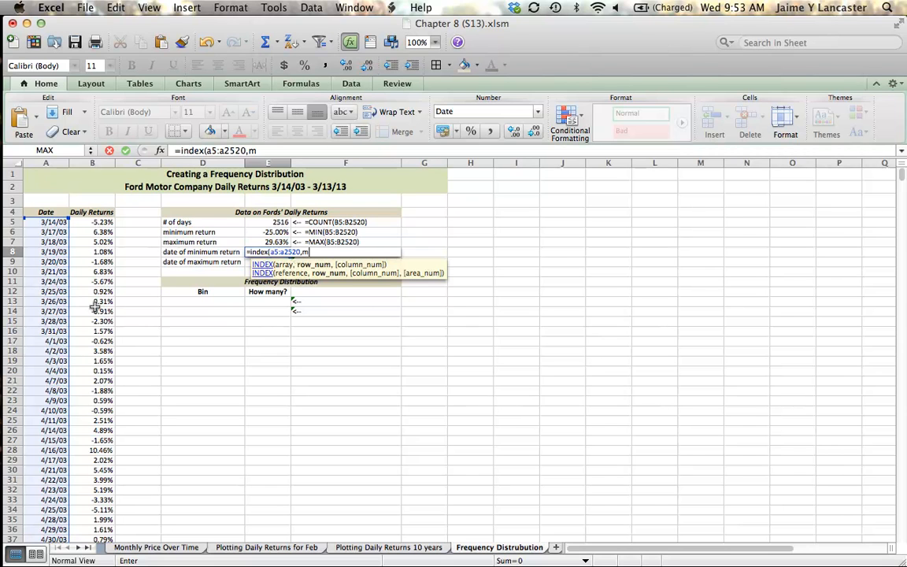
{"action": "type", "text": "atch("}
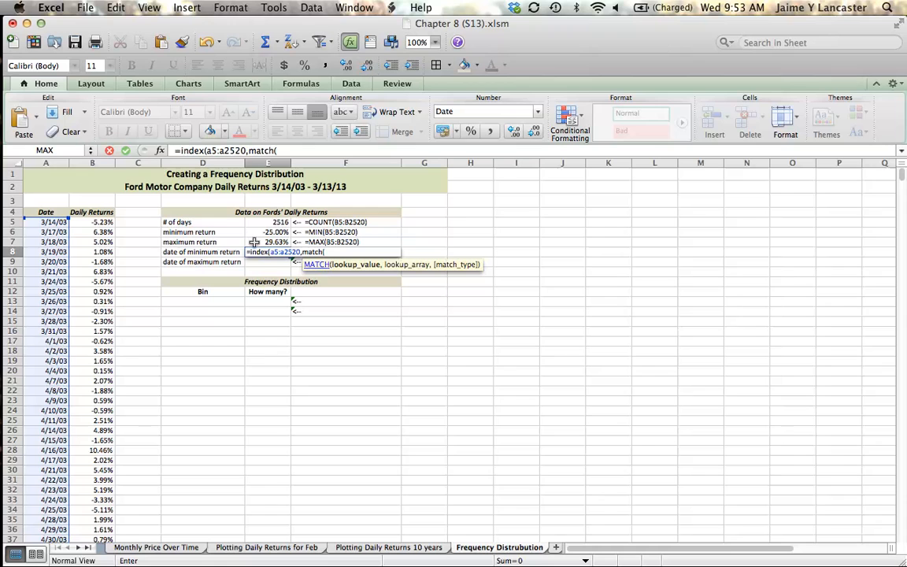
{"action": "left_click", "coordinate": [276, 232]}
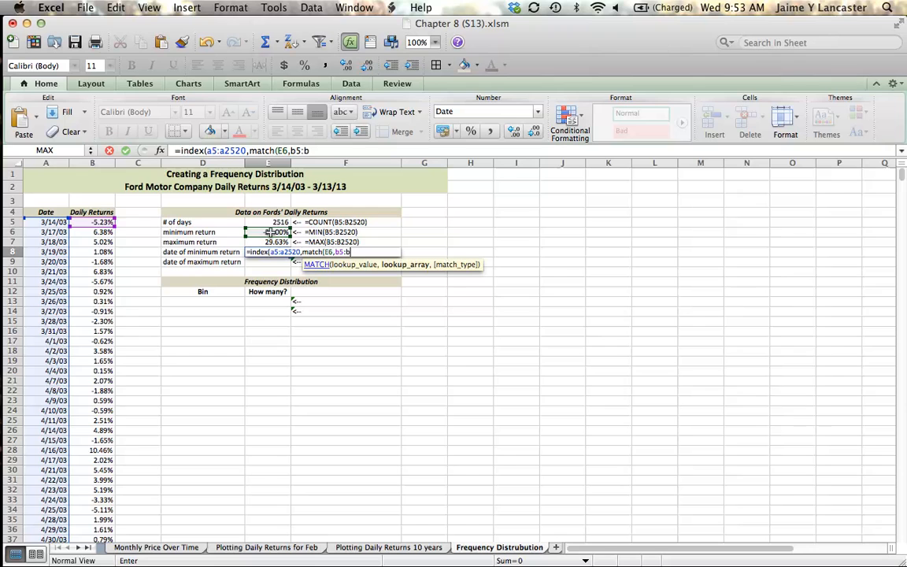
{"action": "type", "text": "2520"}
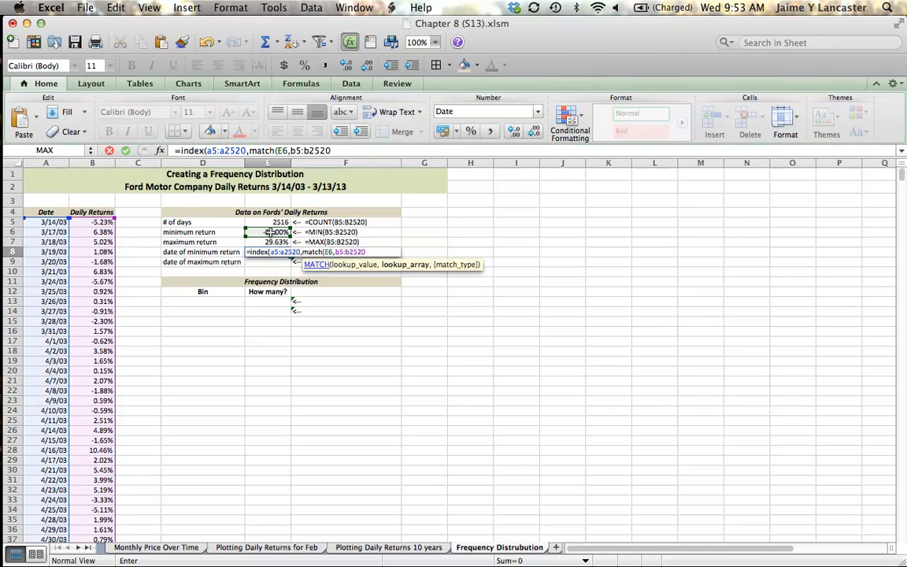
{"action": "type", "text": ","}
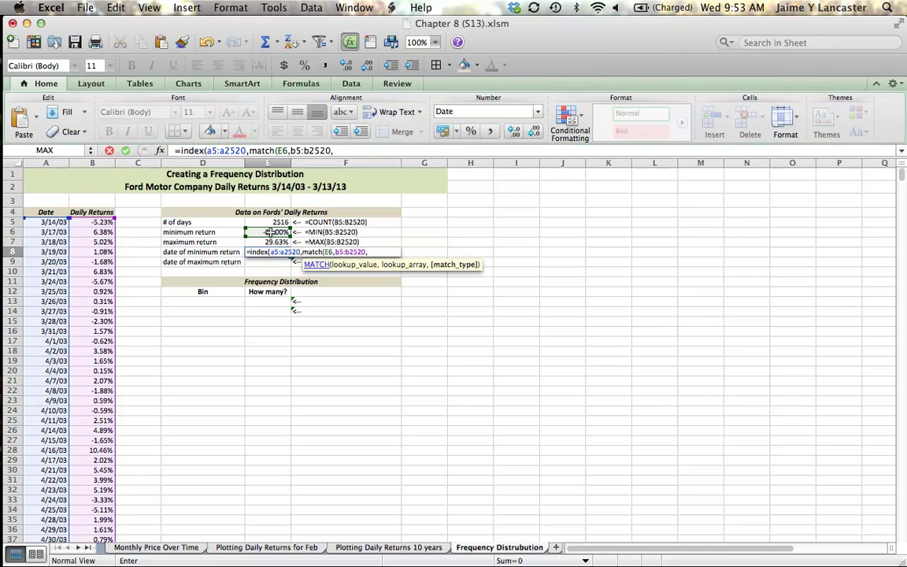
{"action": "type", "text": "0))"}
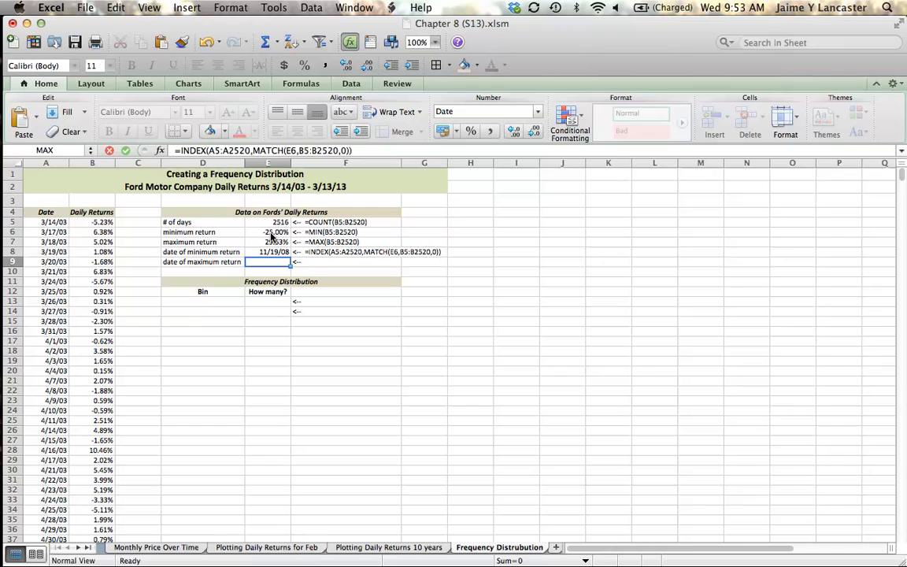
Step: Start E9 with =INDEX(A5:A2520, for the date of the maximum return
{"action": "left_click", "coordinate": [268, 252]}
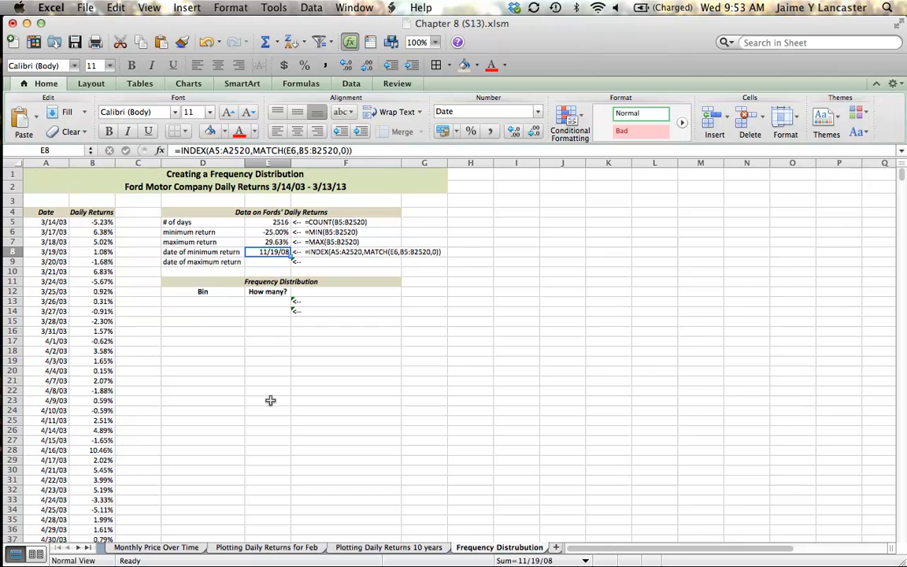
{"action": "left_click", "coordinate": [267, 261]}
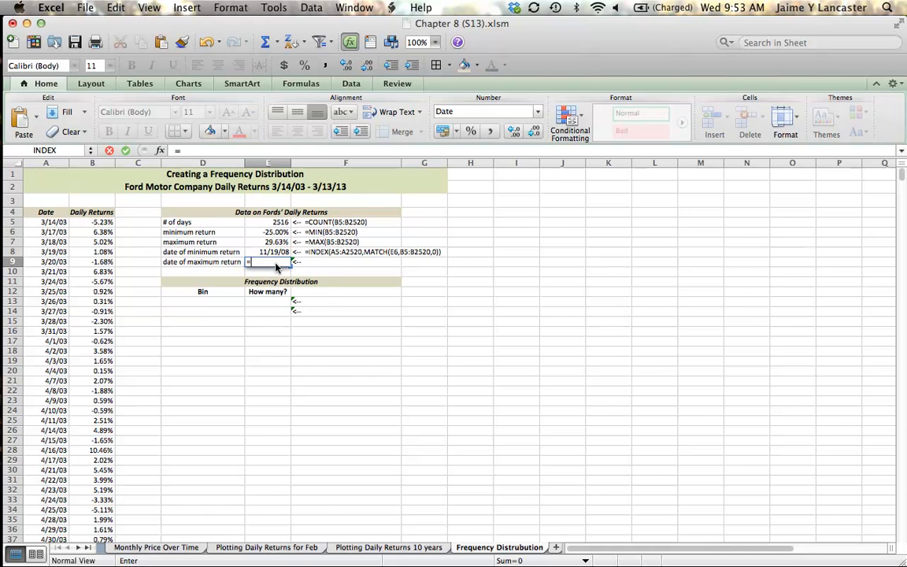
{"action": "type", "text": "=inded"}
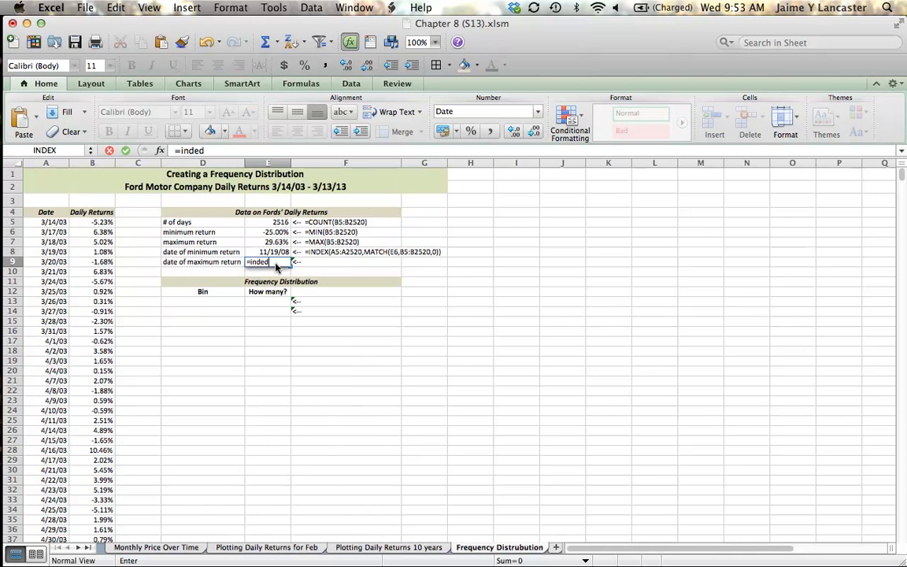
{"action": "type", "text": "("}
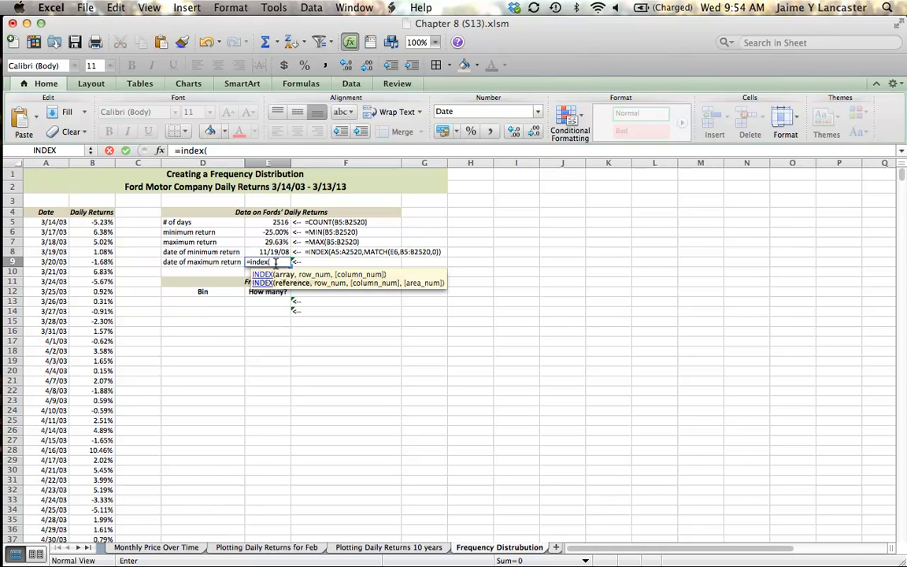
{"action": "left_click", "coordinate": [44, 207]}
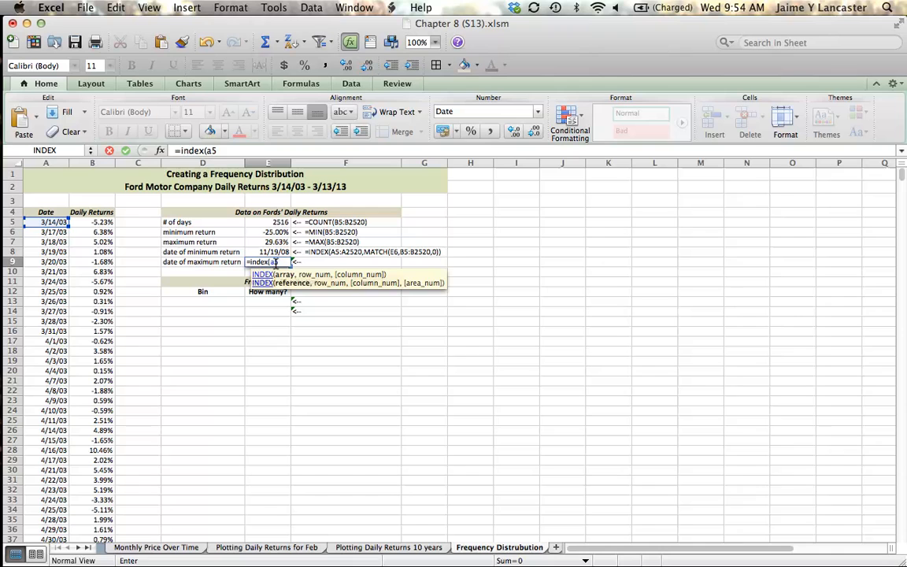
{"action": "type", "text": ":a2520"}
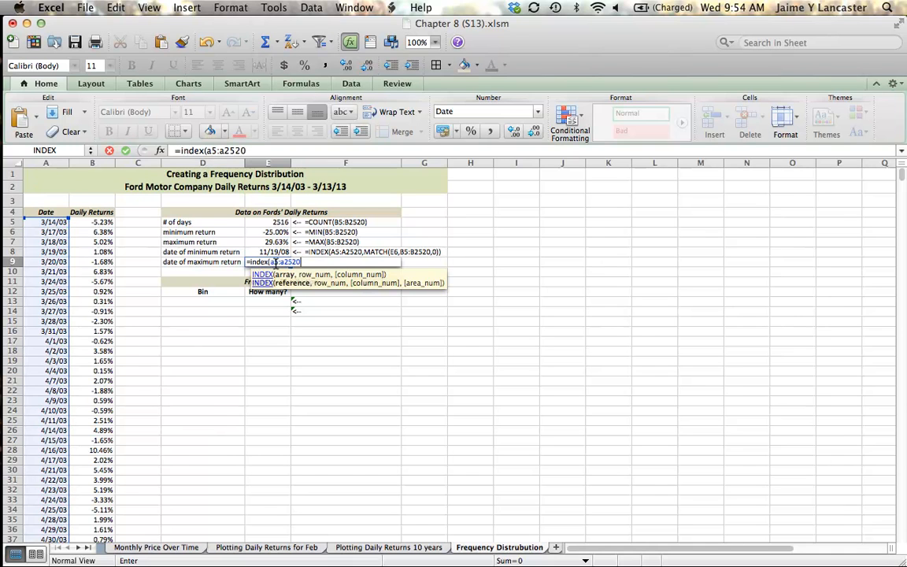
{"action": "type", "text": ","}
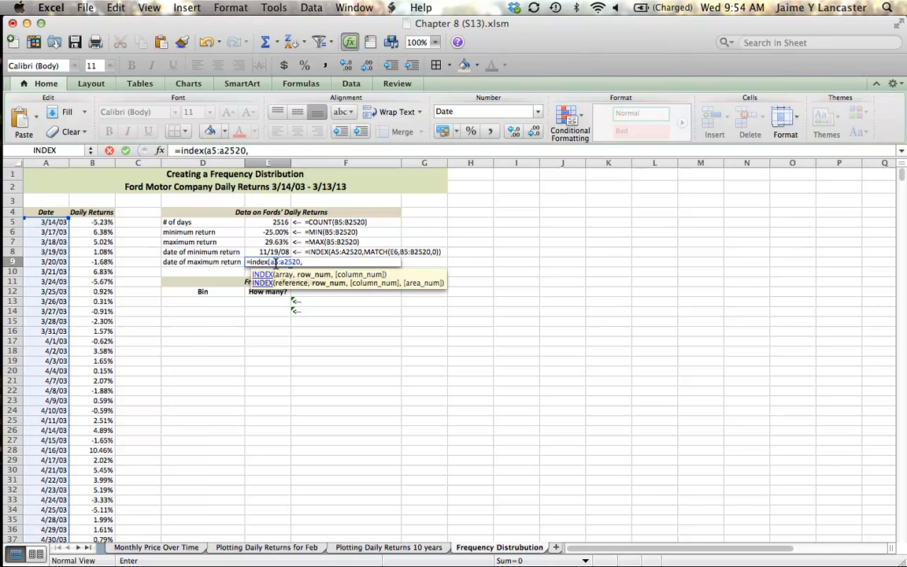
Step: Complete E9 with MATCH(E7,B5:B2520,0) returning the date of the maximum return, 11/26/08
{"action": "type", "text": "math"}
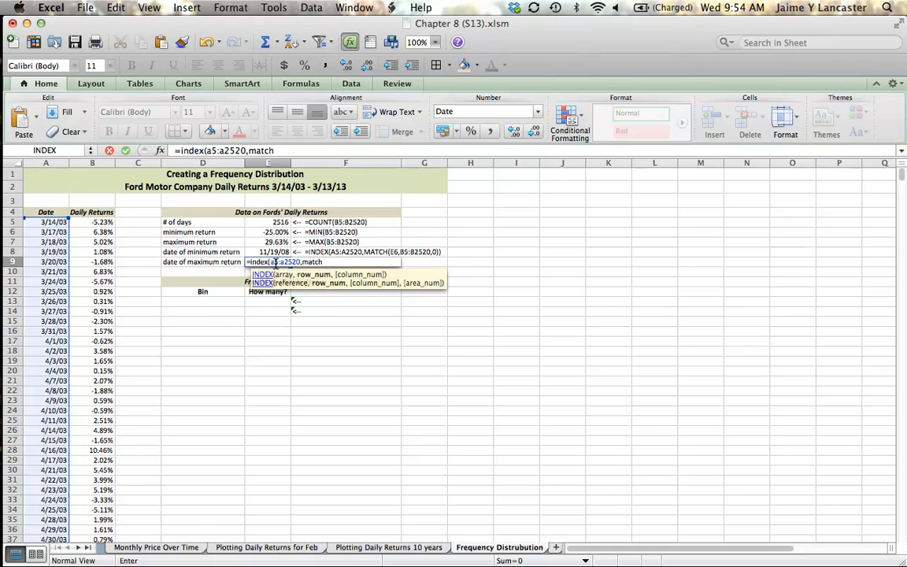
{"action": "type", "text": "("}
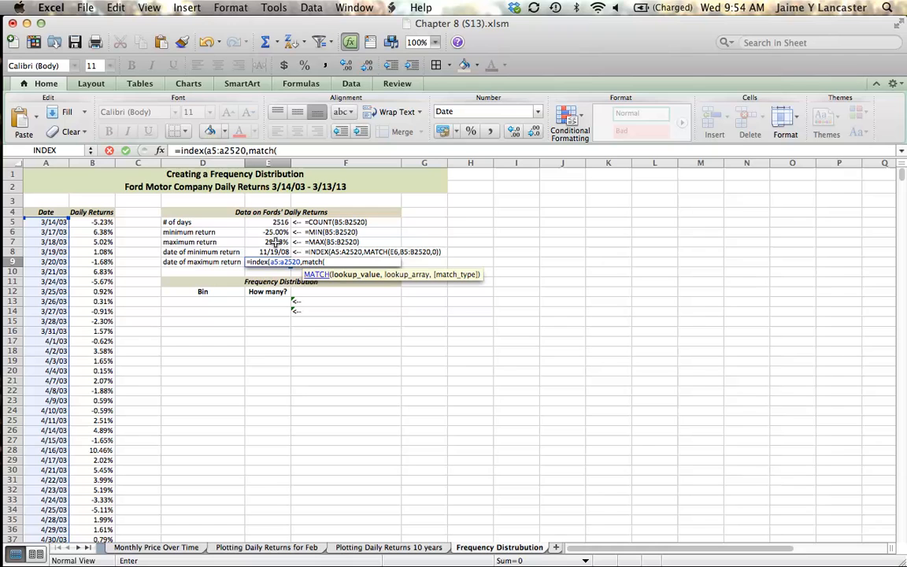
{"action": "left_click", "coordinate": [268, 242]}
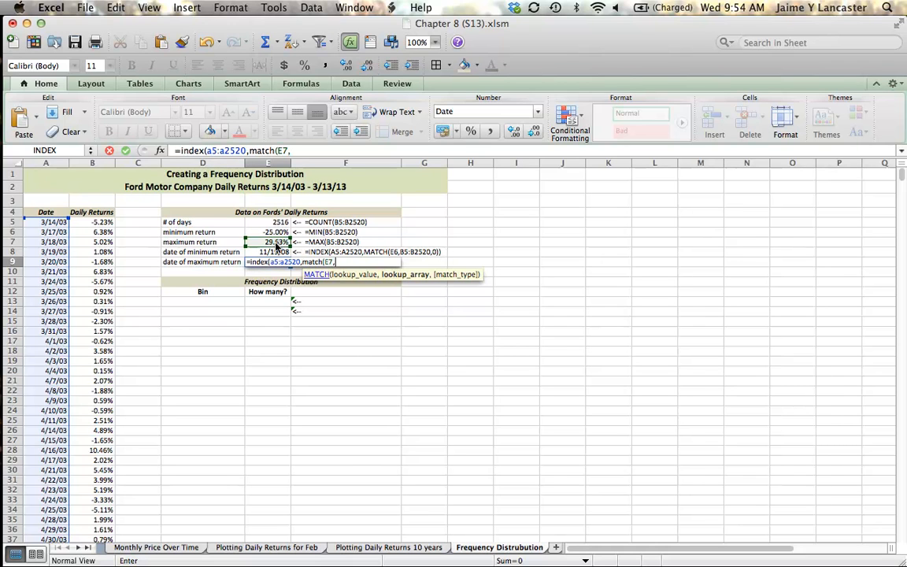
{"action": "type", "text": "b5:b2520"}
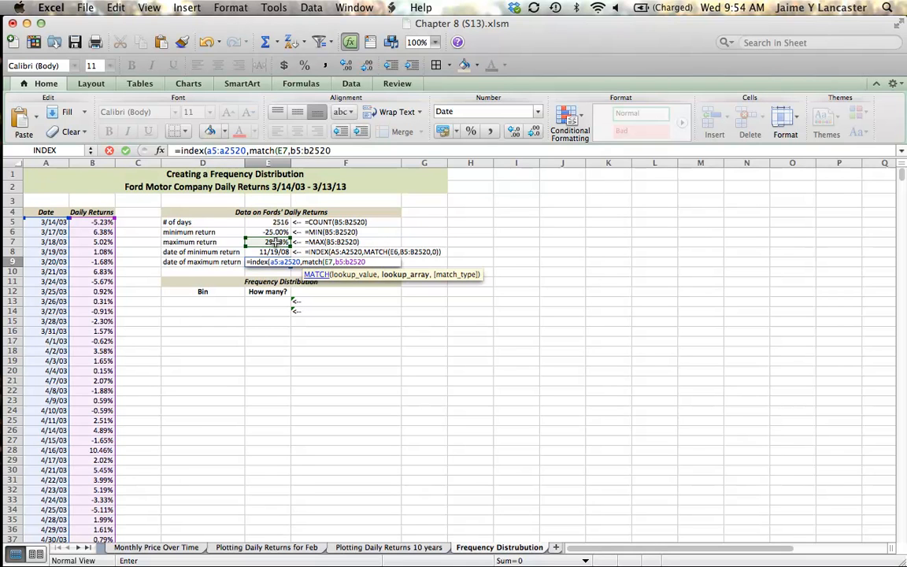
{"action": "type", "text": ",0"}
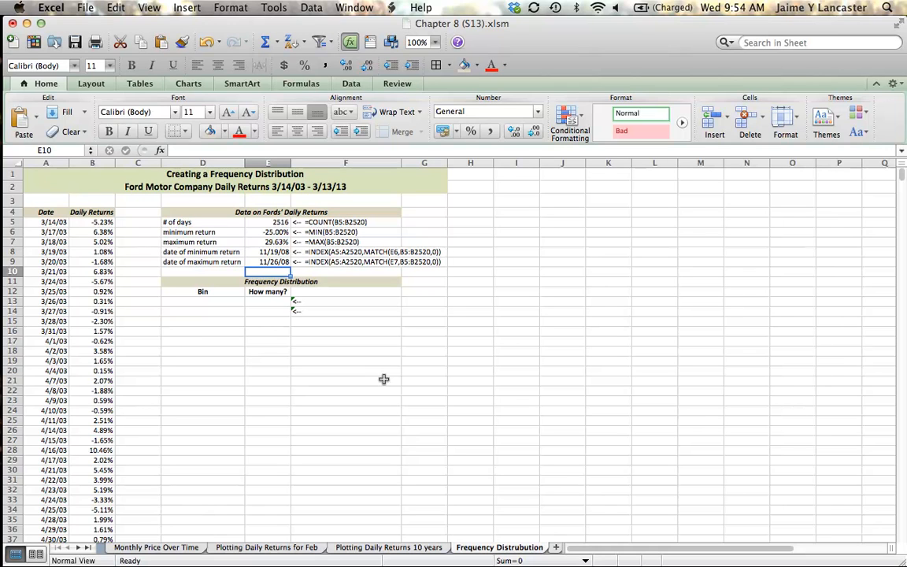
{"action": "mouse_move", "coordinate": [275, 232]}
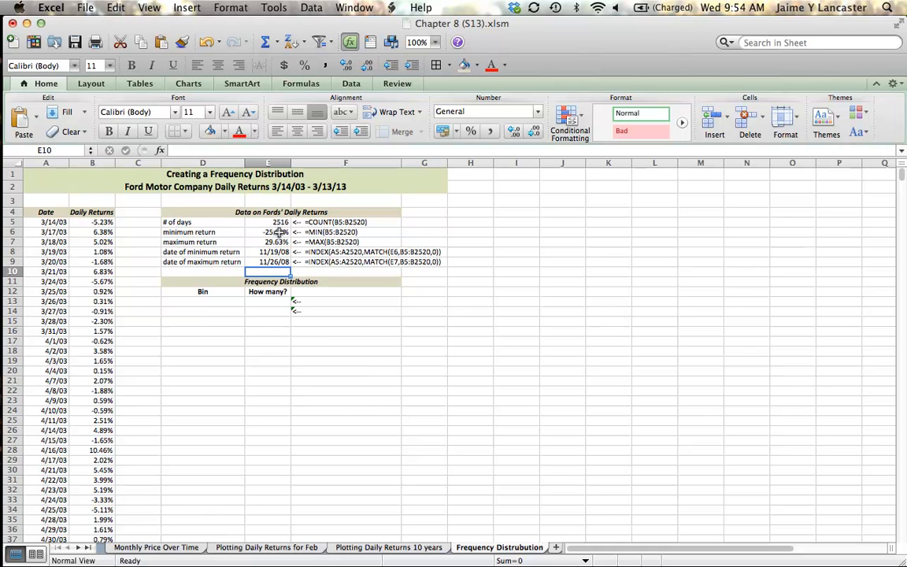
Step: Enter -25% as the first bin in D13 and start D14 as a formula referencing D13
{"action": "left_click", "coordinate": [267, 242]}
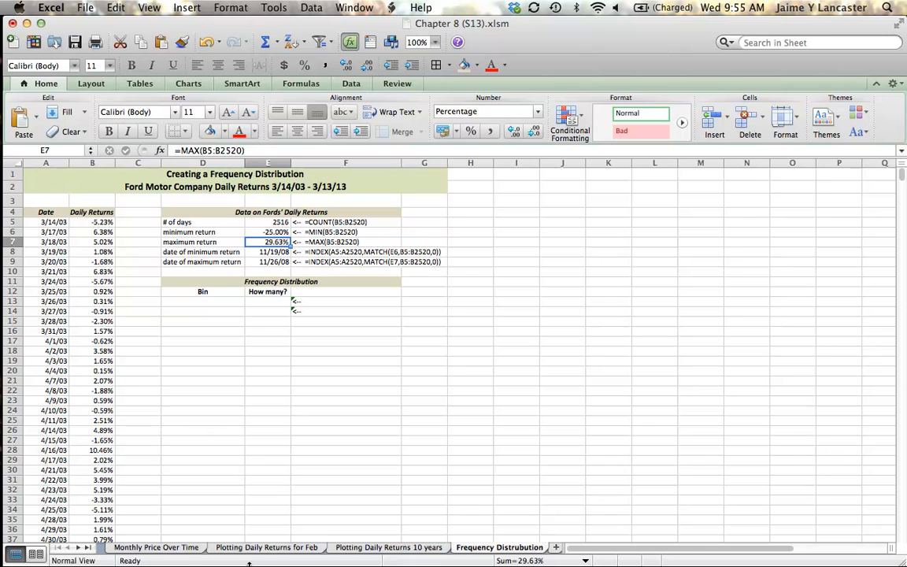
{"action": "left_click", "coordinate": [201, 303]}
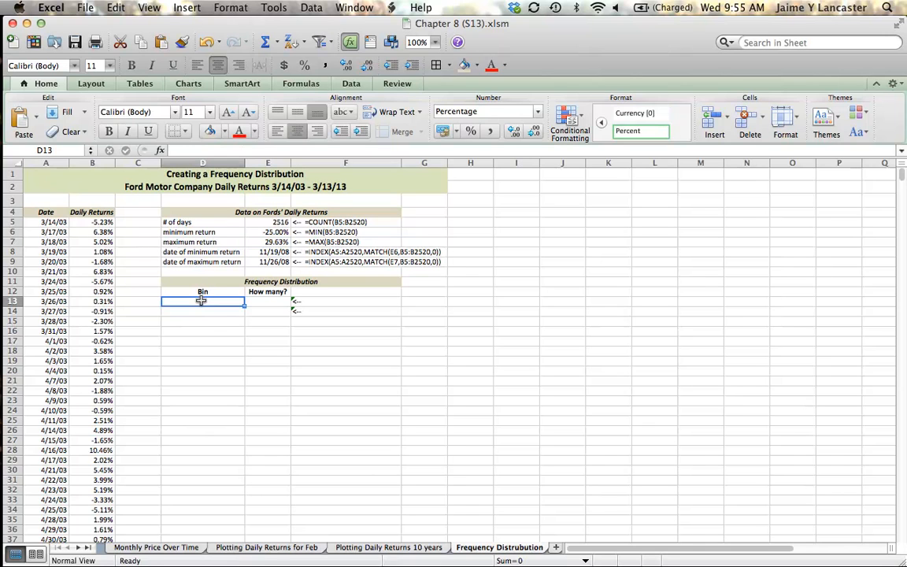
{"action": "type", "text": "="}
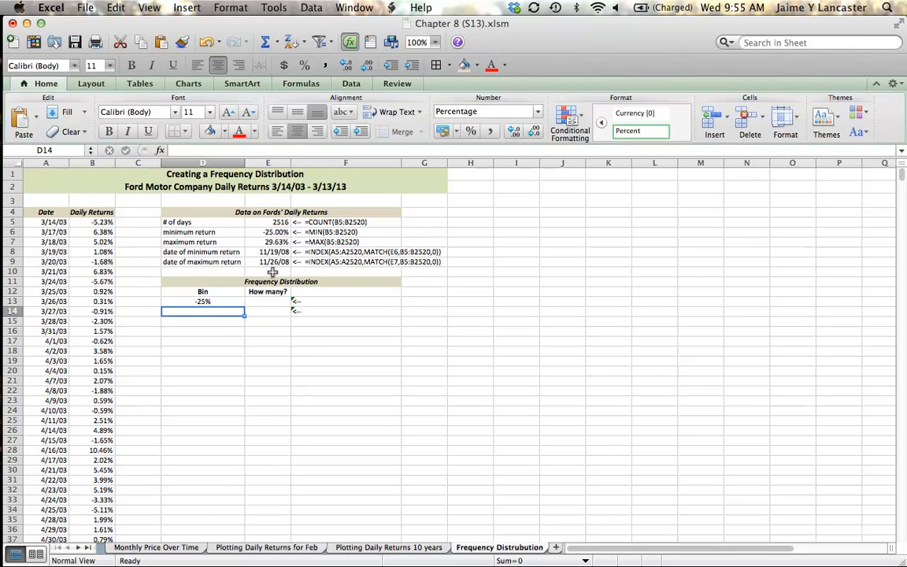
{"action": "left_click", "coordinate": [268, 300]}
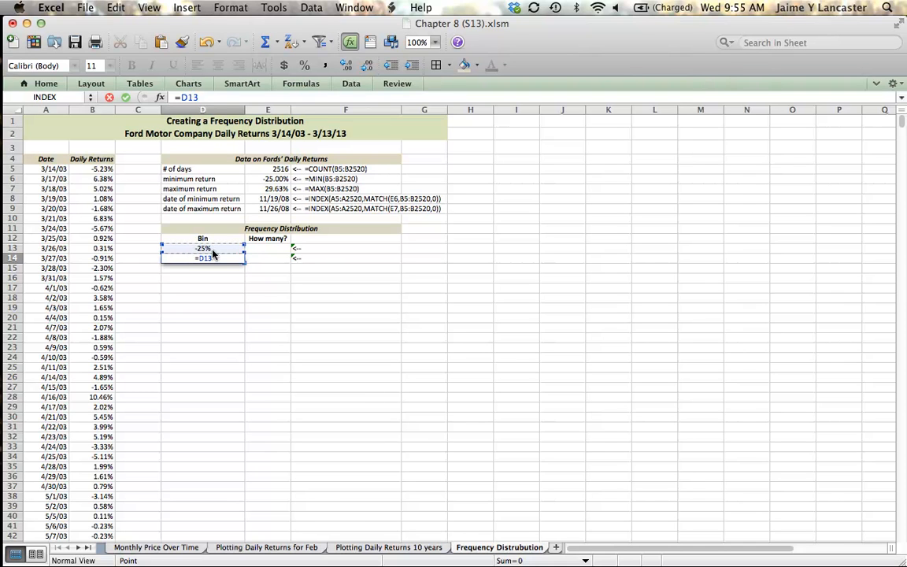
Step: Finish D14 as =D13+2% and fill it down so bins run -25% to 31% in 2% steps
{"action": "type", "text": "+"}
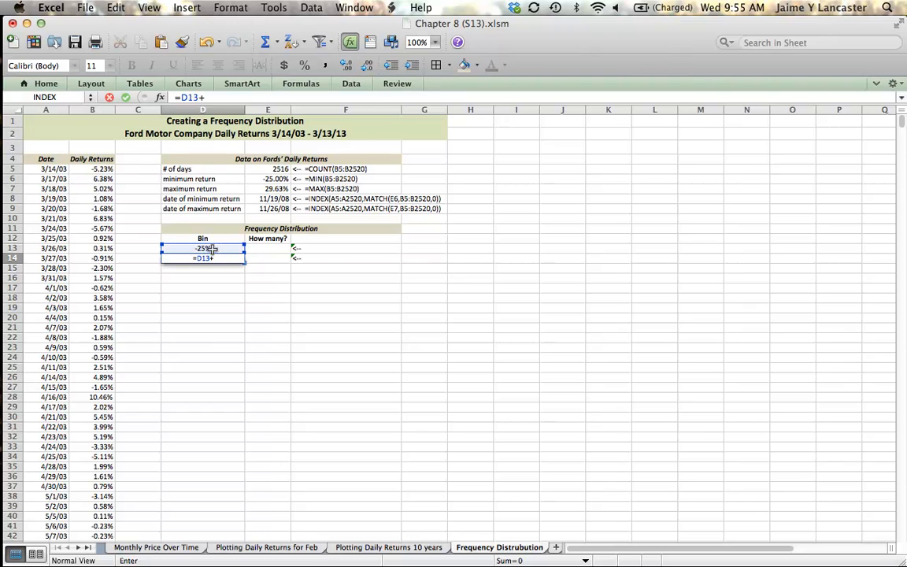
{"action": "type", "text": "2%"}
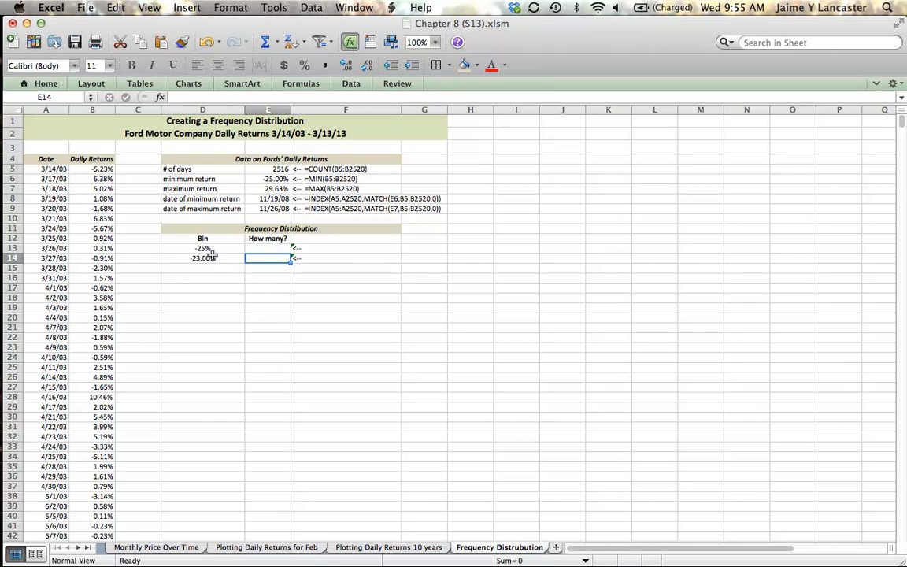
{"action": "left_click", "coordinate": [202, 258]}
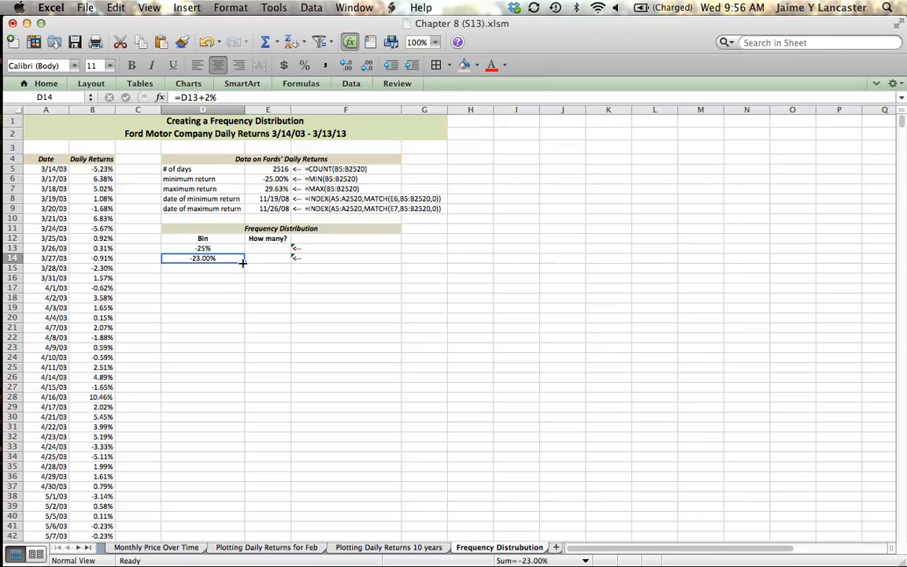
{"action": "left_click_drag", "start_coordinate": [242, 263], "coordinate": [243, 307]}
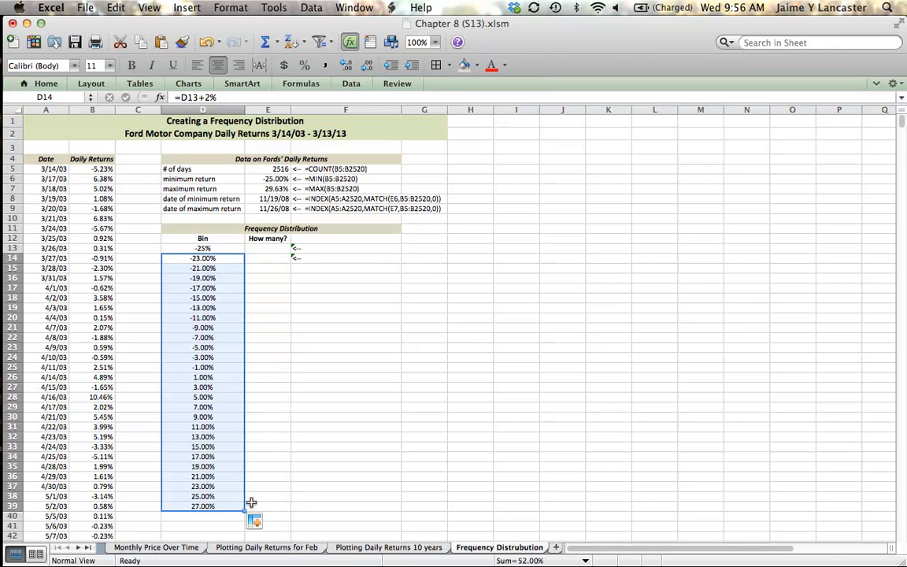
{"action": "mouse_move", "coordinate": [249, 511]}
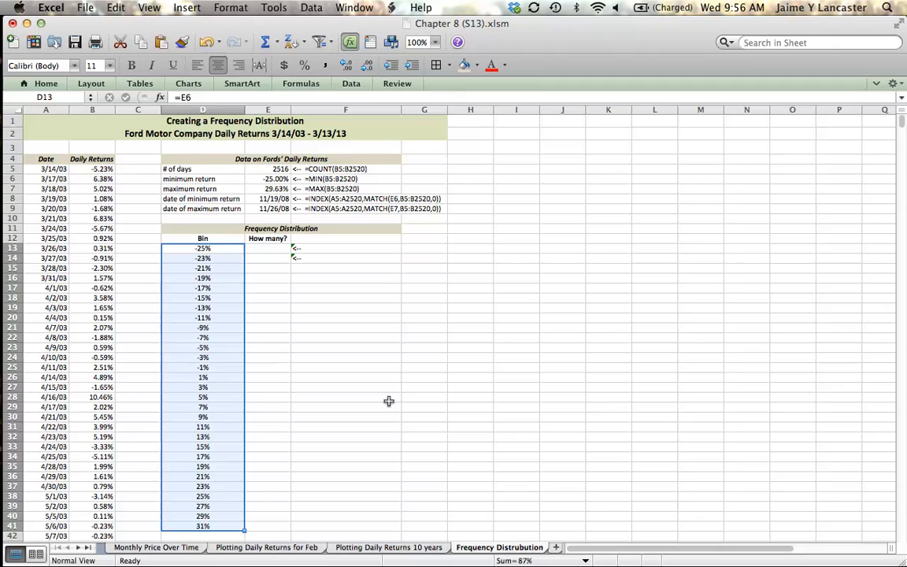
{"action": "left_click", "coordinate": [356, 402]}
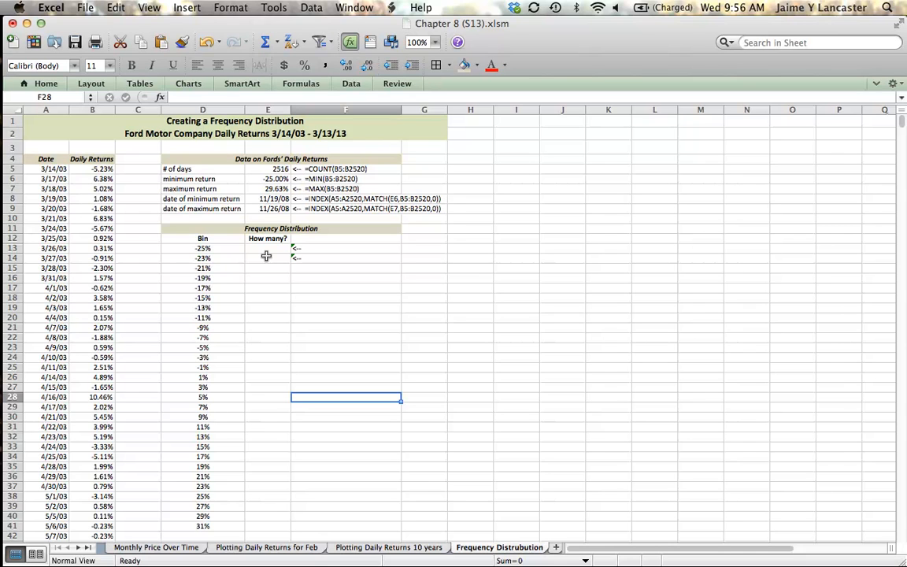
{"action": "mouse_move", "coordinate": [265, 249]}
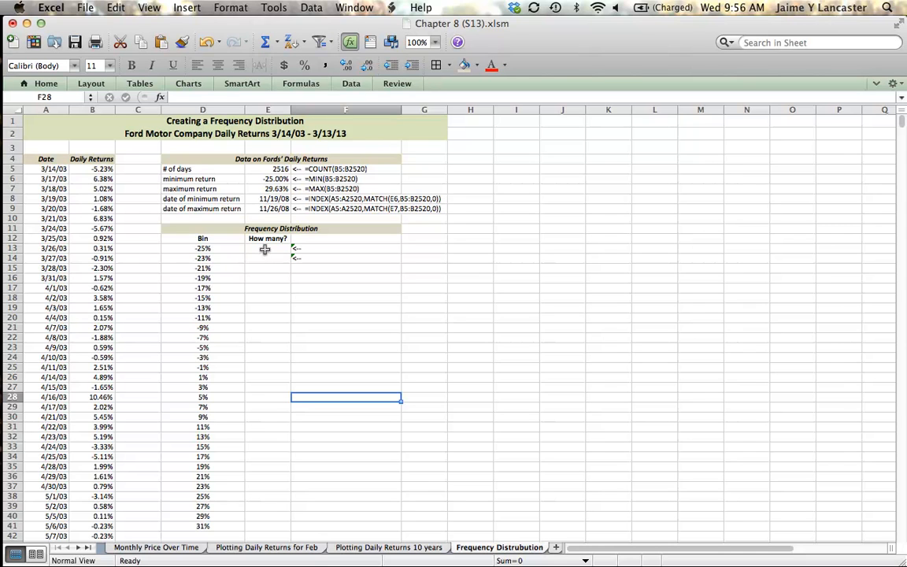
Step: Start =FREQUENCY( in E13 and read the FREQUENCY help on its data and bins arguments
{"action": "type", "text": "=frEQUENCY"}
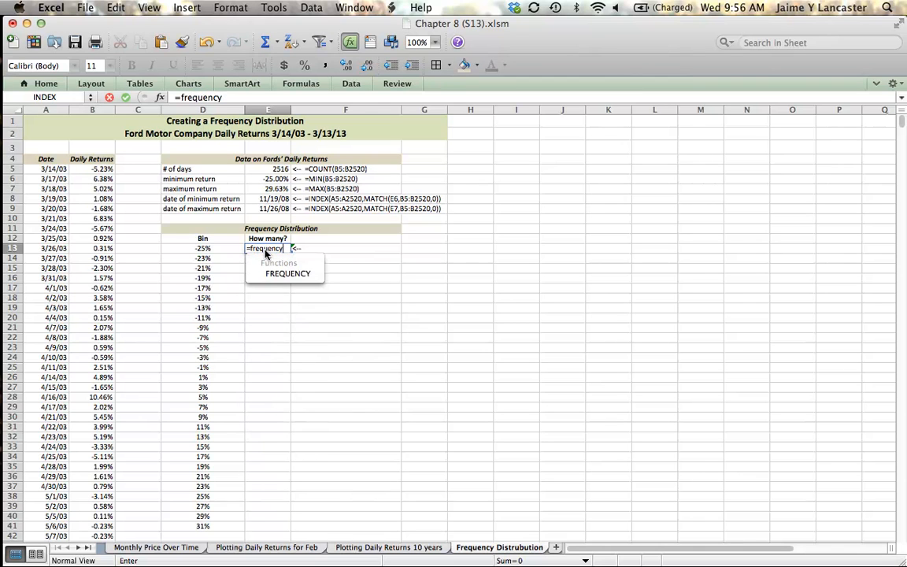
{"action": "type", "text": "("}
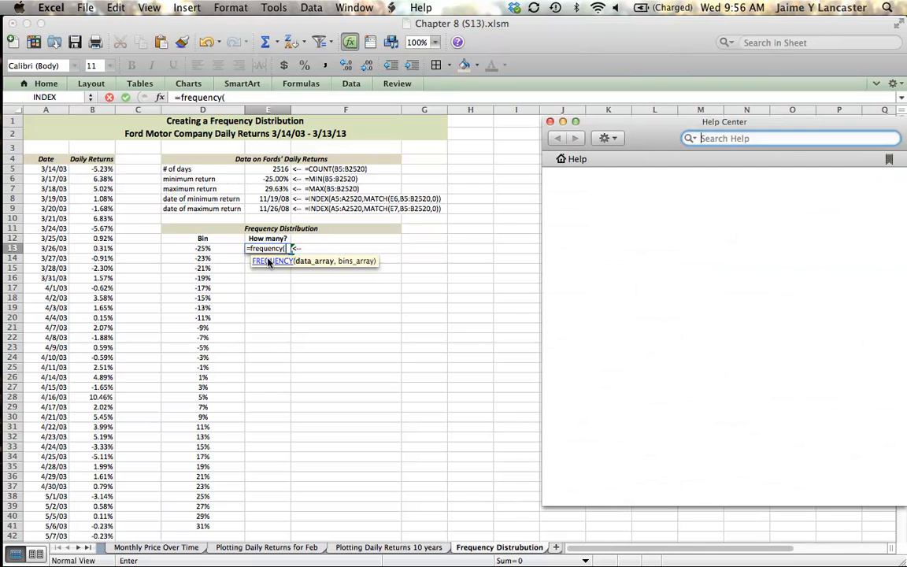
{"action": "left_click", "coordinate": [272, 262]}
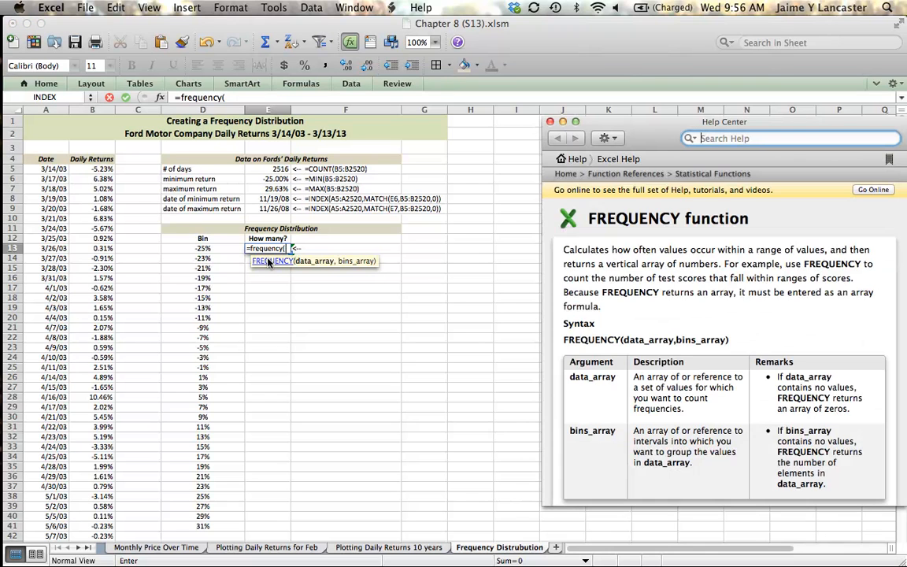
{"action": "mouse_move", "coordinate": [689, 384]}
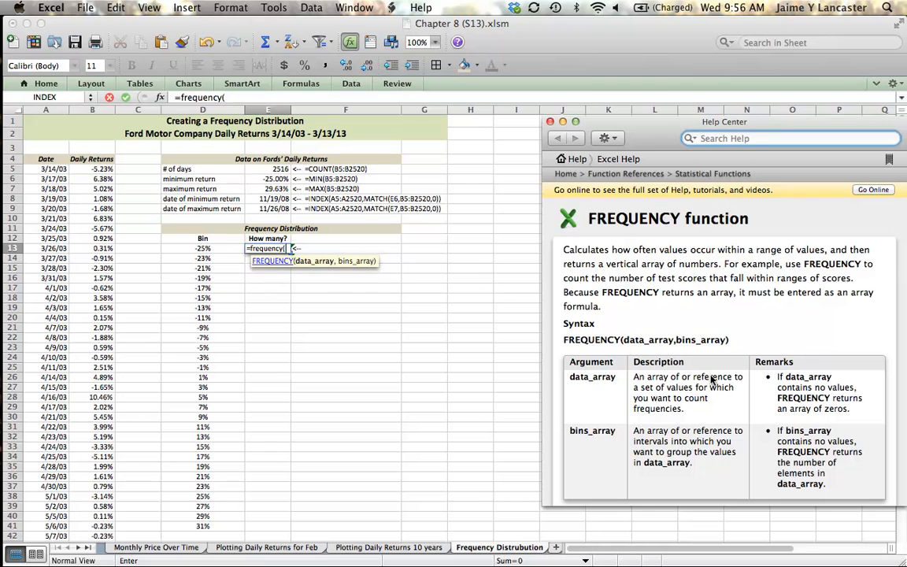
{"action": "scroll", "scroll_direction": "down", "scroll_amount": 3}
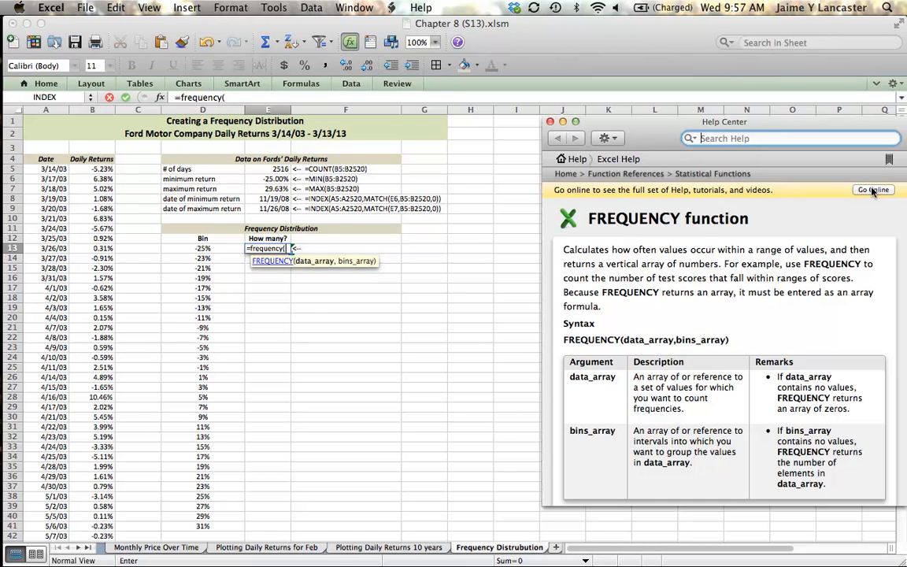
{"action": "mouse_move", "coordinate": [652, 130]}
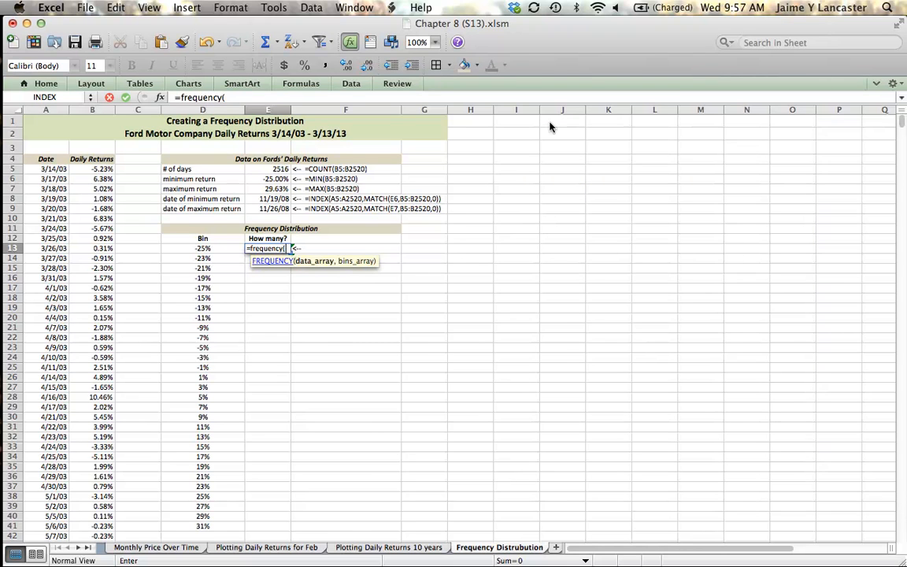
Step: Start the FREQUENCY formula in the first How many? cell with the daily returns B5:B2520 as data array
{"action": "left_click", "coordinate": [92, 168]}
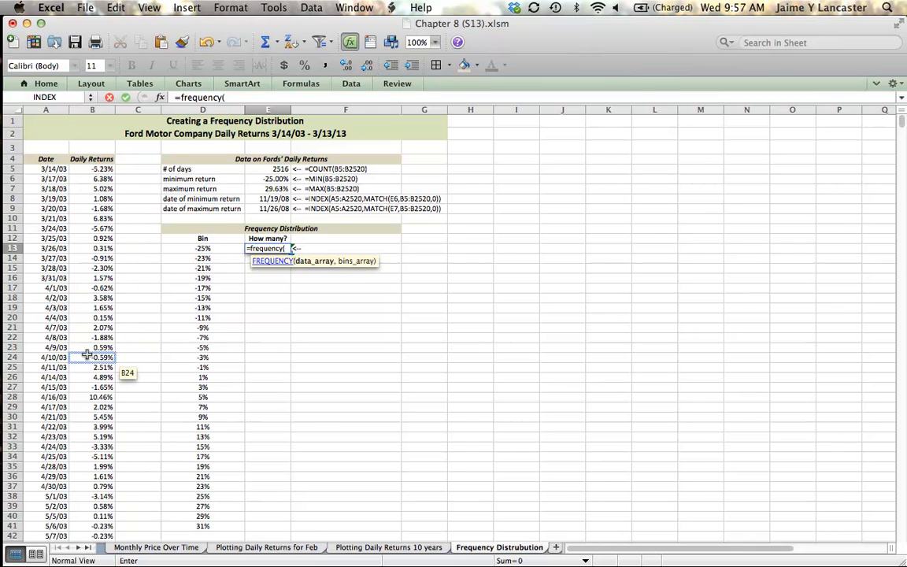
{"action": "left_click", "coordinate": [202, 325]}
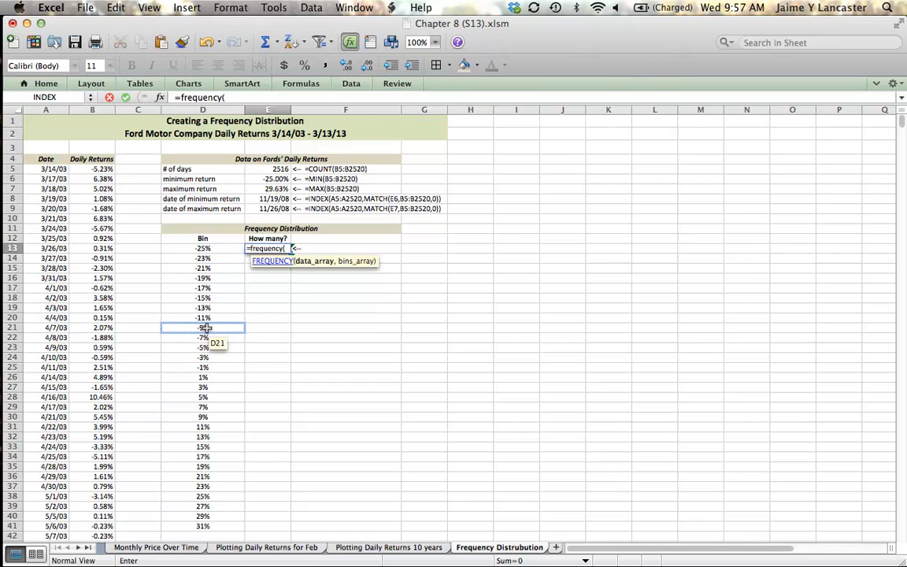
{"action": "left_click", "coordinate": [202, 249]}
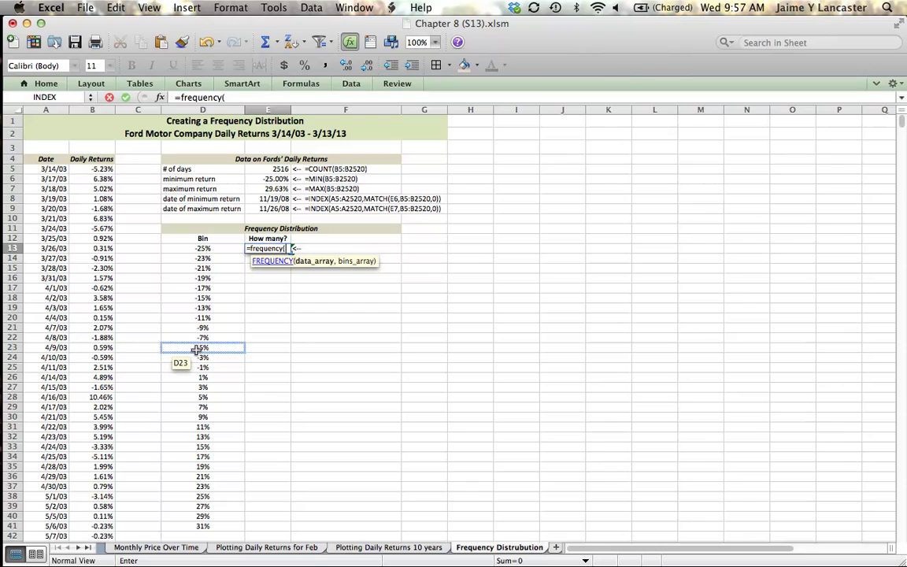
{"action": "left_click", "coordinate": [91, 227]}
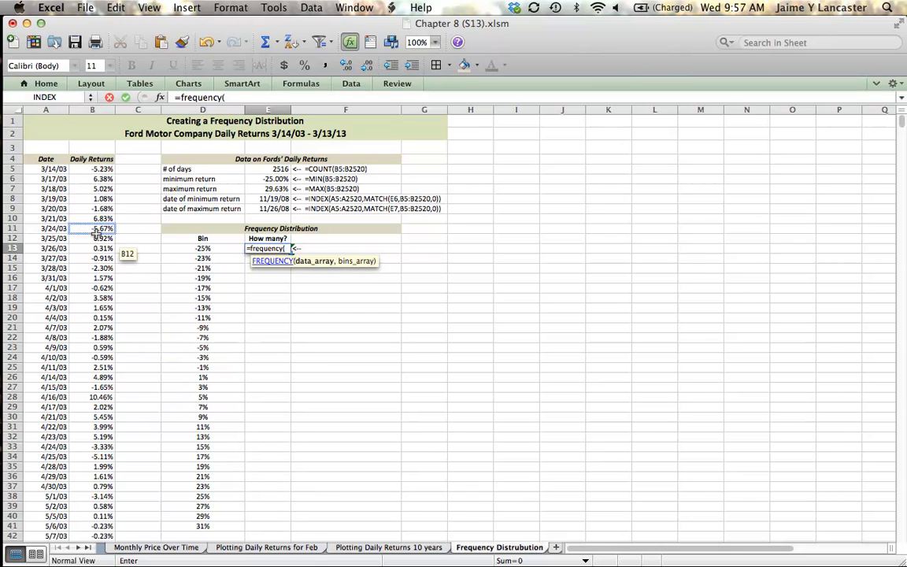
{"action": "left_click", "coordinate": [91, 249]}
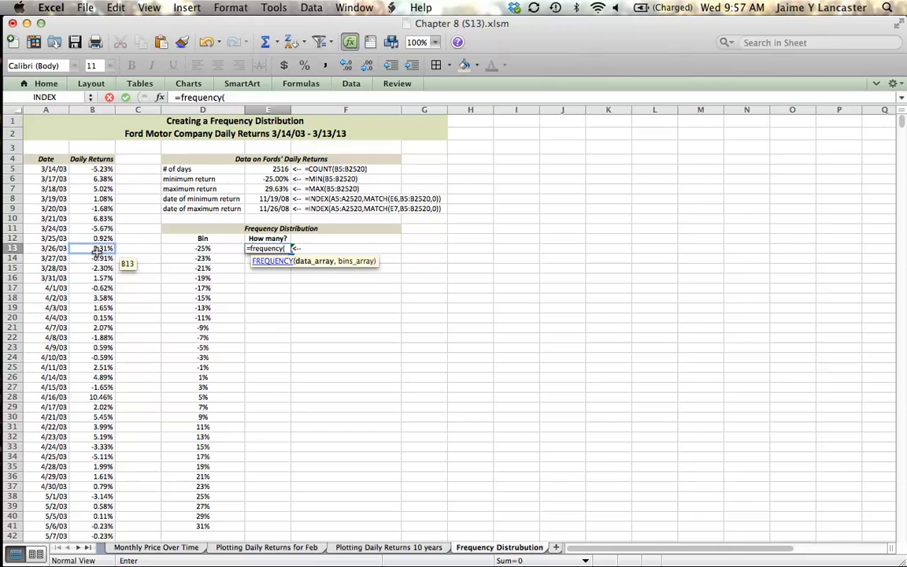
{"action": "type", "text": "b"}
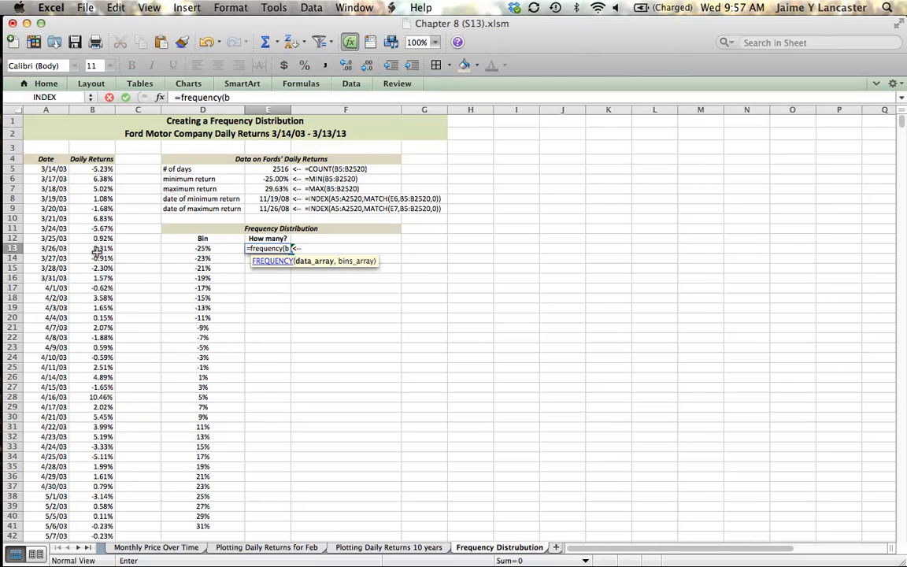
{"action": "left_click", "coordinate": [91, 169]}
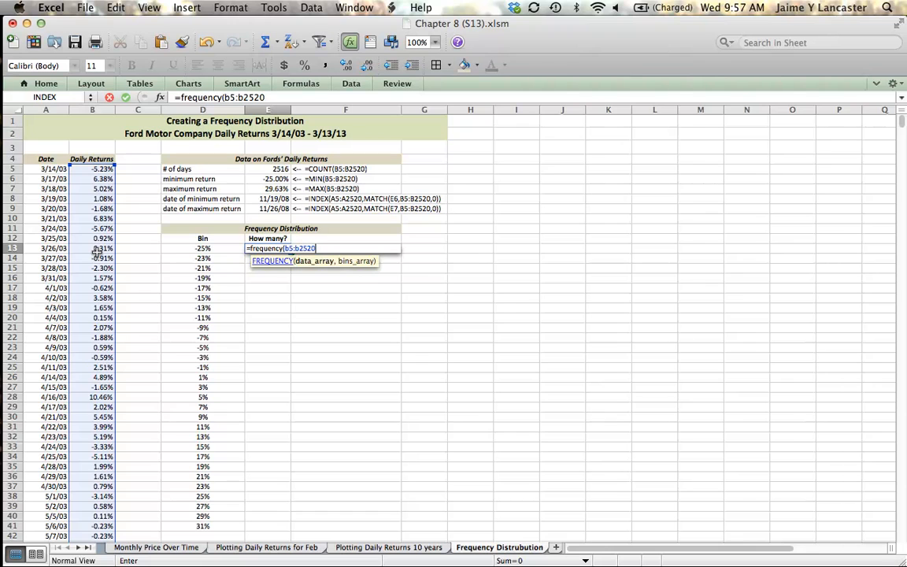
{"action": "type", "text": ","}
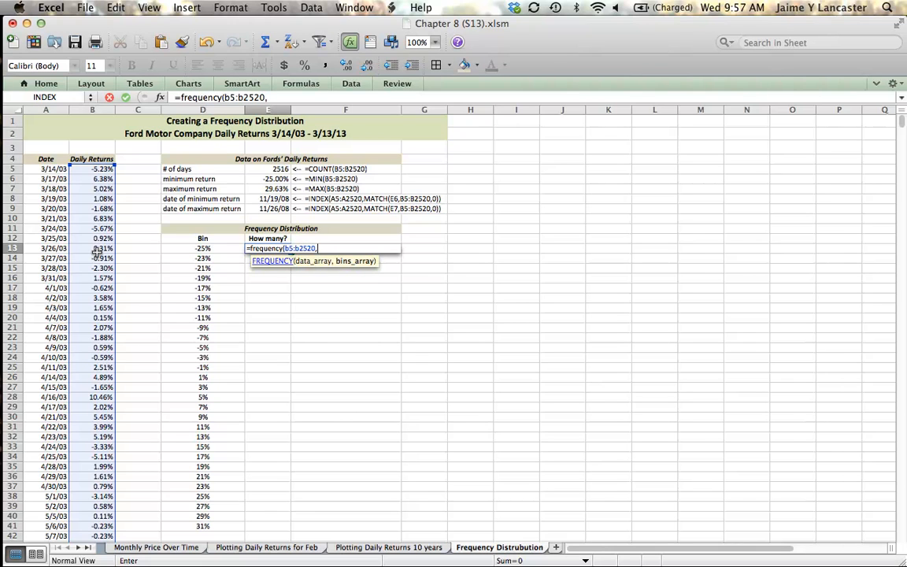
{"action": "mouse_move", "coordinate": [224, 259]}
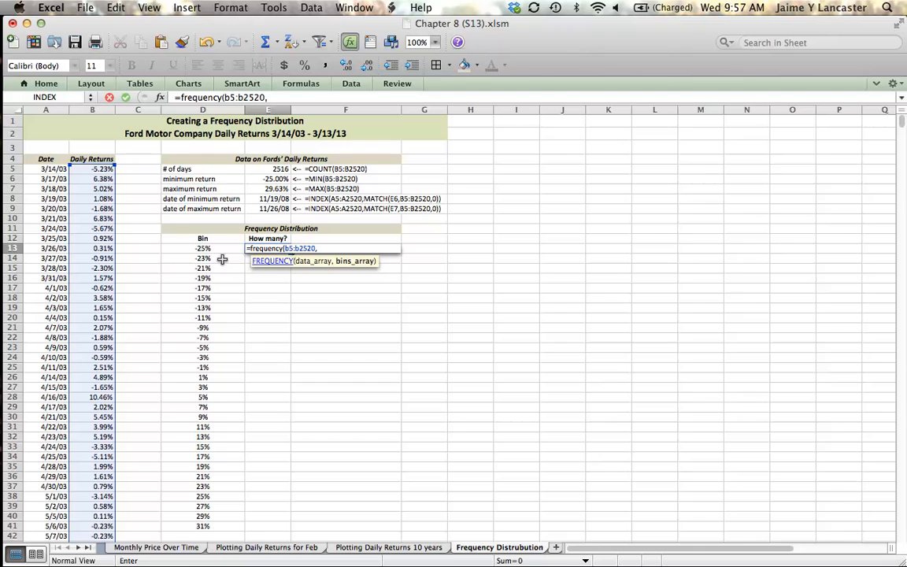
Step: Use the bin values D13:D41 as the bins array and enter the formula, returning 1
{"action": "left_click_drag", "start_coordinate": [201, 248], "coordinate": [201, 457]}
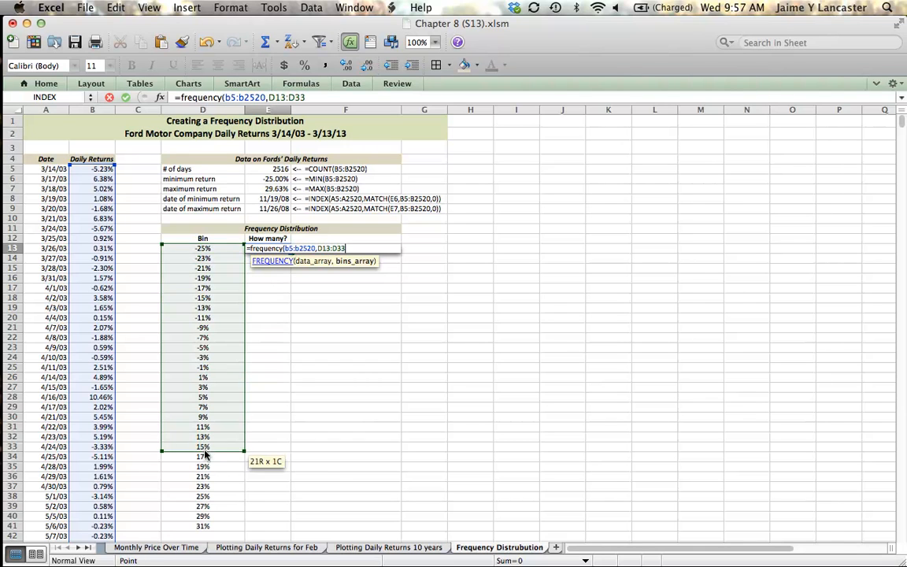
{"action": "left_click_drag", "start_coordinate": [202, 447], "coordinate": [202, 525]}
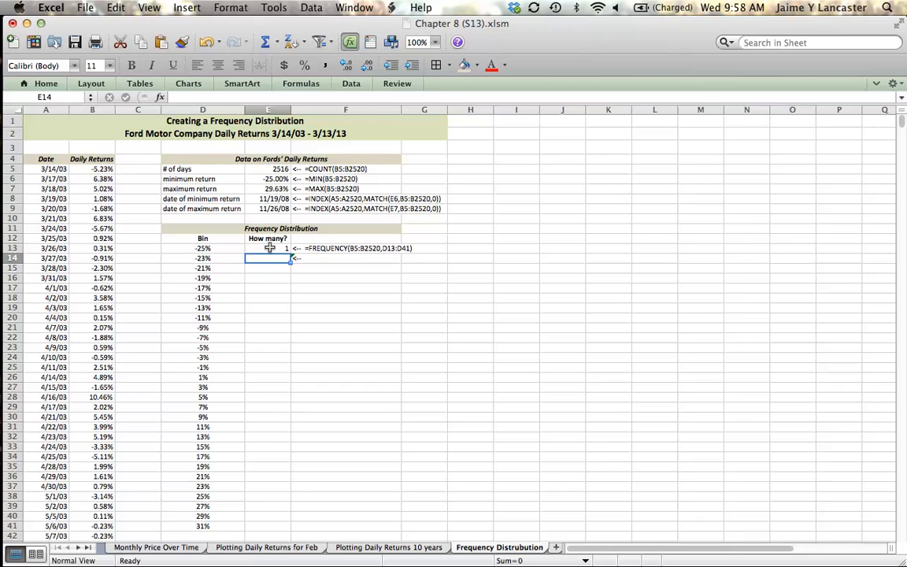
{"action": "left_click_drag", "start_coordinate": [268, 249], "coordinate": [268, 397]}
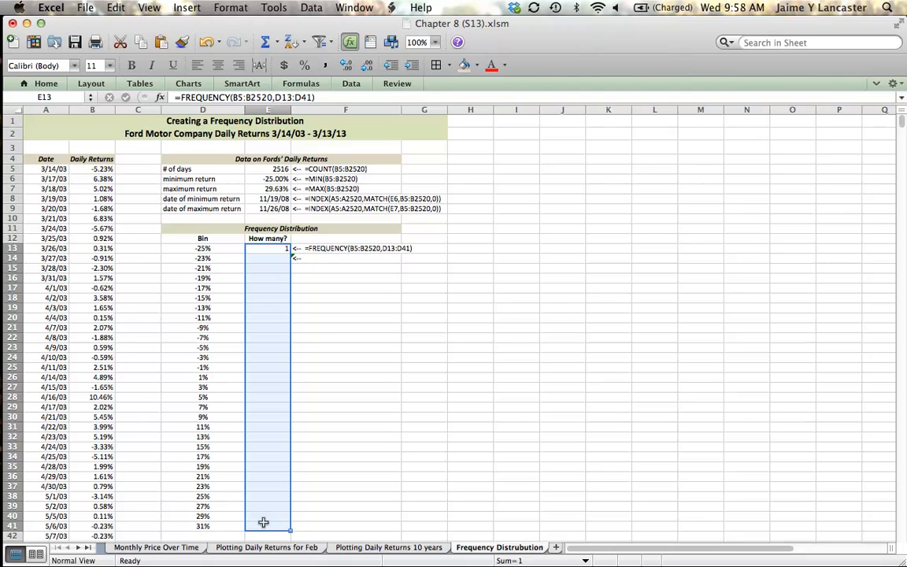
Step: Enter =FREQUENCY(B5:B2520,D13:D41) over E13:E41 as an array formula, counts peaking at 985
{"action": "double_click", "coordinate": [266, 249]}
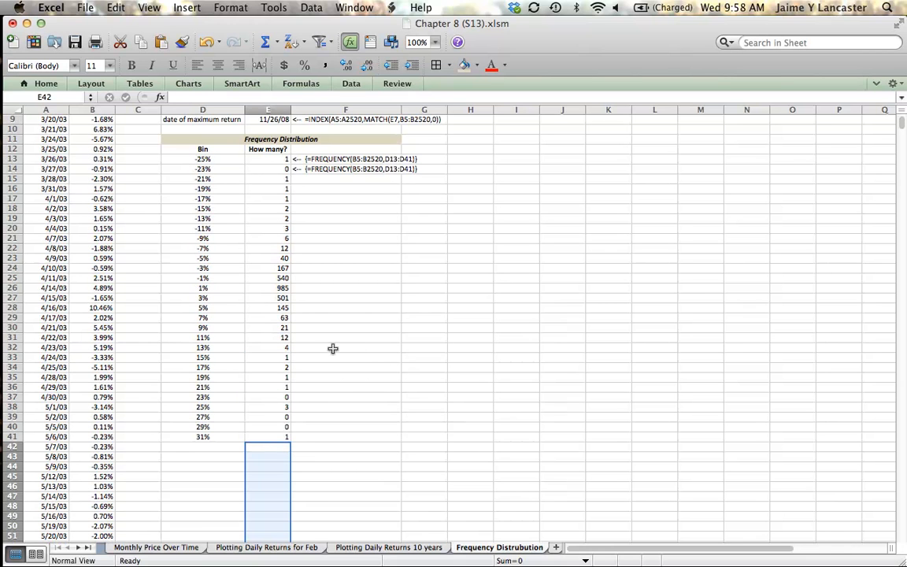
{"action": "mouse_move", "coordinate": [261, 243]}
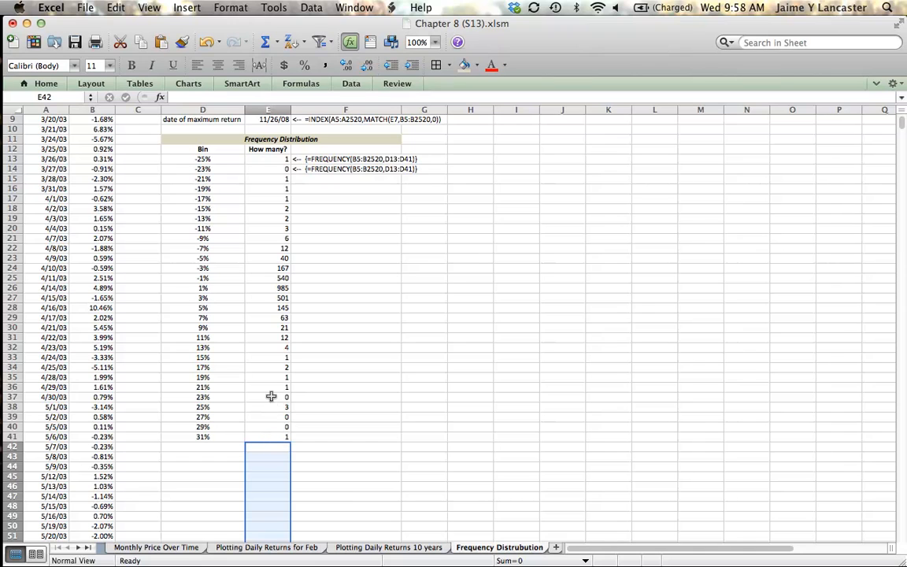
{"action": "mouse_move", "coordinate": [269, 345]}
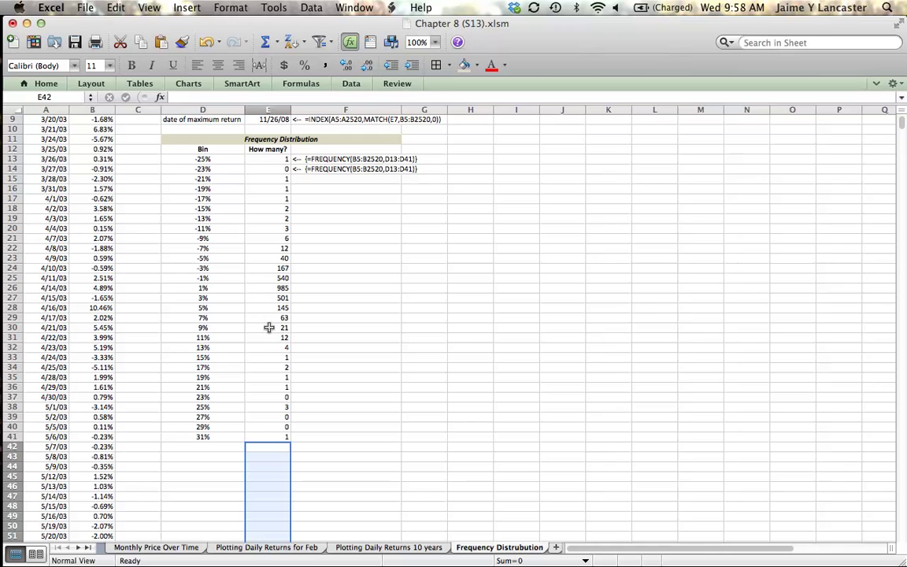
{"action": "mouse_move", "coordinate": [266, 162]}
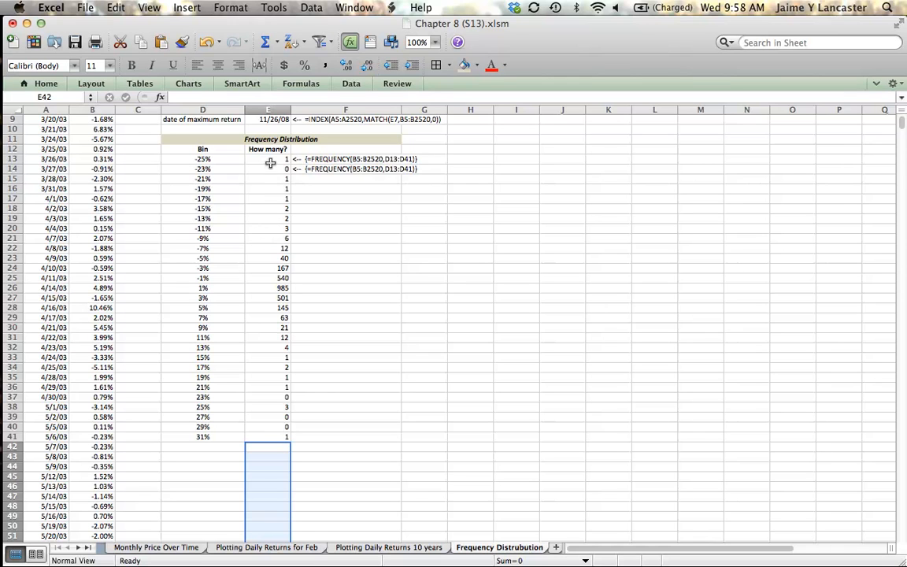
{"action": "mouse_move", "coordinate": [271, 435]}
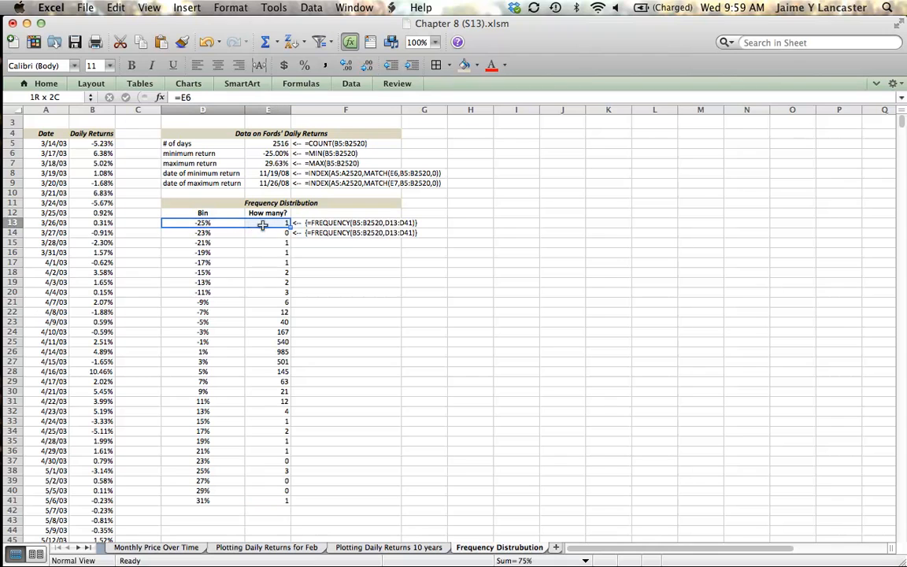
Step: Insert a plain line chart from the bins and counts table D13:E41
{"action": "left_click_drag", "start_coordinate": [261, 223], "coordinate": [261, 497]}
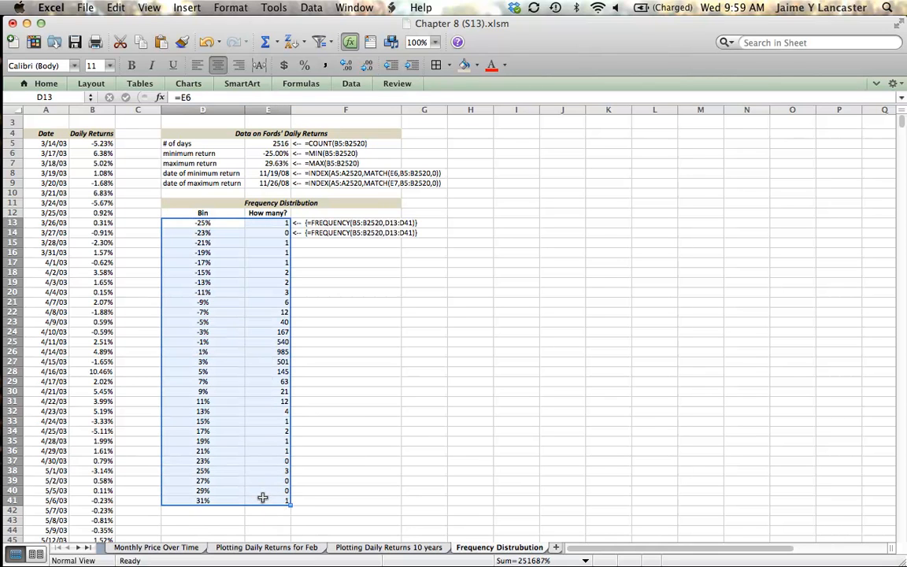
{"action": "mouse_move", "coordinate": [161, 239]}
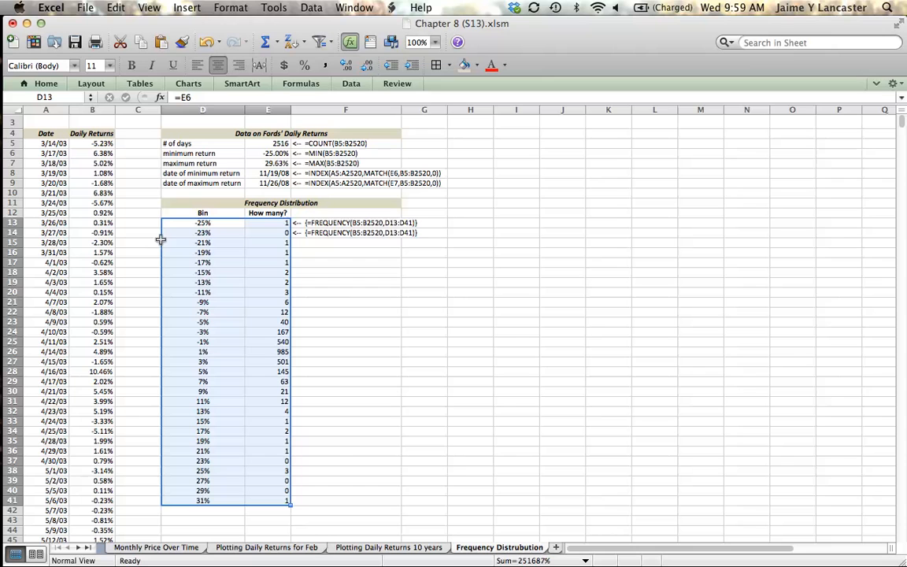
{"action": "left_click", "coordinate": [189, 85]}
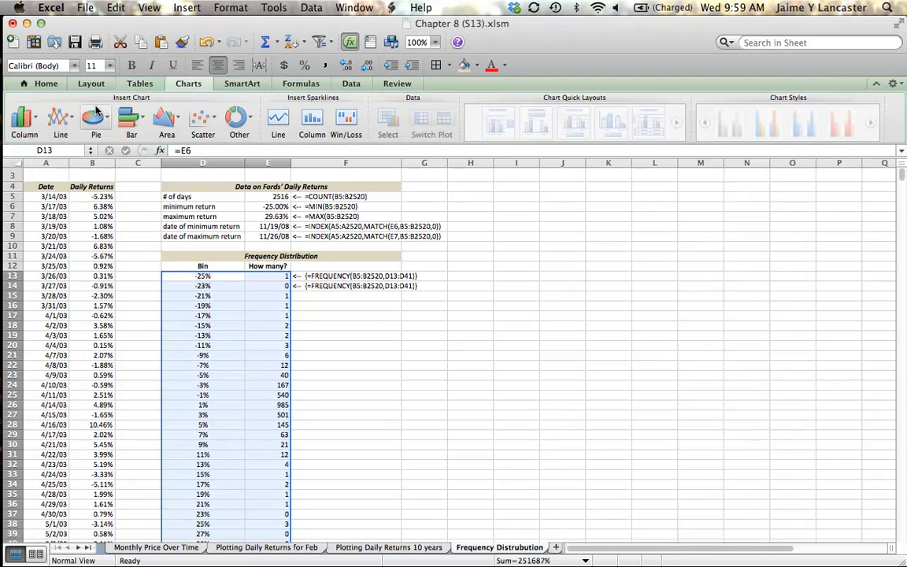
{"action": "left_click", "coordinate": [60, 118]}
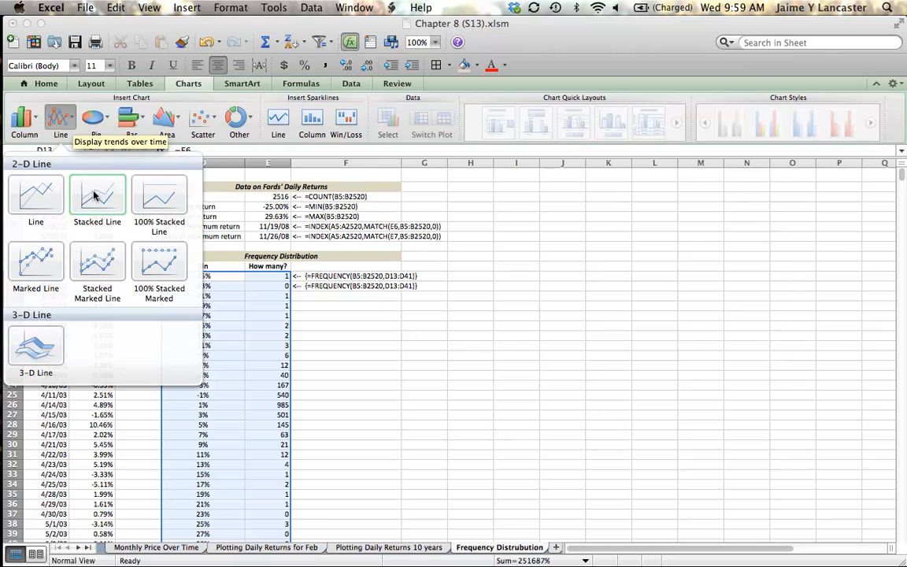
{"action": "left_click", "coordinate": [38, 195]}
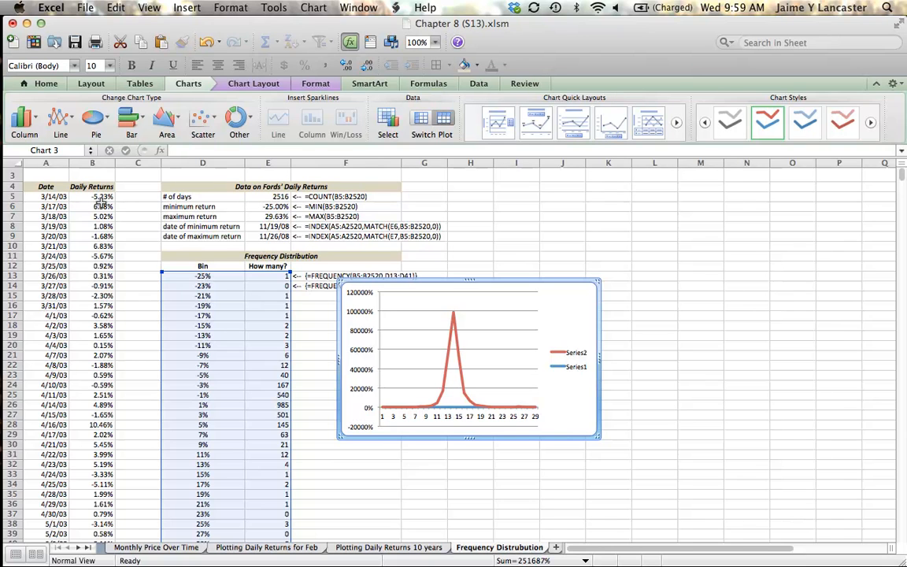
{"action": "mouse_move", "coordinate": [368, 349]}
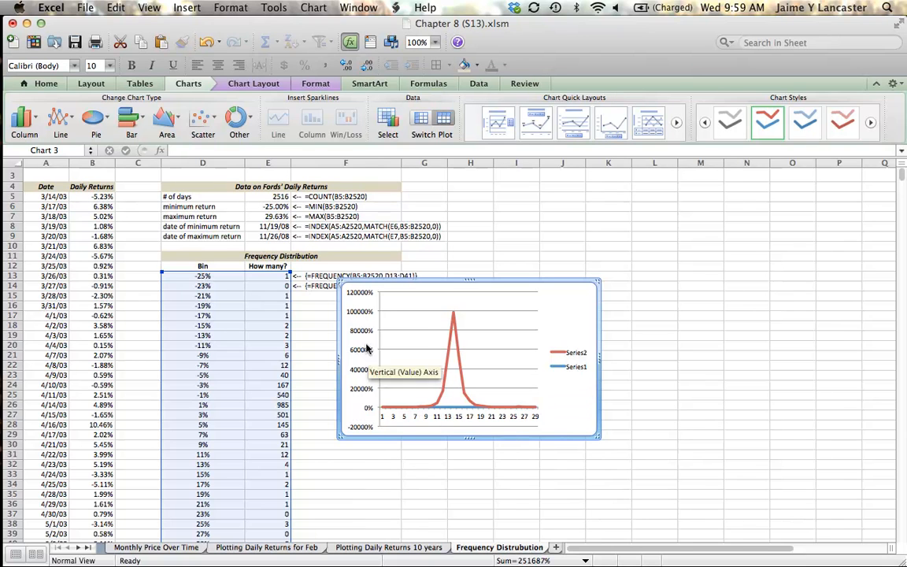
{"action": "mouse_move", "coordinate": [362, 386]}
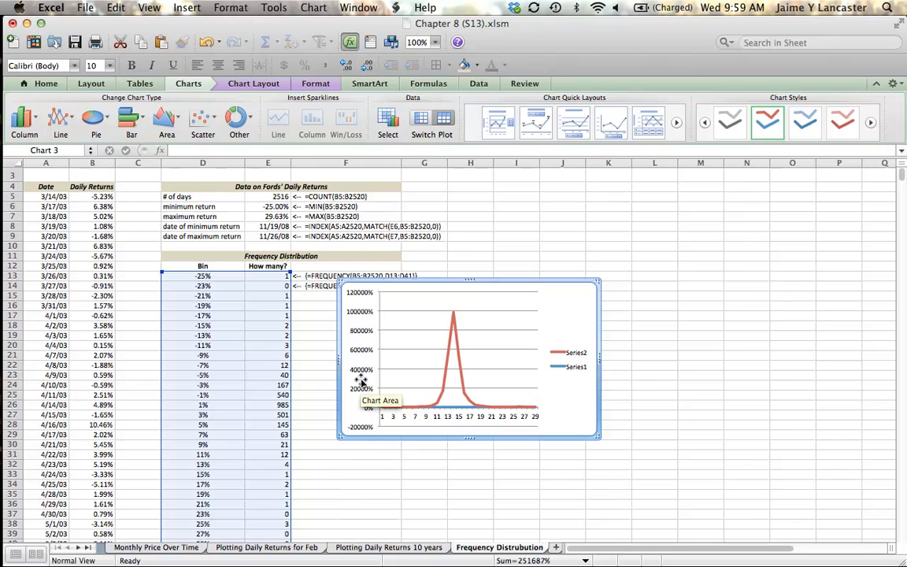
Step: Bring up the chart's Select Data Source settings to review its two series
{"action": "right_click", "coordinate": [362, 379]}
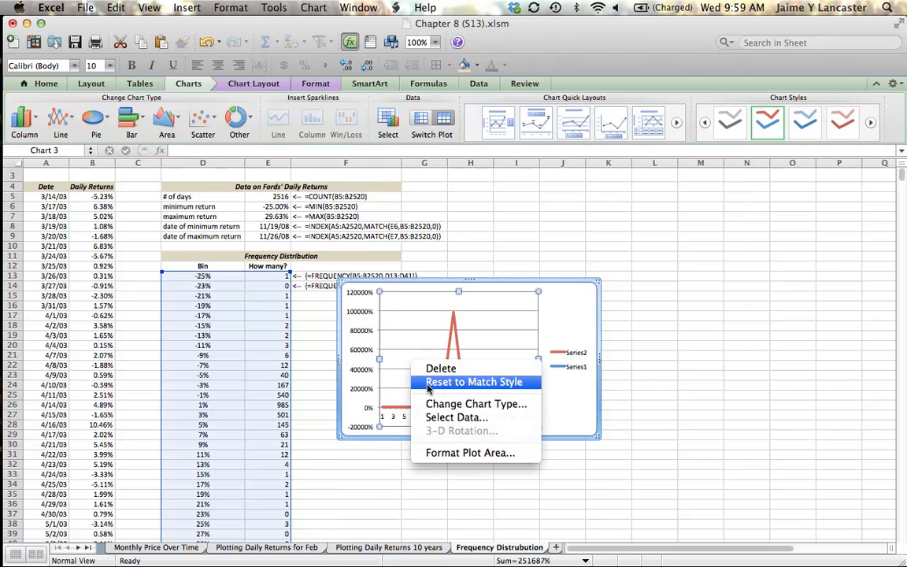
{"action": "left_click", "coordinate": [457, 417]}
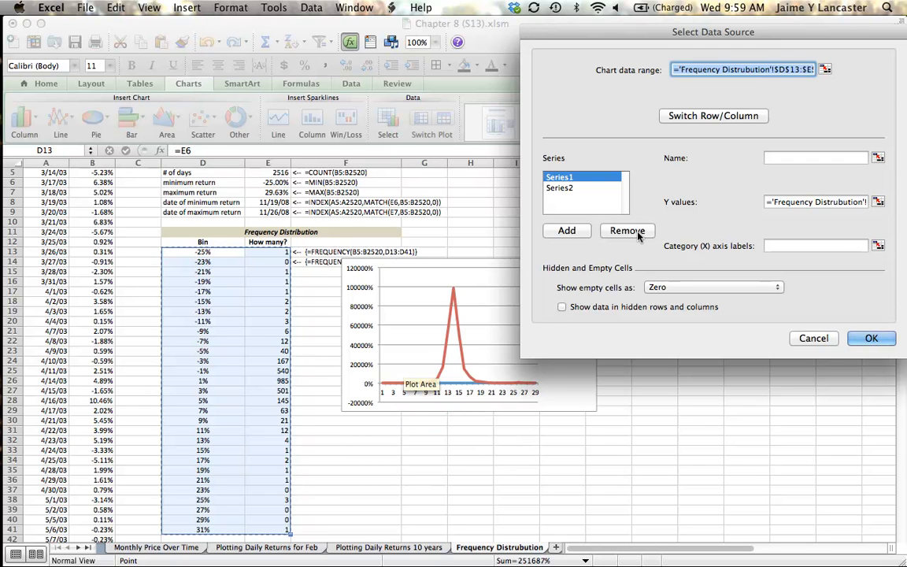
Step: Remove the existing series and add a new one named Frequency on the counts E13:E41
{"action": "left_click", "coordinate": [627, 230]}
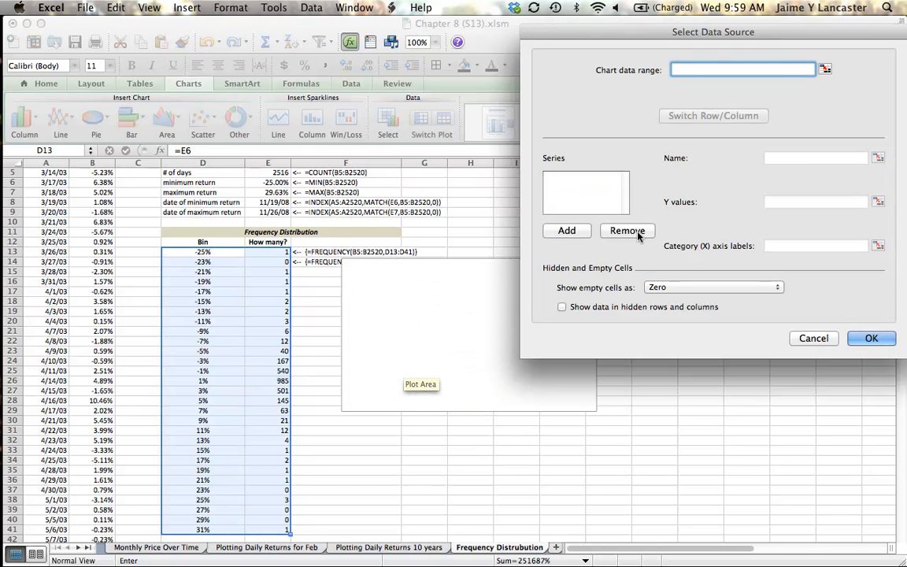
{"action": "left_click", "coordinate": [567, 230]}
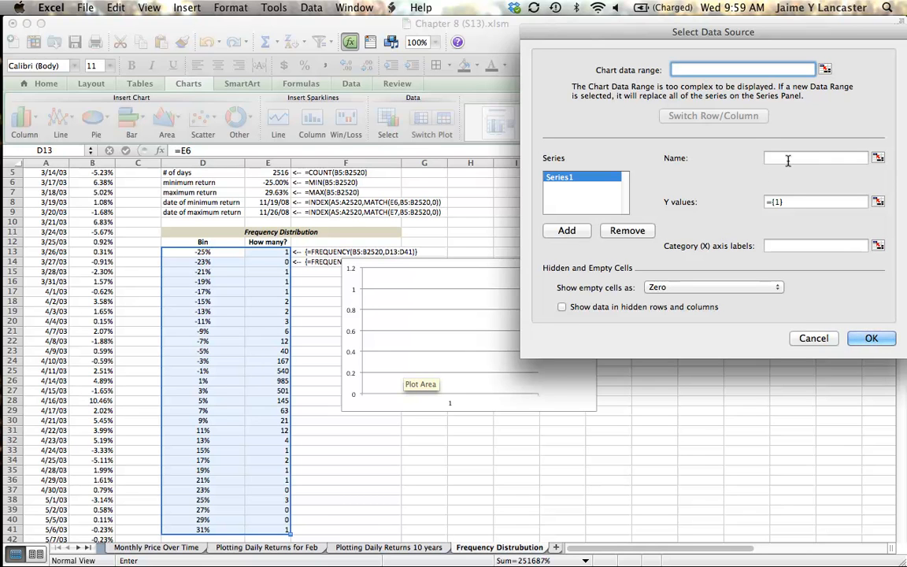
{"action": "left_click", "coordinate": [815, 157]}
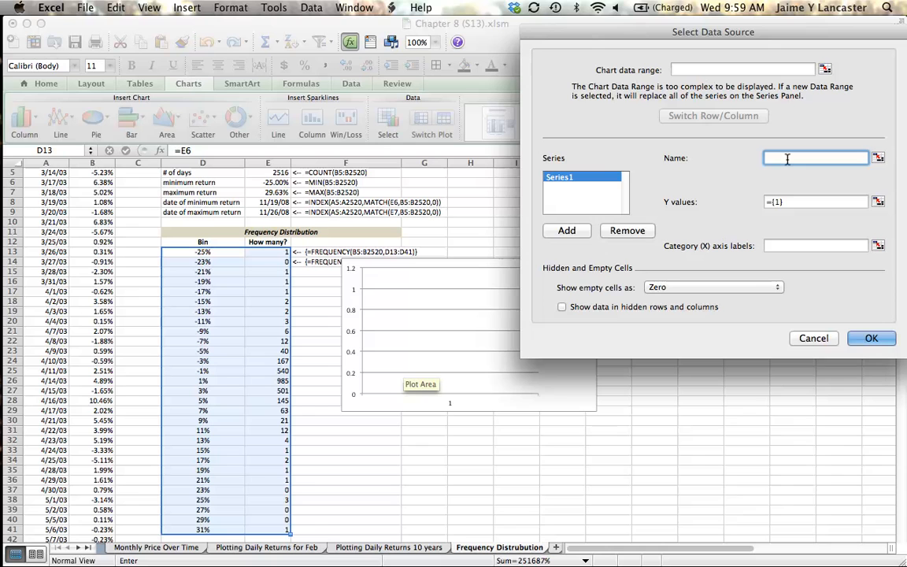
{"action": "type", "text": "Frequency"}
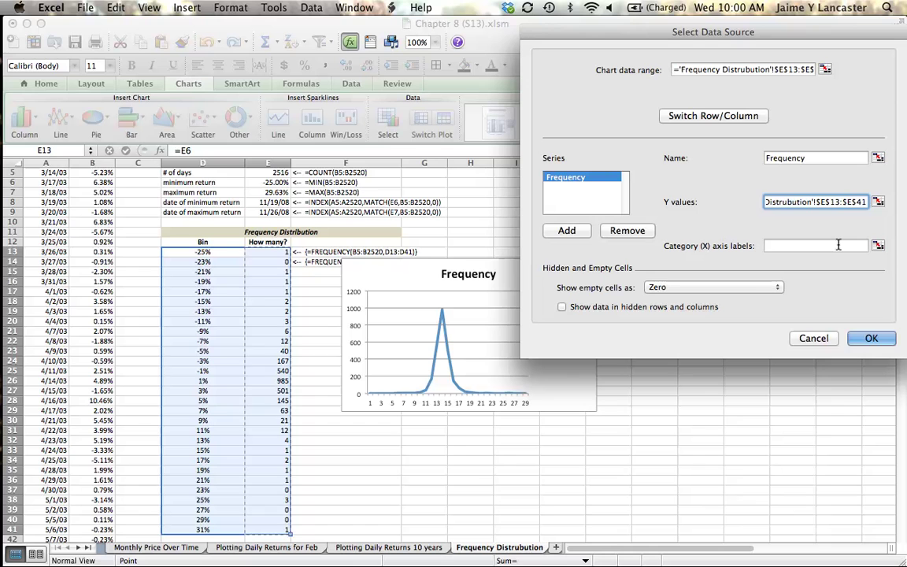
Step: Set the bin percentages D13:D41 as the x-axis labels and confirm the chart data
{"action": "left_click", "coordinate": [816, 245]}
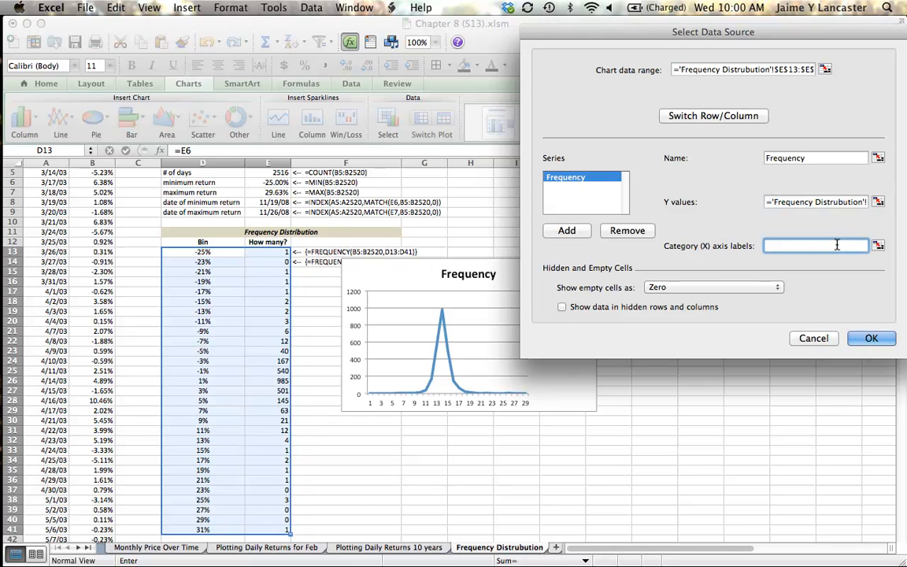
{"action": "left_click", "coordinate": [202, 252]}
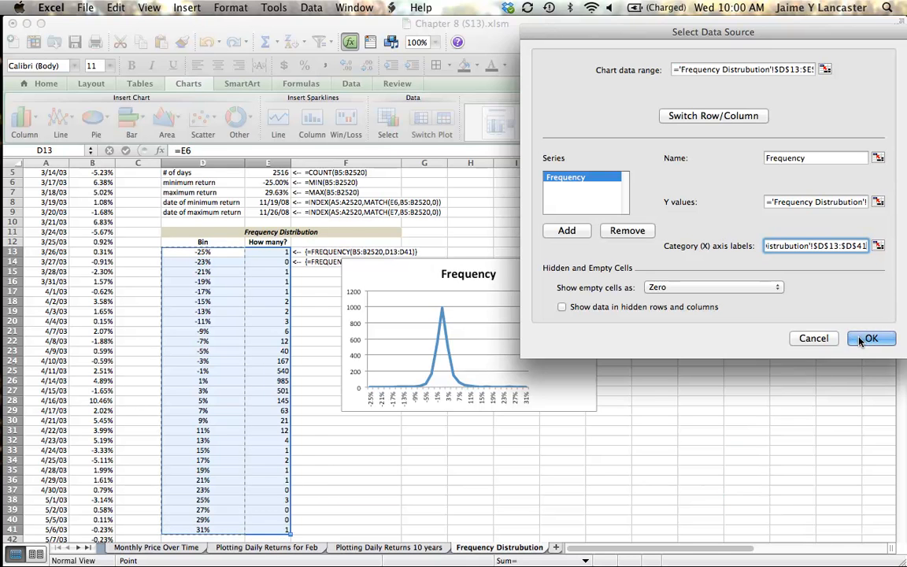
{"action": "left_click", "coordinate": [870, 337]}
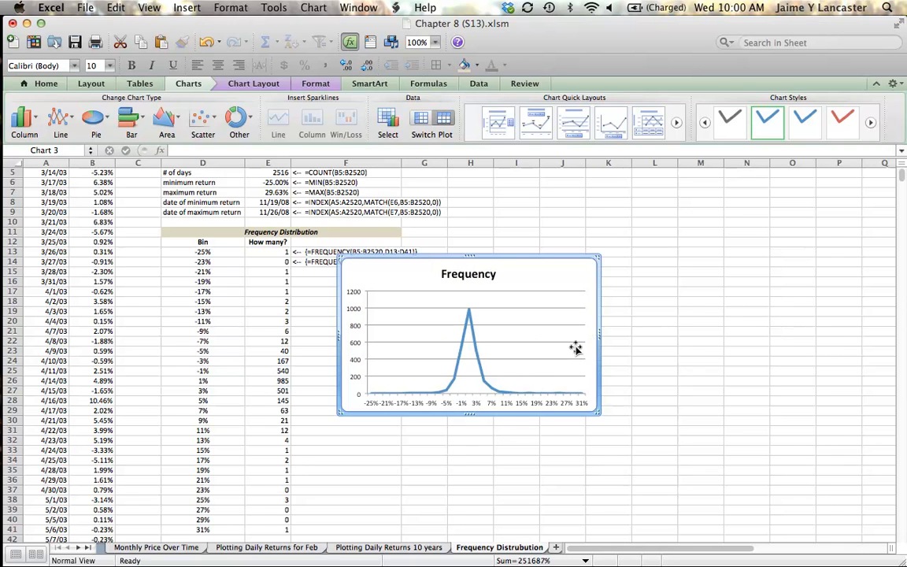
{"action": "mouse_move", "coordinate": [501, 349]}
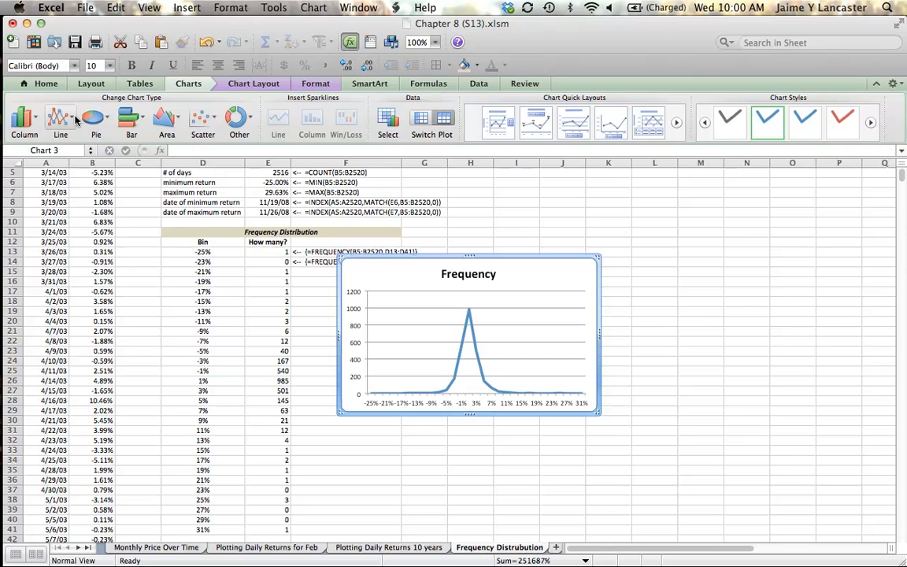
Step: Change the Frequency chart to a Smoothed Line Scatter type against a numeric percentage axis
{"action": "left_click", "coordinate": [59, 118]}
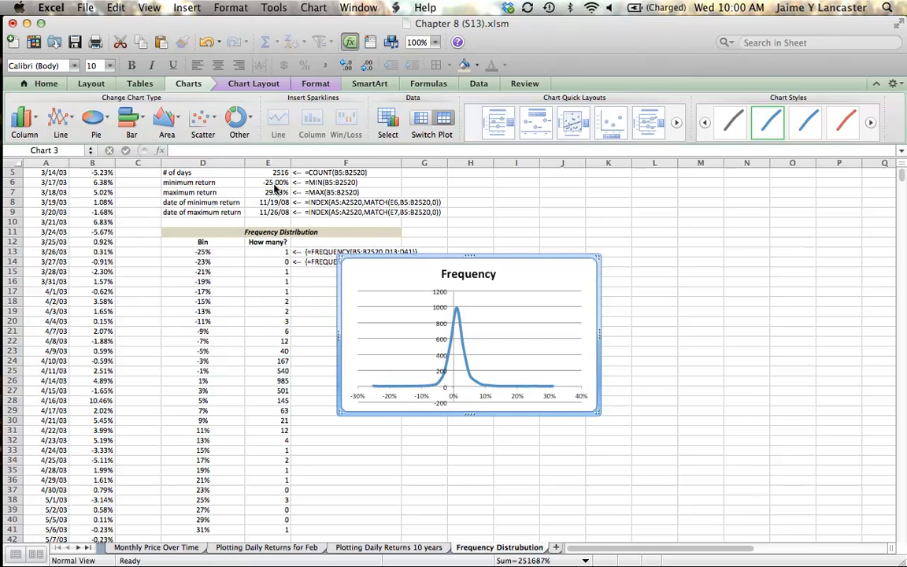
{"action": "mouse_move", "coordinate": [447, 353]}
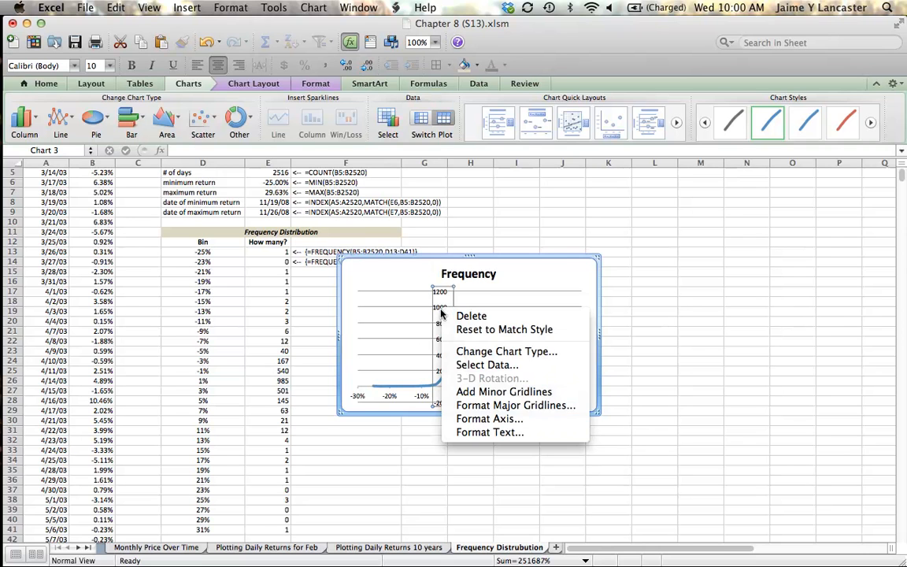
Step: Set the vertical axis scale to Minimum 0, Maximum 1000, Major unit 100, Minor unit 20
{"action": "left_click", "coordinate": [488, 419]}
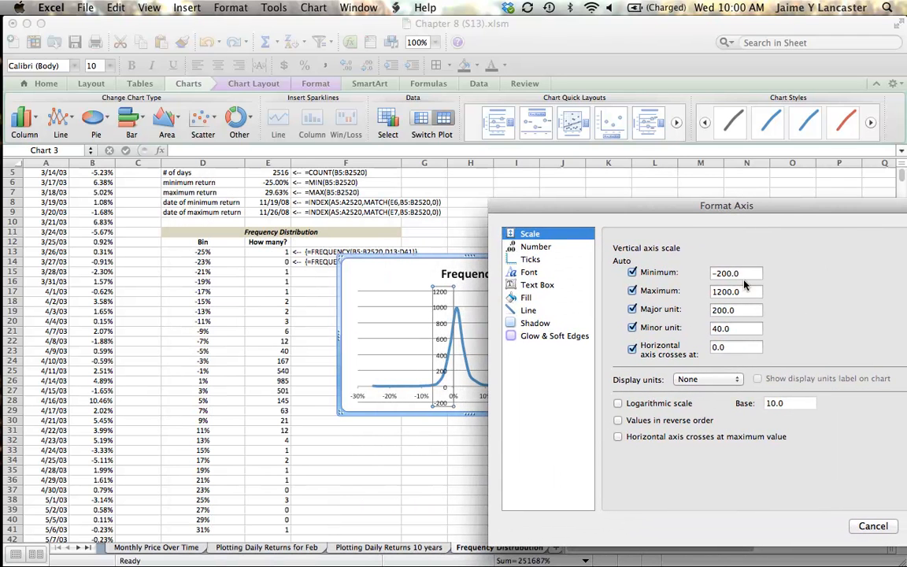
{"action": "left_click", "coordinate": [735, 272]}
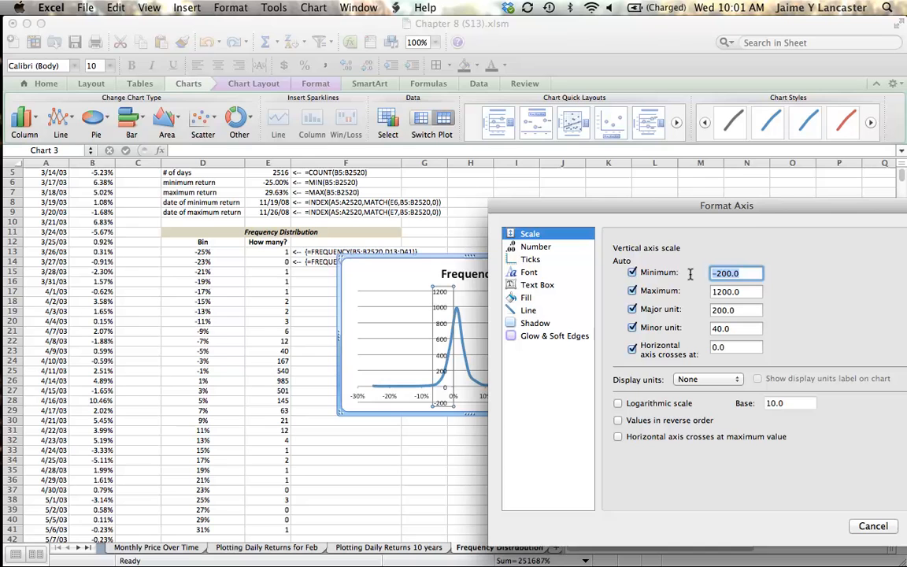
{"action": "type", "text": "0"}
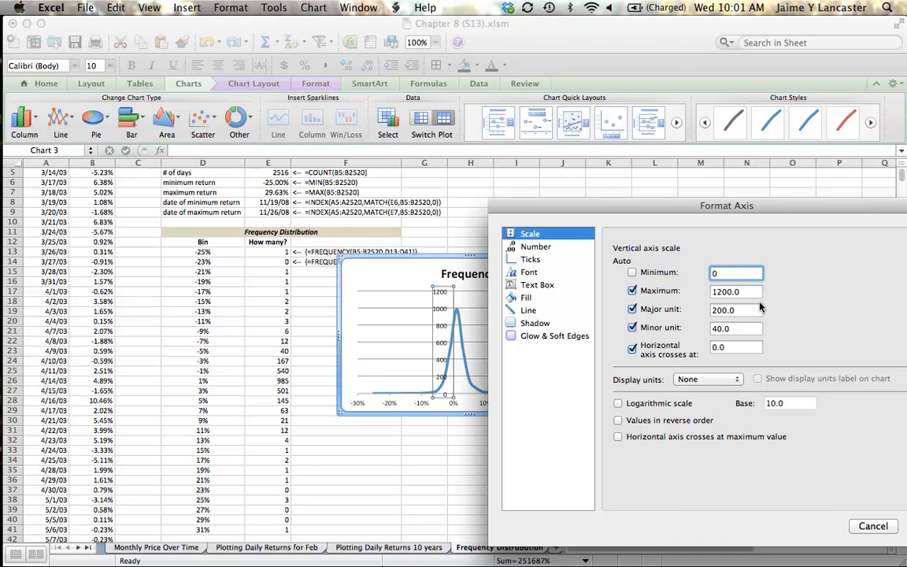
{"action": "left_click", "coordinate": [735, 292]}
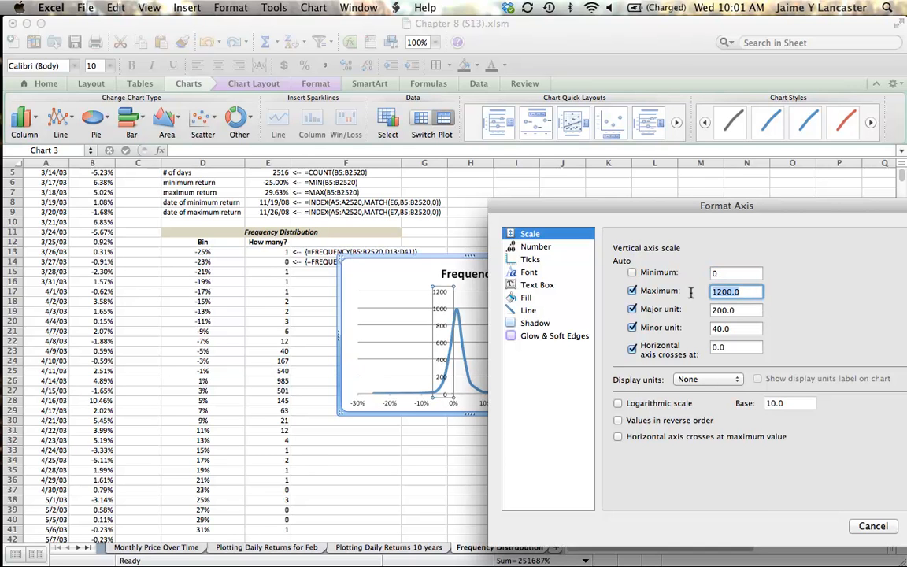
{"action": "type", "text": "1000"}
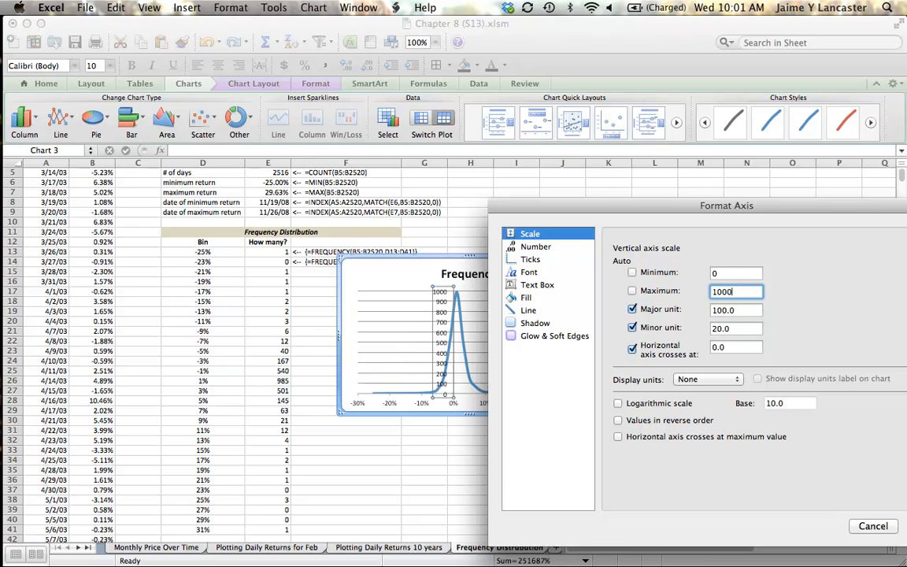
{"action": "mouse_move", "coordinate": [794, 440]}
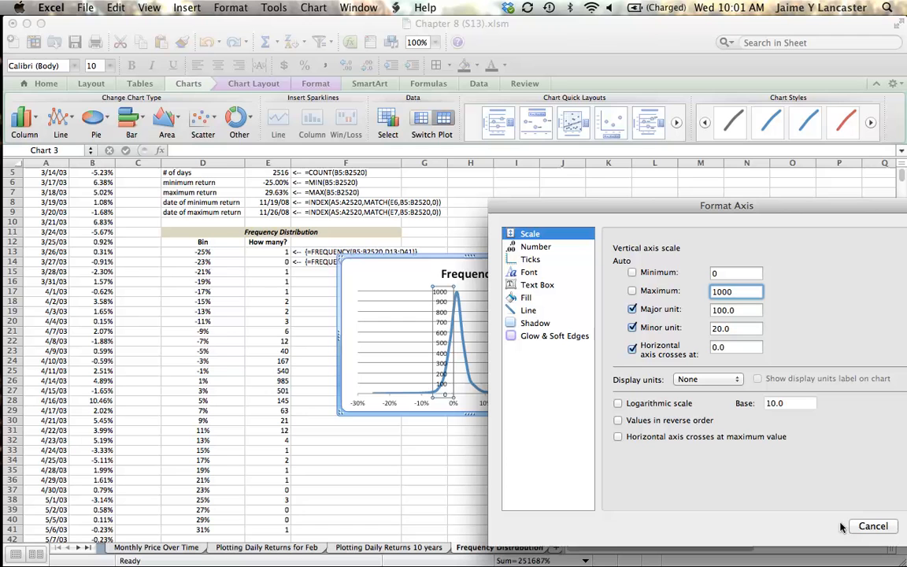
{"action": "mouse_move", "coordinate": [699, 211]}
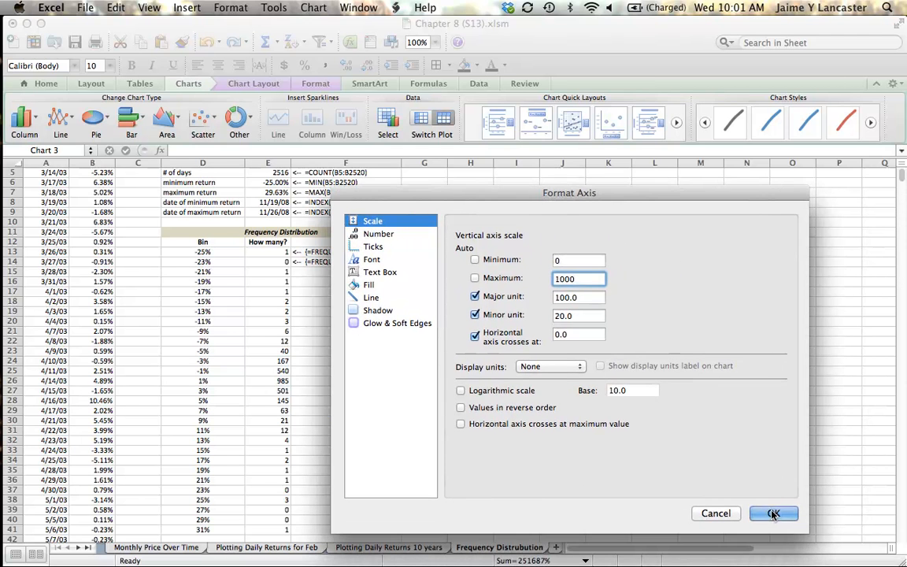
{"action": "left_click", "coordinate": [774, 513]}
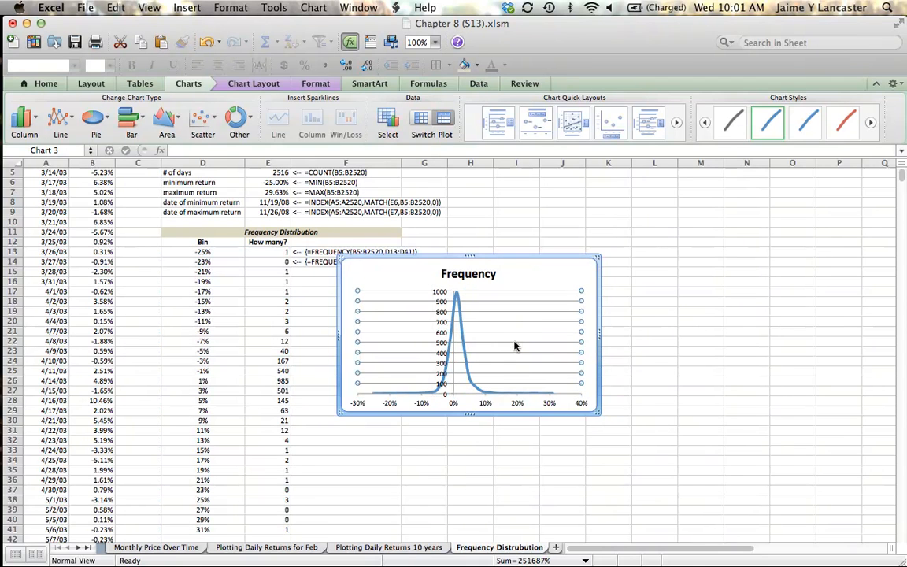
Step: Delete the gridlines and the Frequency title, then enlarge the plot area to fill the chart
{"action": "right_click", "coordinate": [516, 346]}
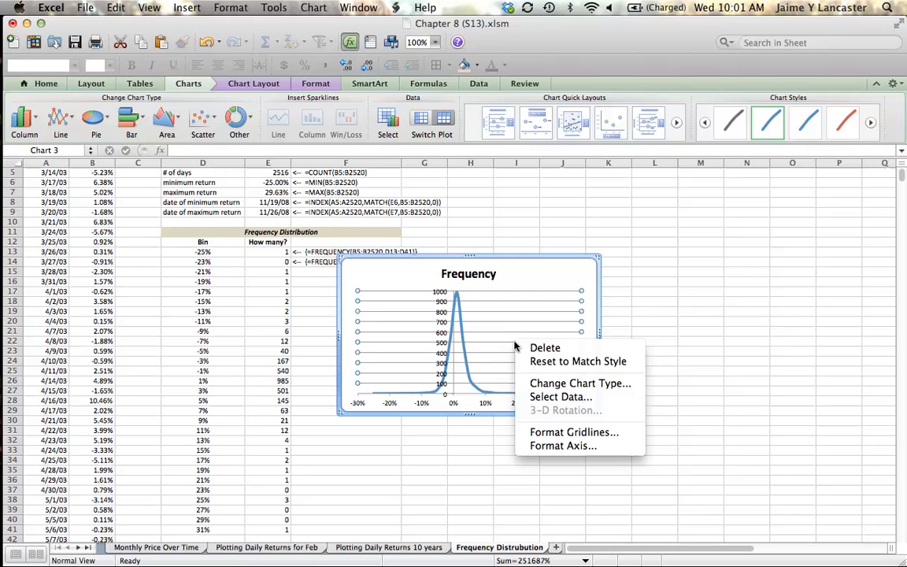
{"action": "left_click", "coordinate": [529, 349]}
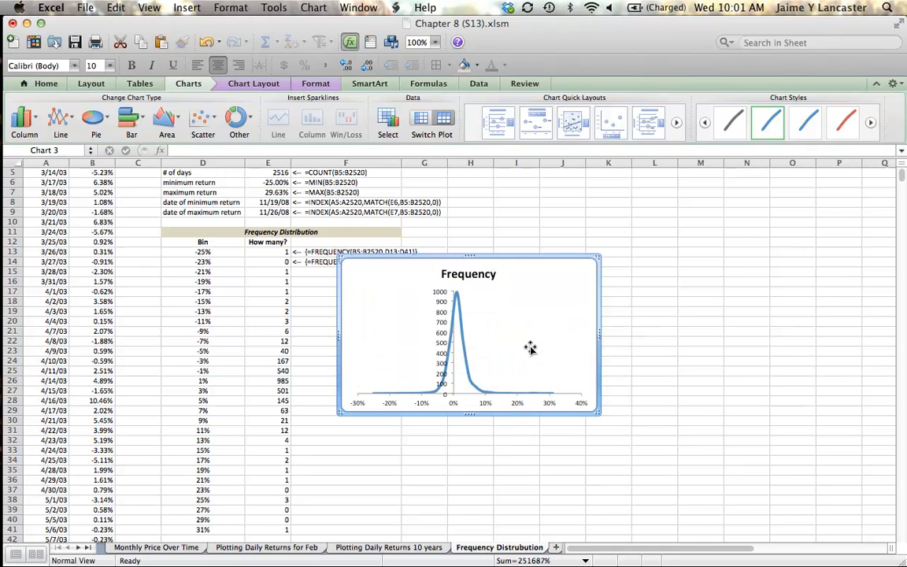
{"action": "mouse_move", "coordinate": [484, 417]}
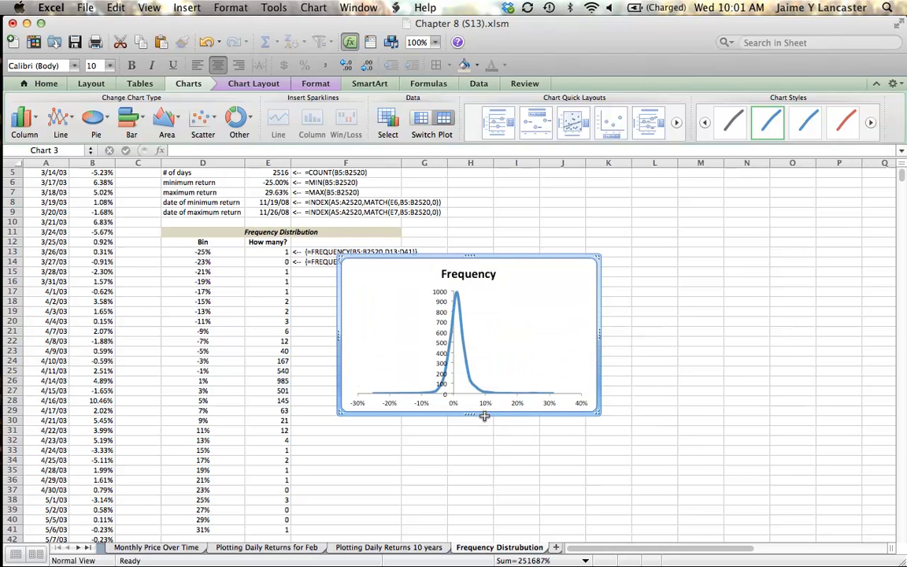
{"action": "left_click", "coordinate": [468, 274]}
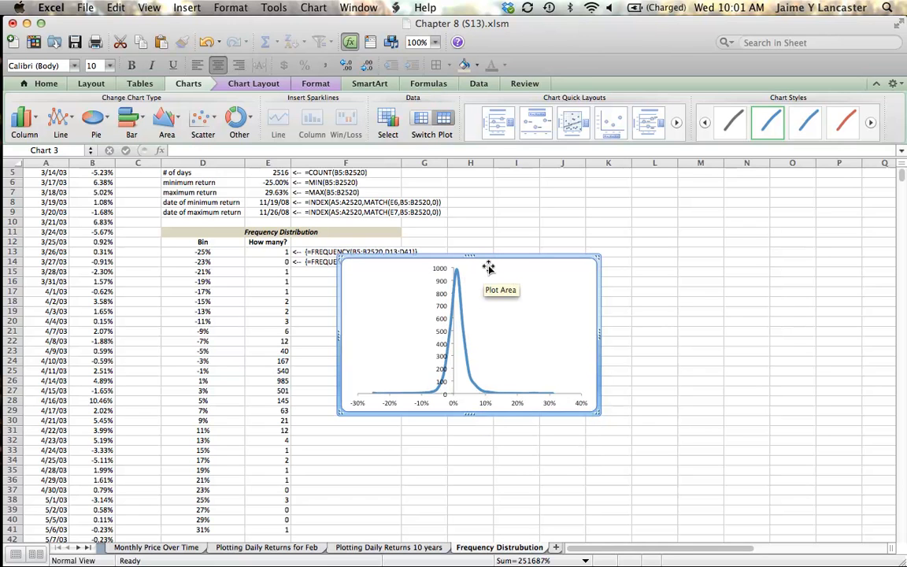
{"action": "left_click", "coordinate": [467, 295]}
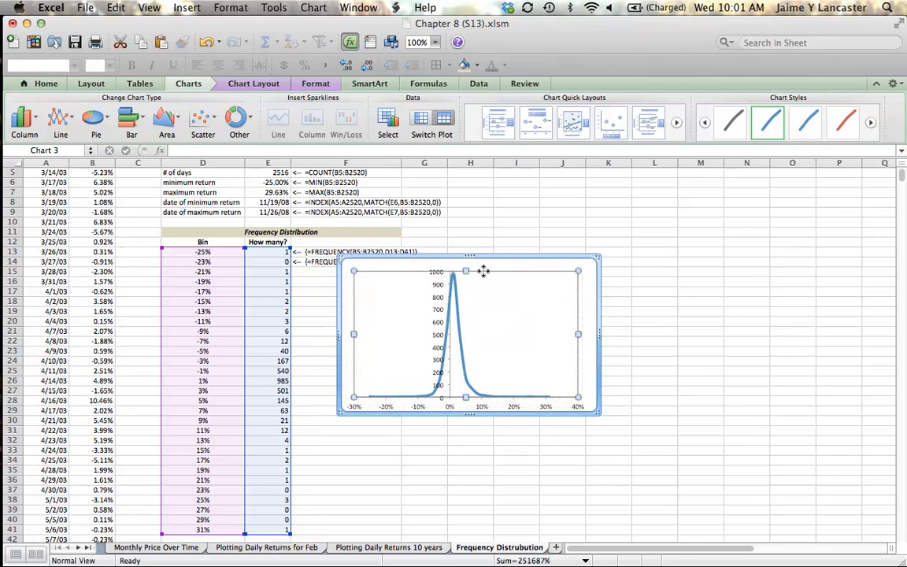
{"action": "left_click_drag", "start_coordinate": [485, 271], "coordinate": [496, 275]}
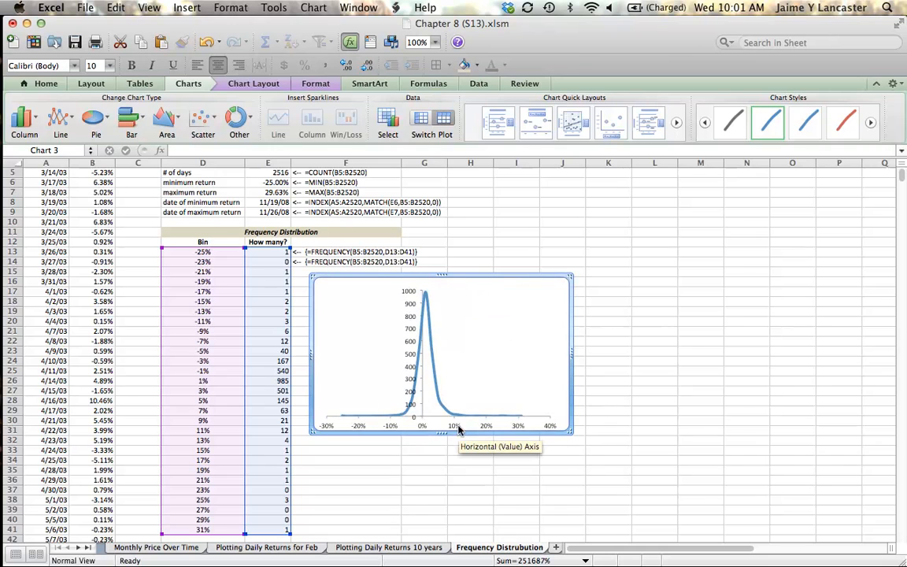
Step: Set the horizontal axis scale to Minimum -0.25, Maximum 0.30, Major unit 0.05, Minor unit 0.01
{"action": "right_click", "coordinate": [453, 425]}
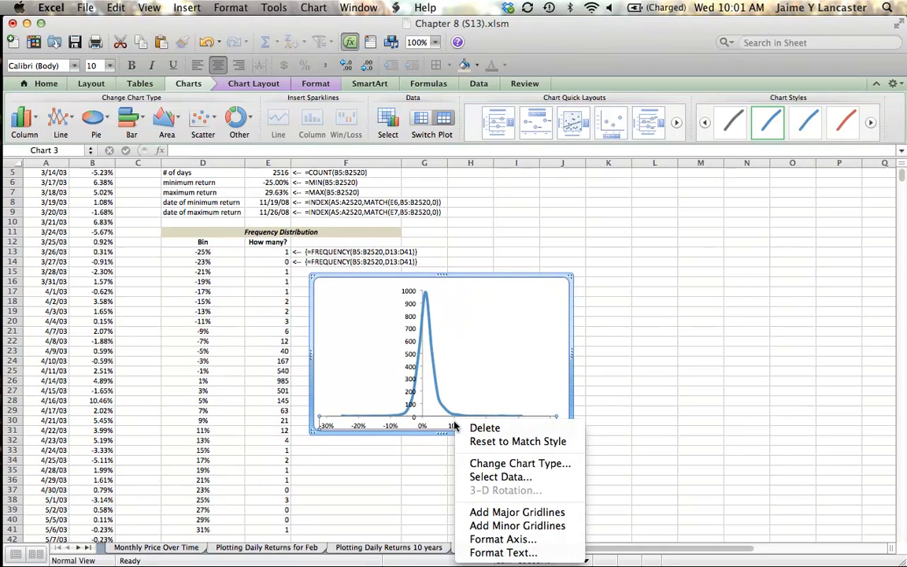
{"action": "mouse_move", "coordinate": [502, 538]}
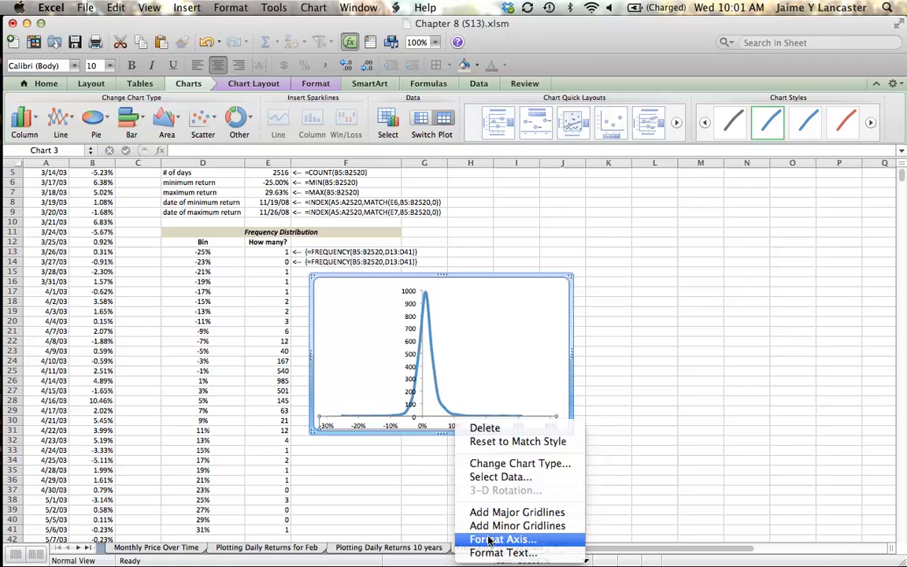
{"action": "left_click", "coordinate": [506, 538]}
{"action": "type", "text": "-0.25"}
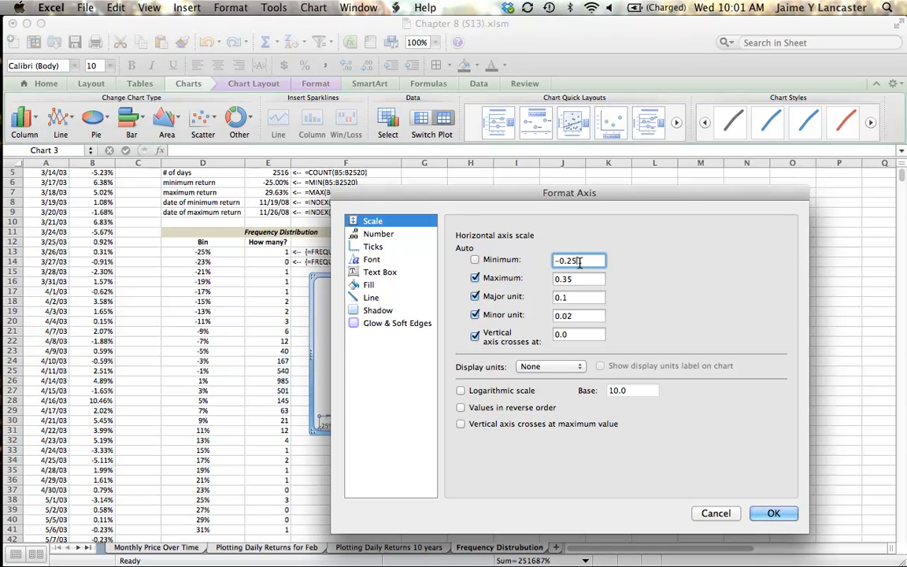
{"action": "left_click", "coordinate": [580, 277]}
{"action": "type", "text": "0.05"}
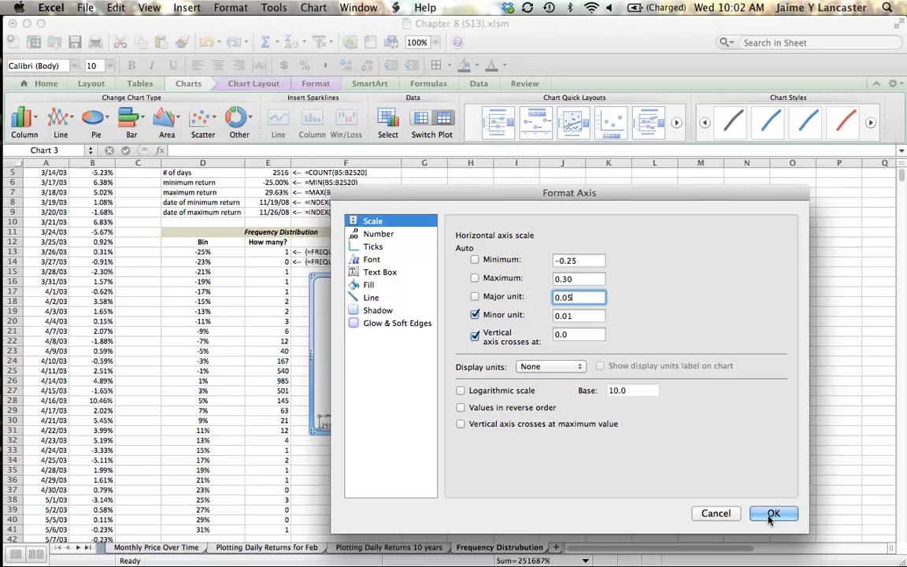
{"action": "left_click", "coordinate": [774, 513]}
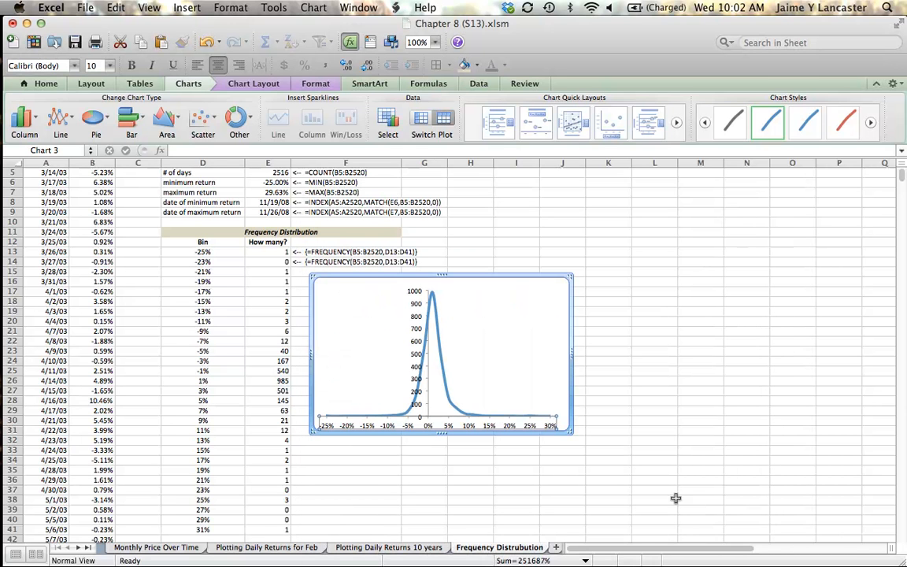
{"action": "mouse_move", "coordinate": [526, 476]}
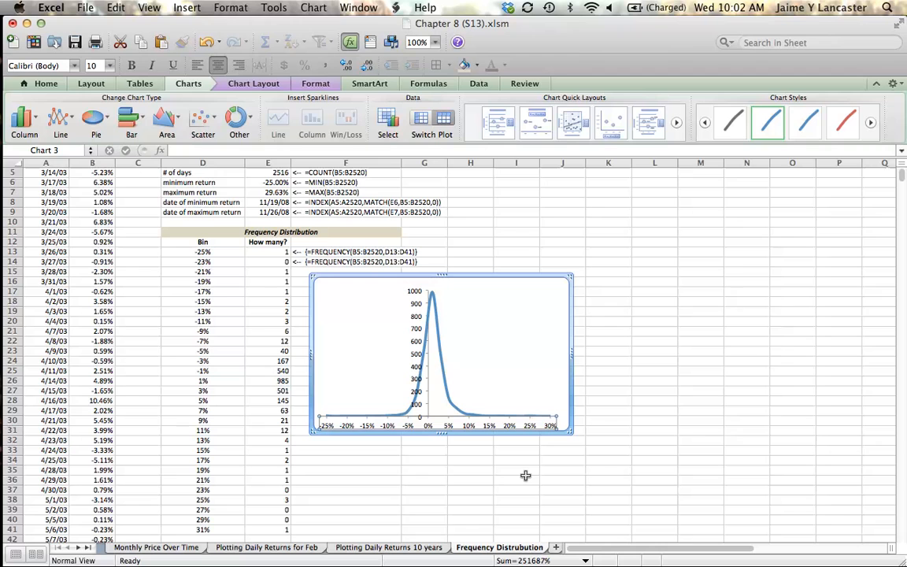
{"action": "mouse_move", "coordinate": [354, 419]}
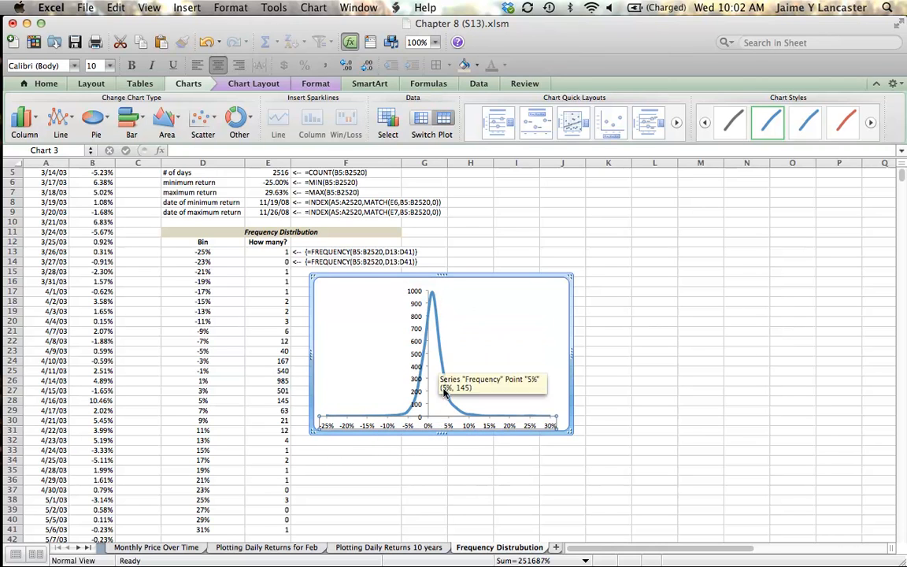
{"action": "mouse_move", "coordinate": [433, 309]}
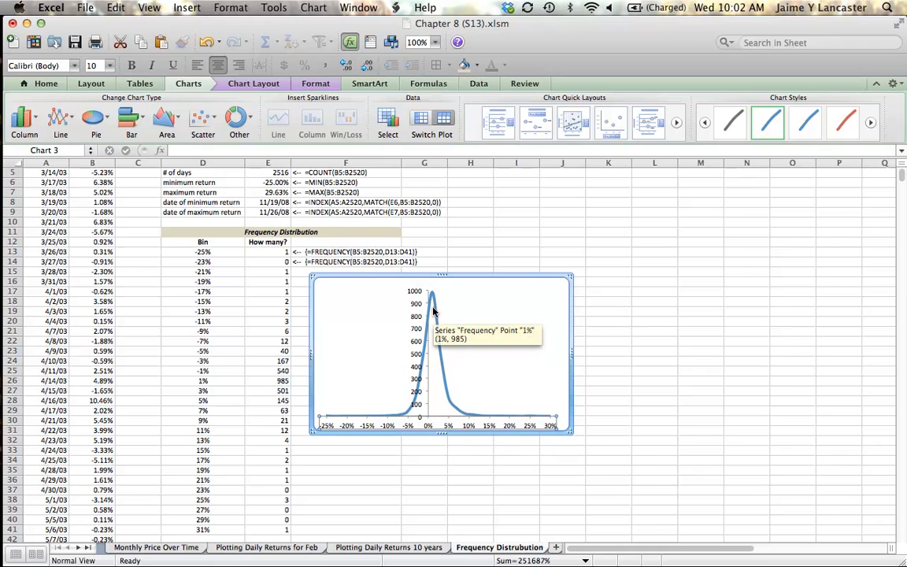
{"action": "mouse_move", "coordinate": [432, 296]}
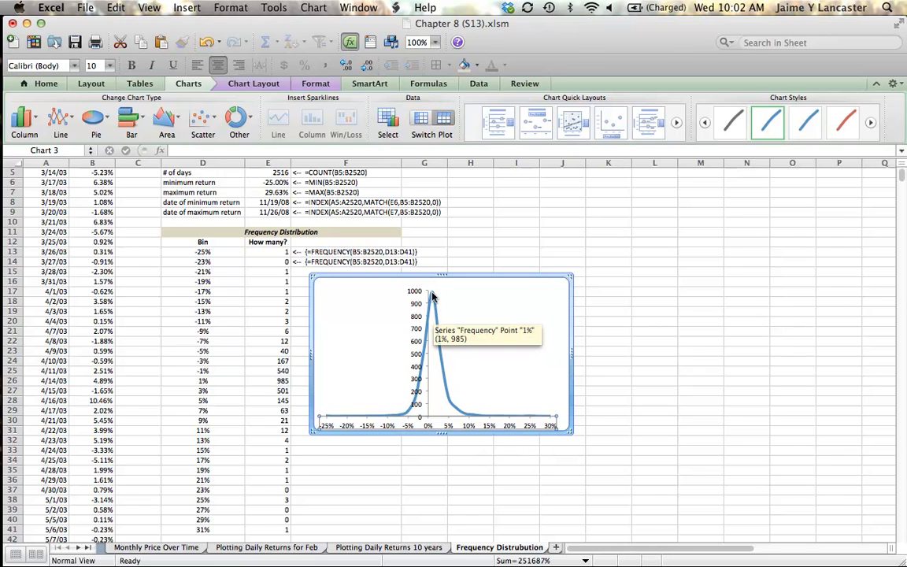
{"action": "mouse_move", "coordinate": [510, 423]}
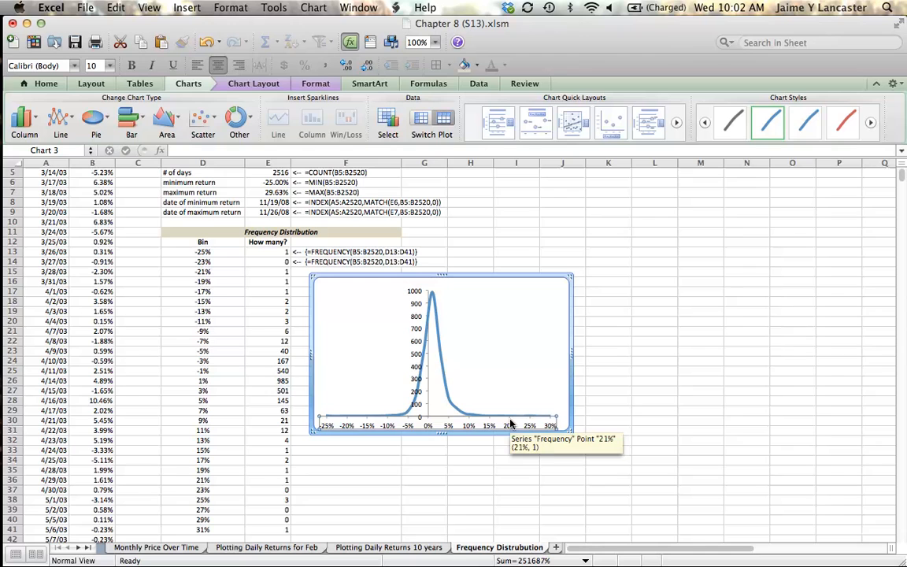
{"action": "mouse_move", "coordinate": [406, 419]}
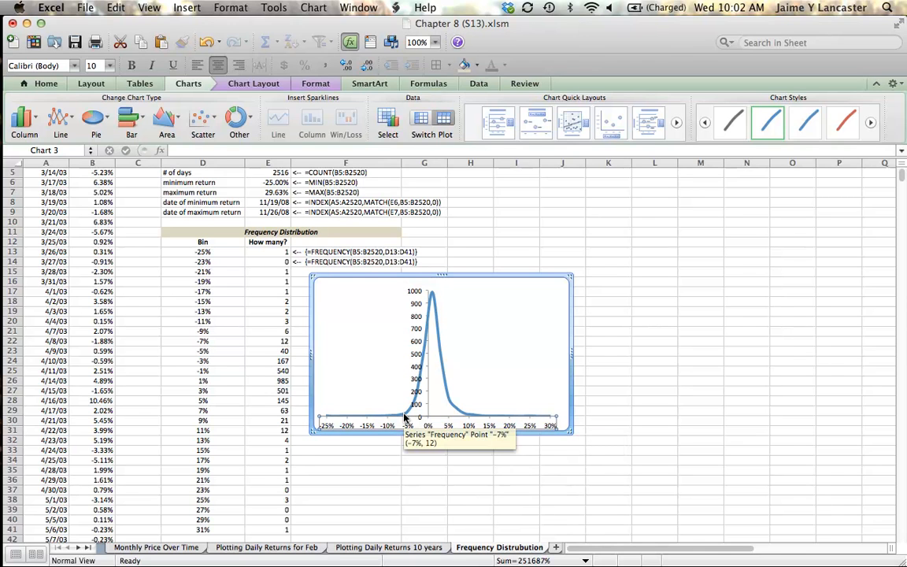
{"action": "mouse_move", "coordinate": [331, 416]}
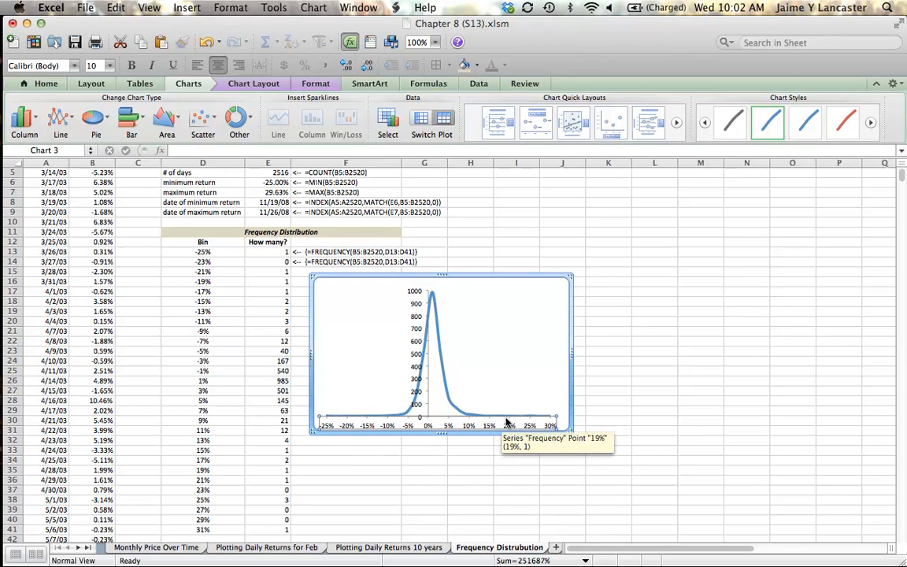
{"action": "mouse_move", "coordinate": [549, 477]}
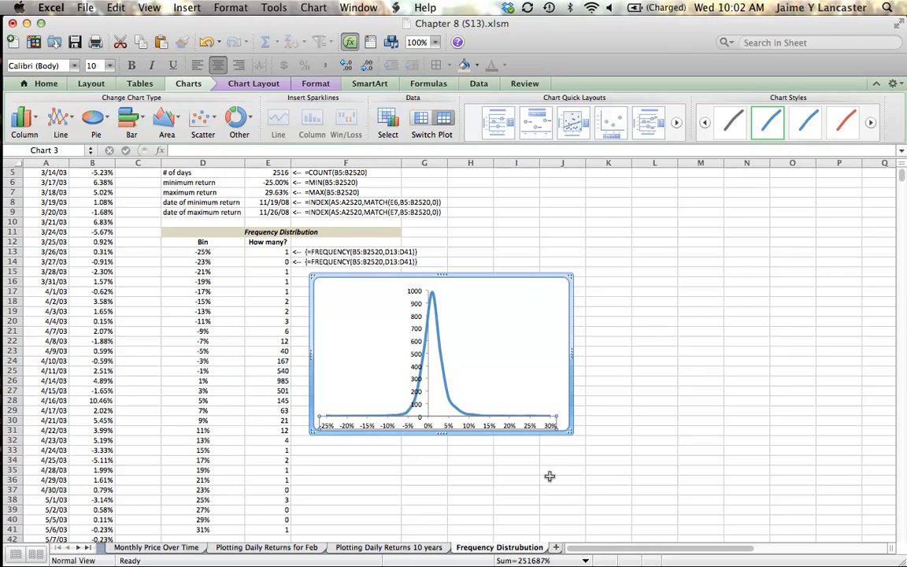
{"action": "mouse_move", "coordinate": [470, 417]}
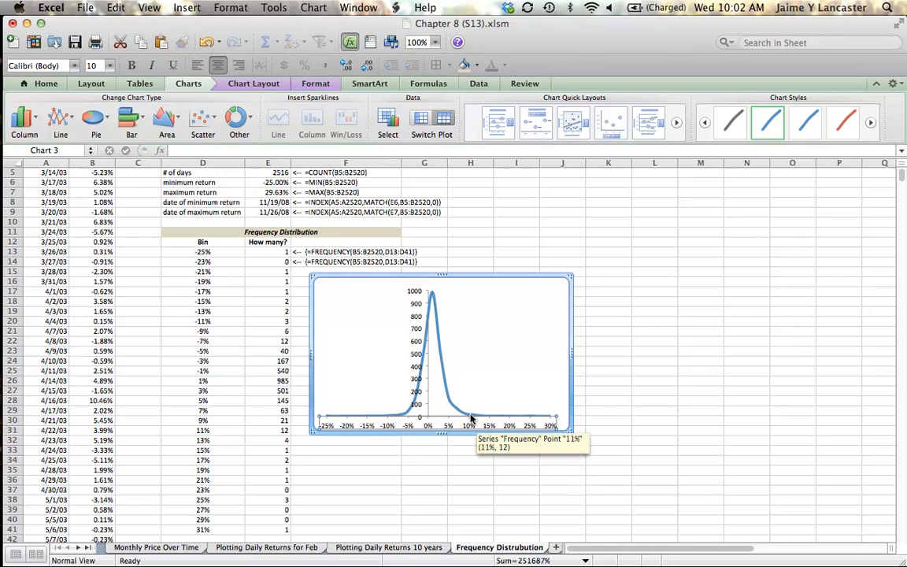
{"action": "mouse_move", "coordinate": [544, 419]}
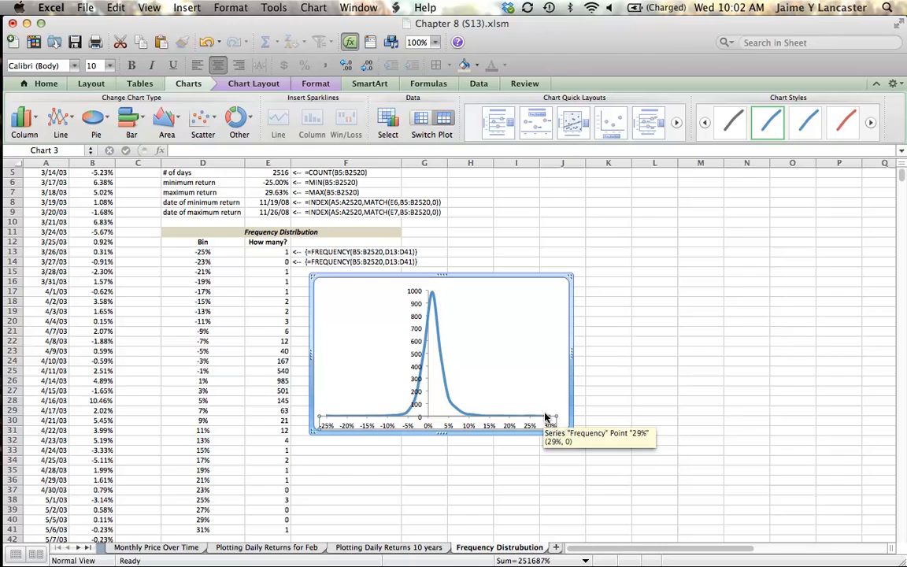
{"action": "mouse_move", "coordinate": [277, 442]}
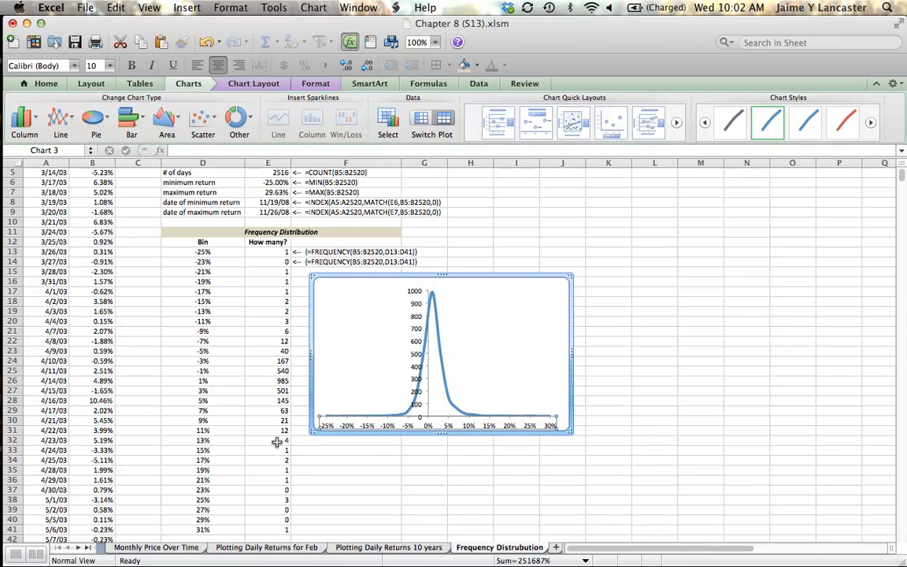
{"action": "mouse_move", "coordinate": [273, 259]}
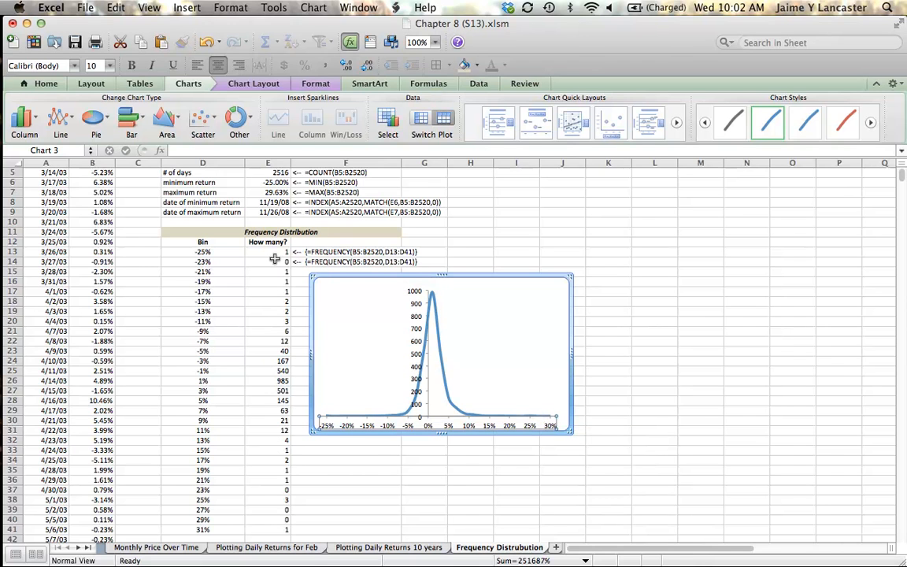